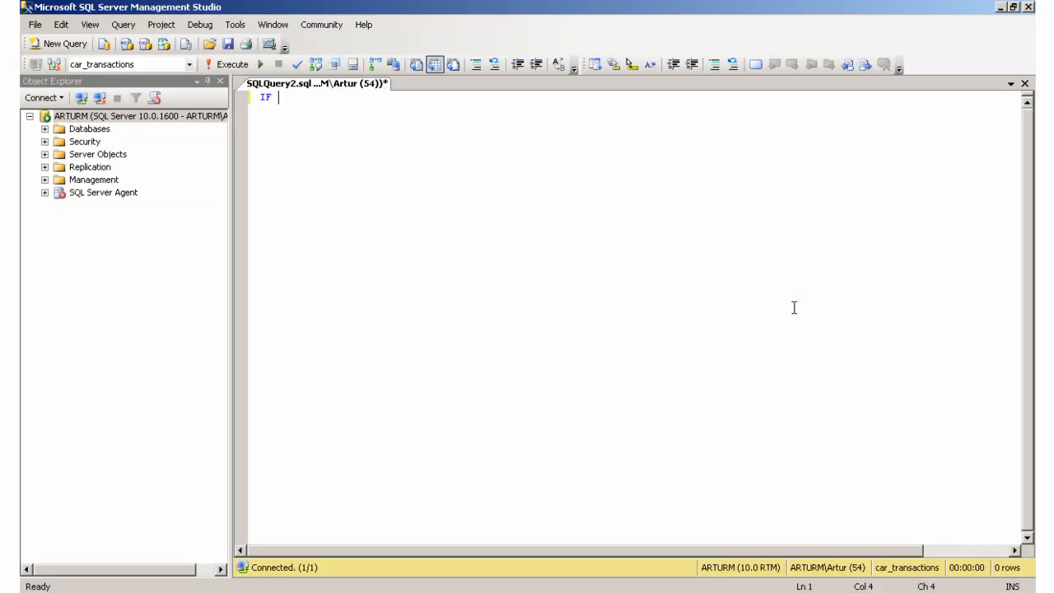
pyautogui.write("OBJECT_ID('fn_get_c")
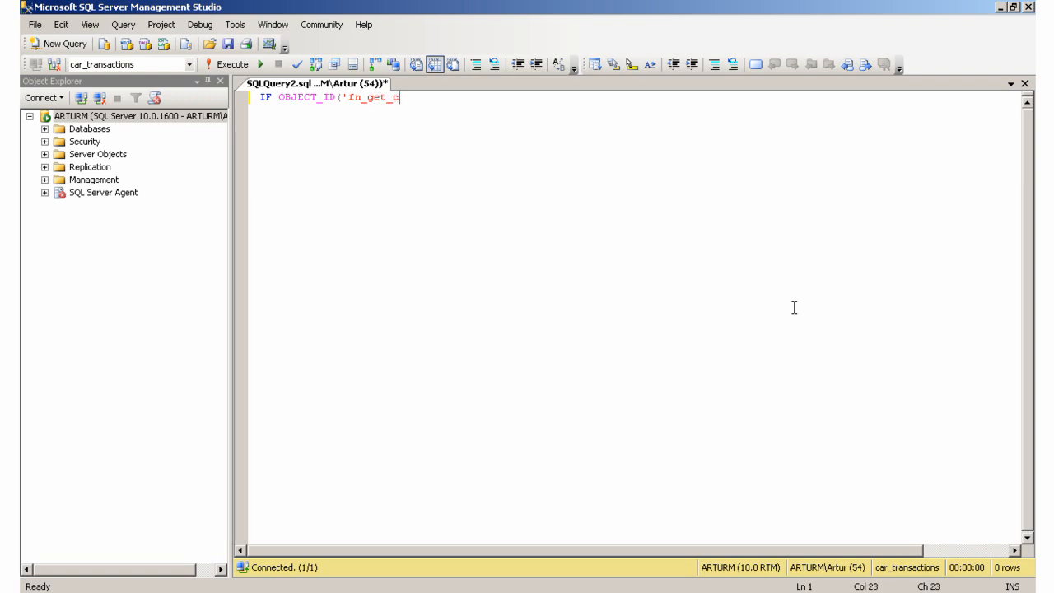
pyautogui.write("ar_name') IS NOT NULL")
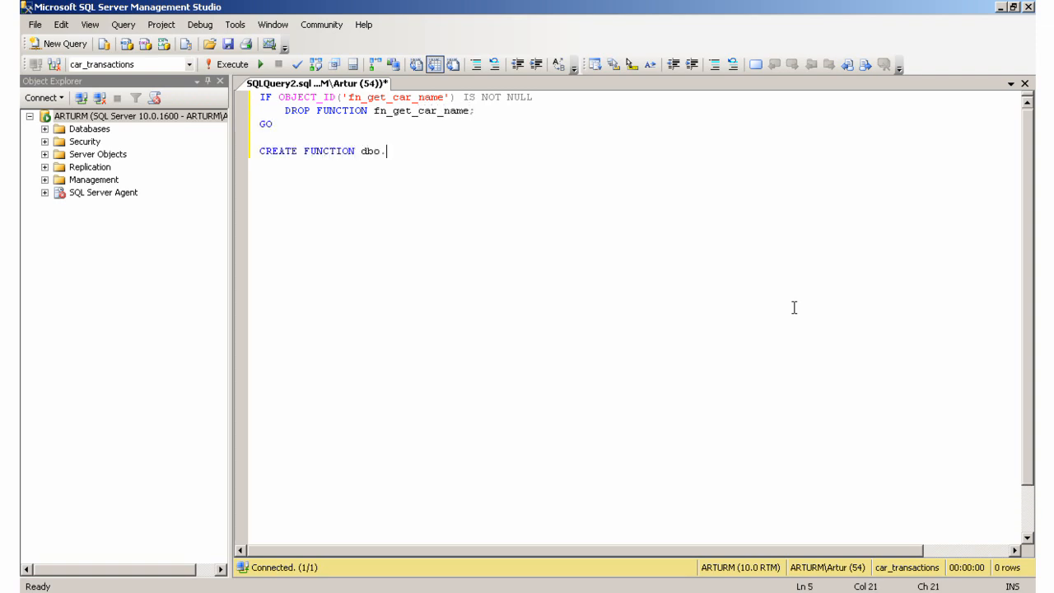
pyautogui.write('fn_get_car_name (@')
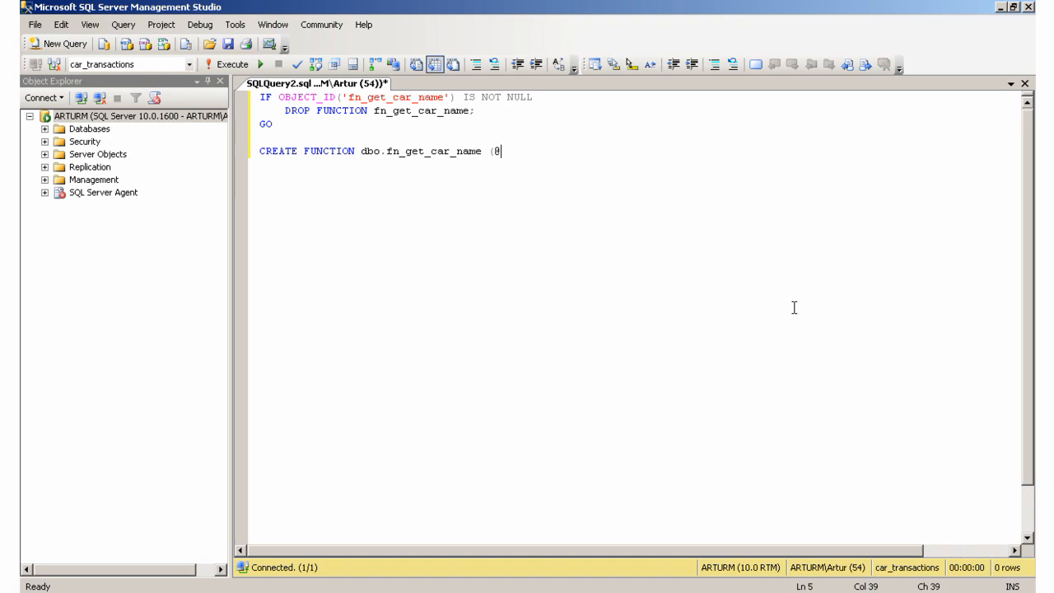
pyautogui.write('p_model VARCHAR(40)')
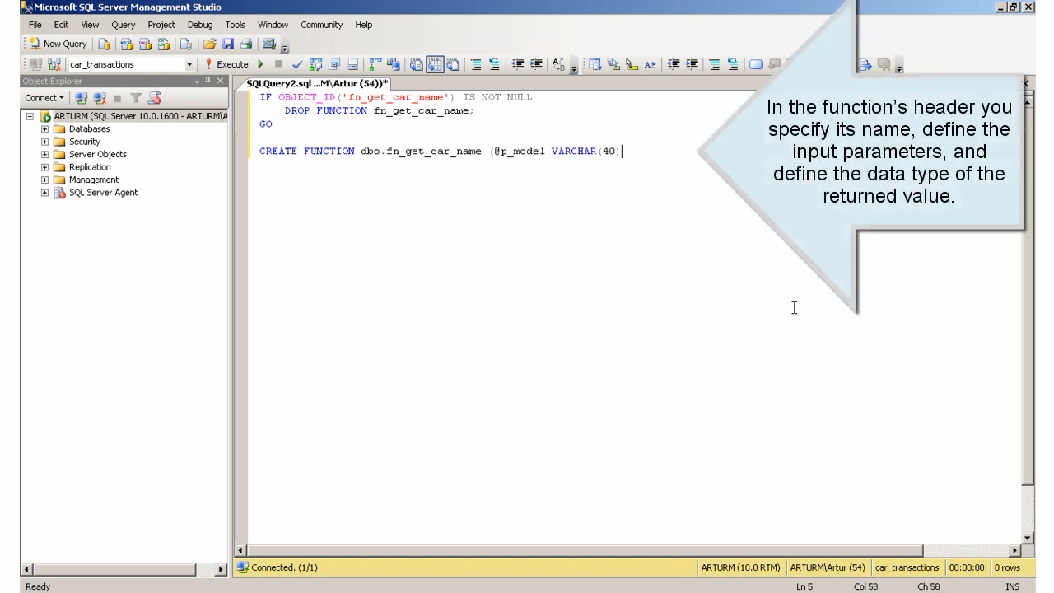
pyautogui.write('RETURNS VA')
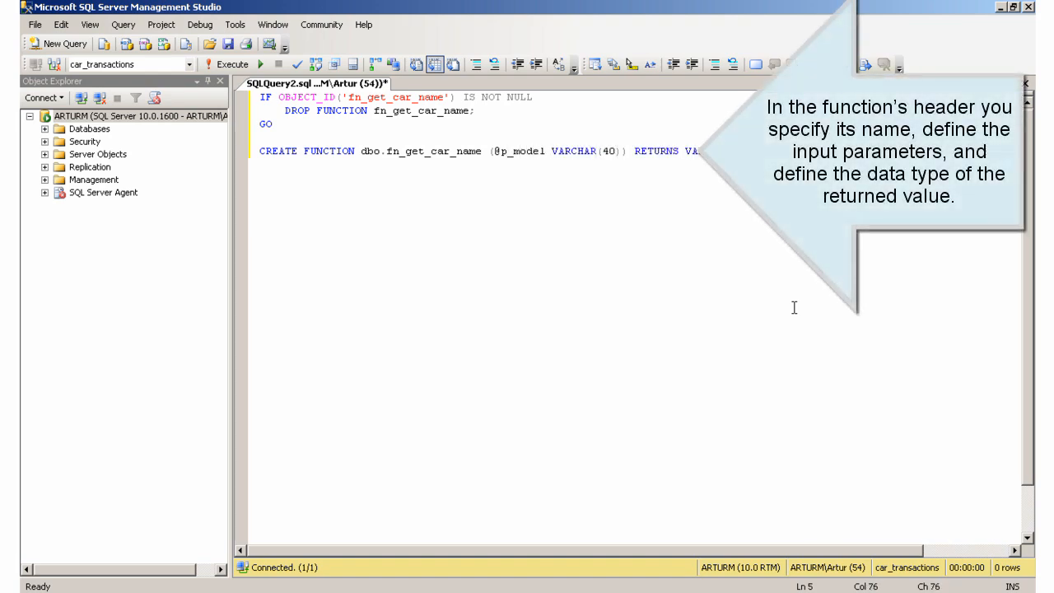
pyautogui.write('AS')
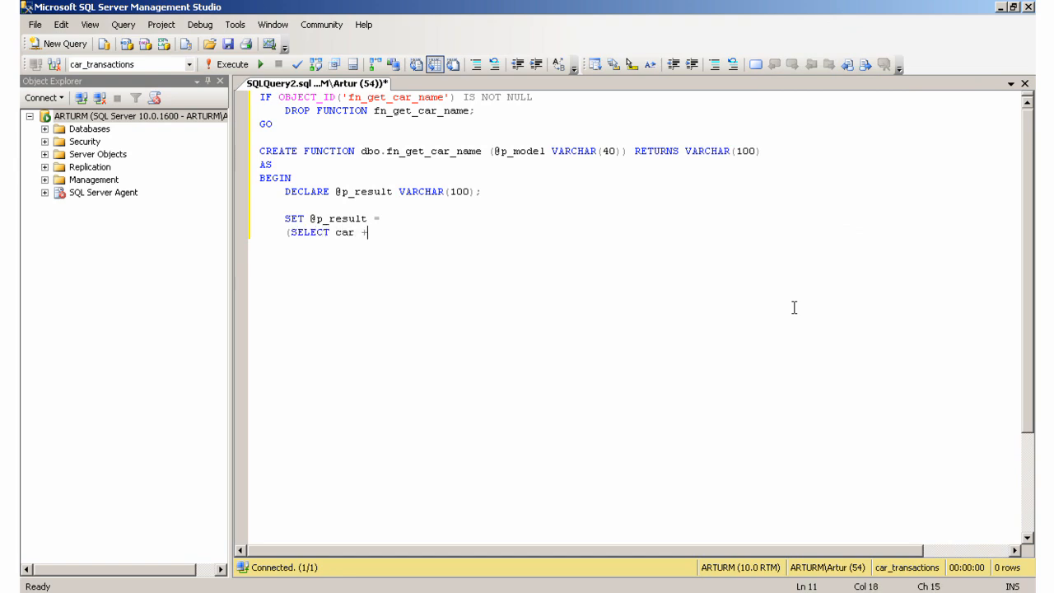
pyautogui.write("' ' + model")
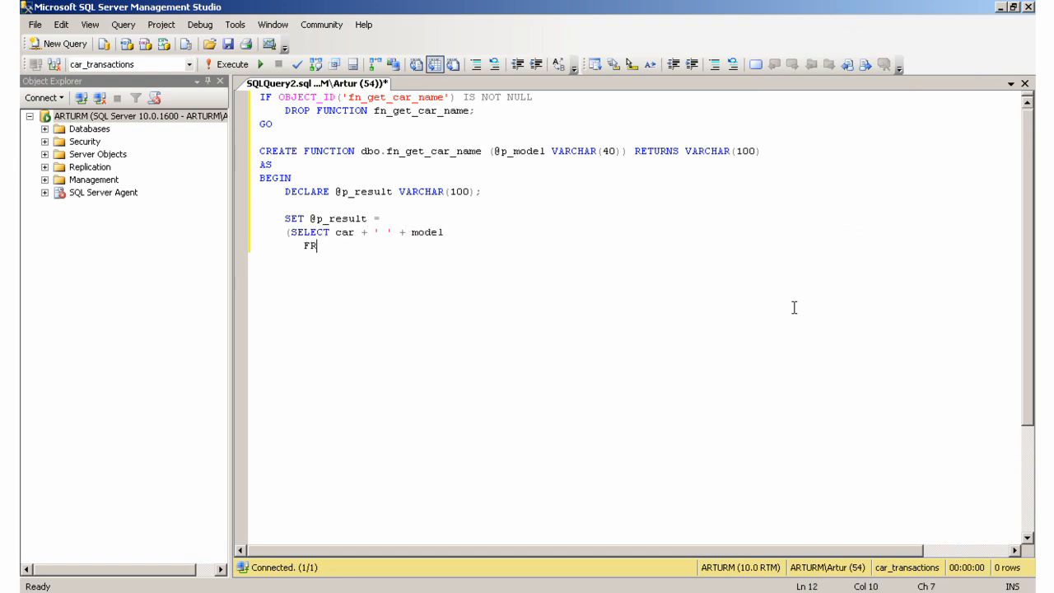
pyautogui.write('OM cars')
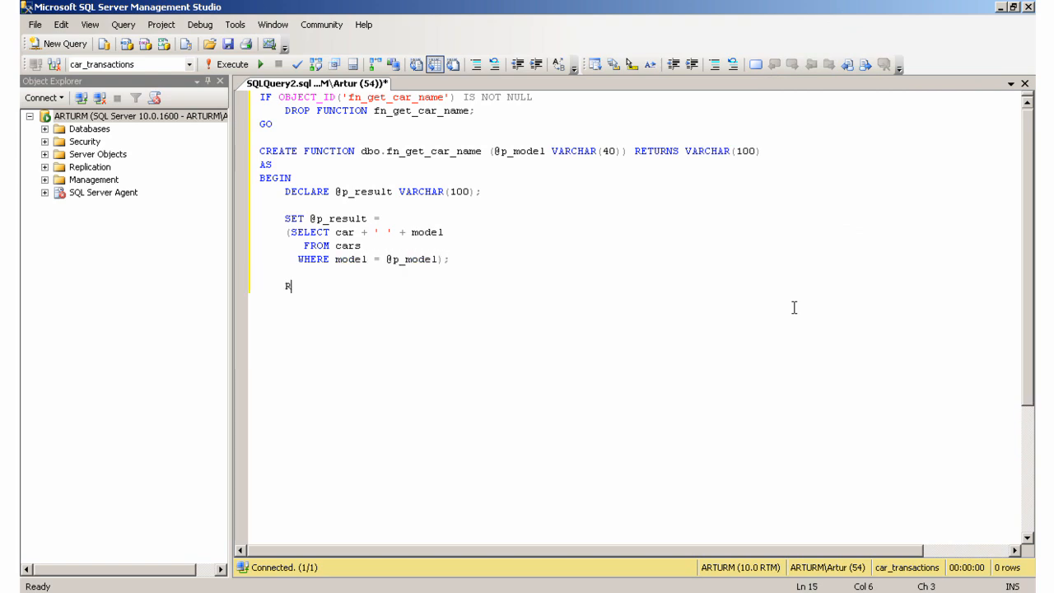
pyautogui.write('ETURN @p_result;')
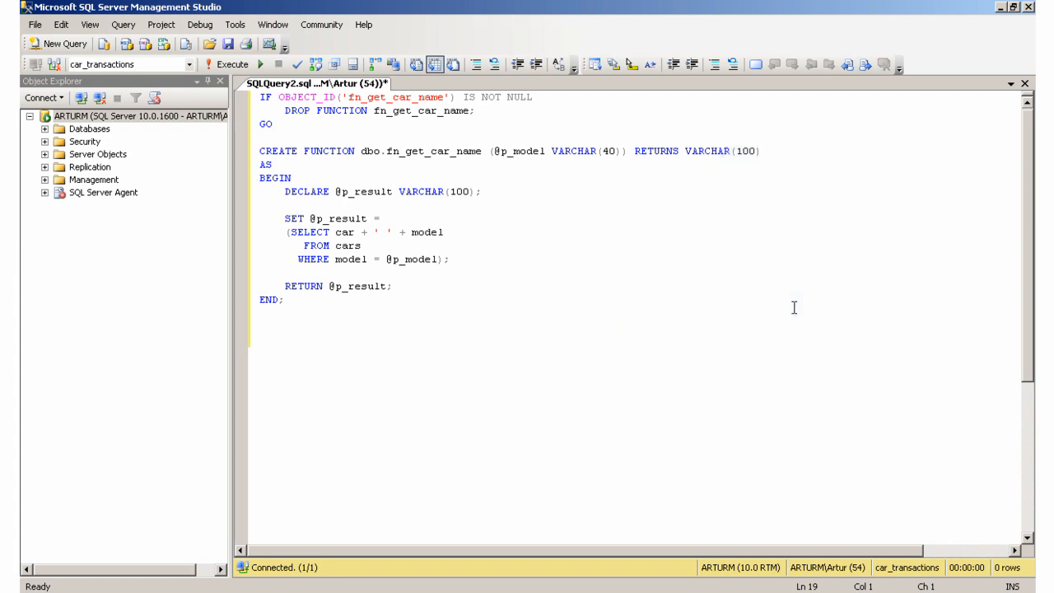
pyautogui.write('SELECT dbo.fn_get')
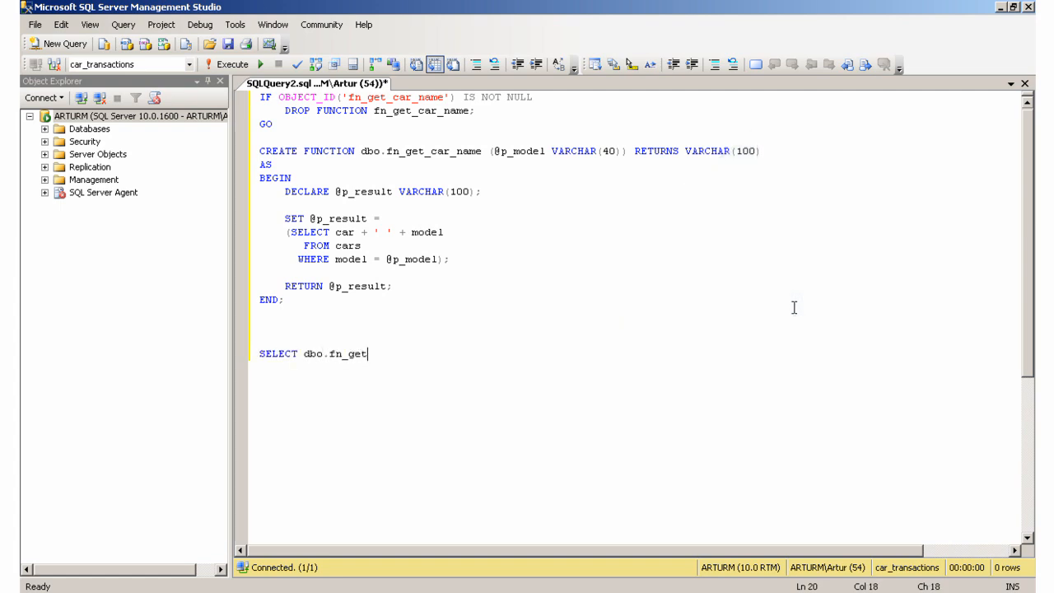
pyautogui.write("_car_name ('A-Class');")
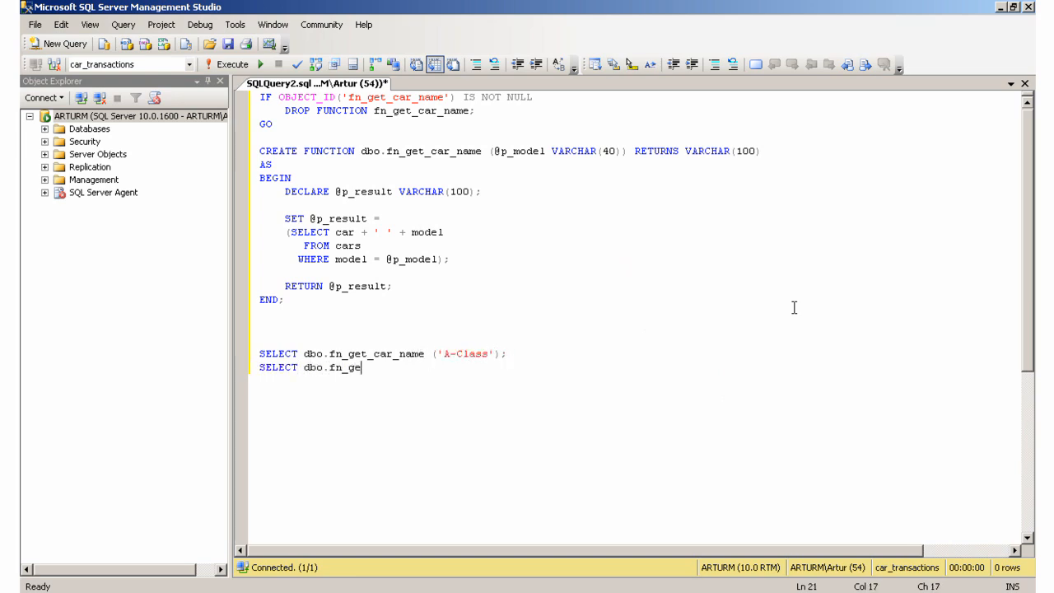
pyautogui.write("t_car_name ('Navigator');")
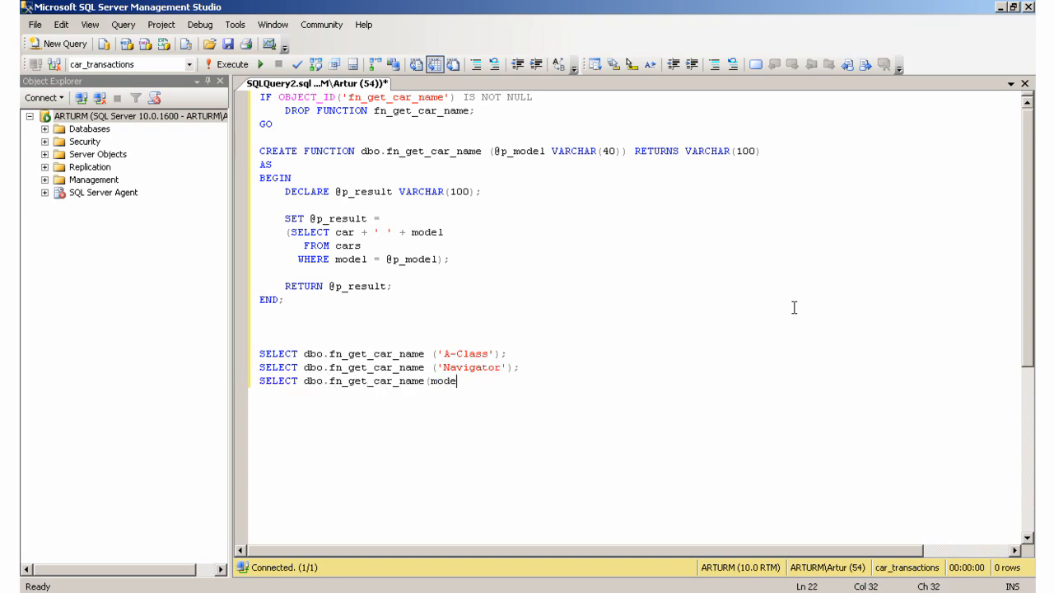
pyautogui.write('l) FROM cars WITH (NOLOCK);')
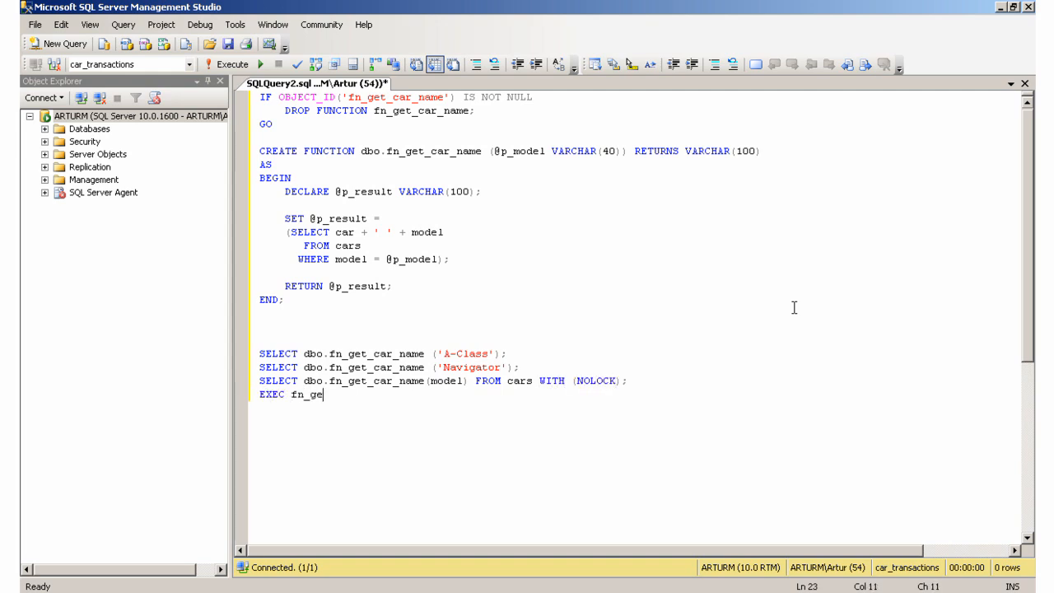
pyautogui.write("t_car_name @p_model='Navigator';")
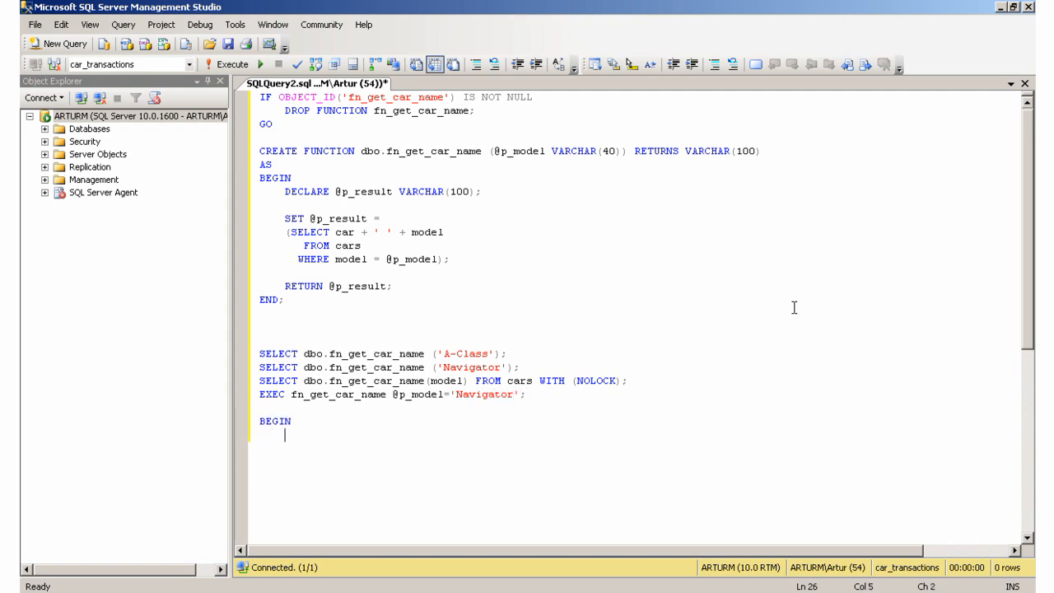
pyautogui.write('DECLARE @name VARCHAR(100);')
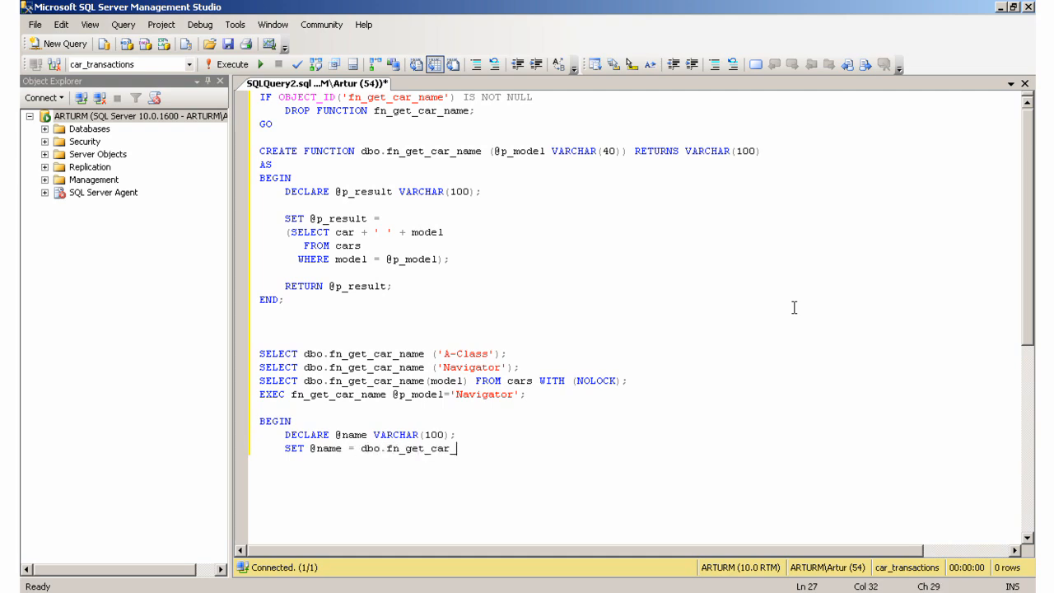
pyautogui.write("('Navigator');")
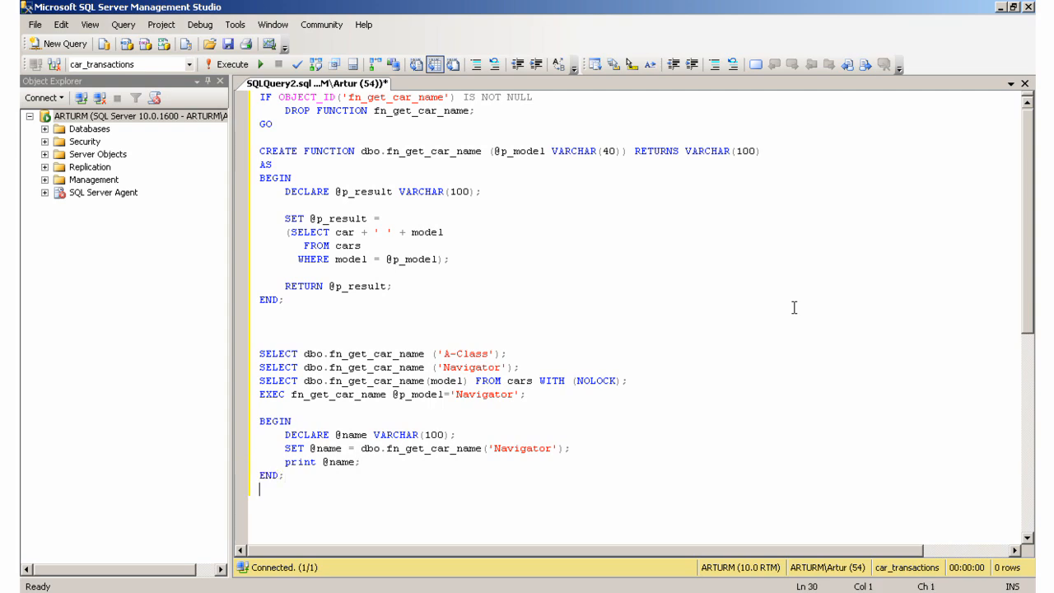
pyautogui.moveTo(550, 280)
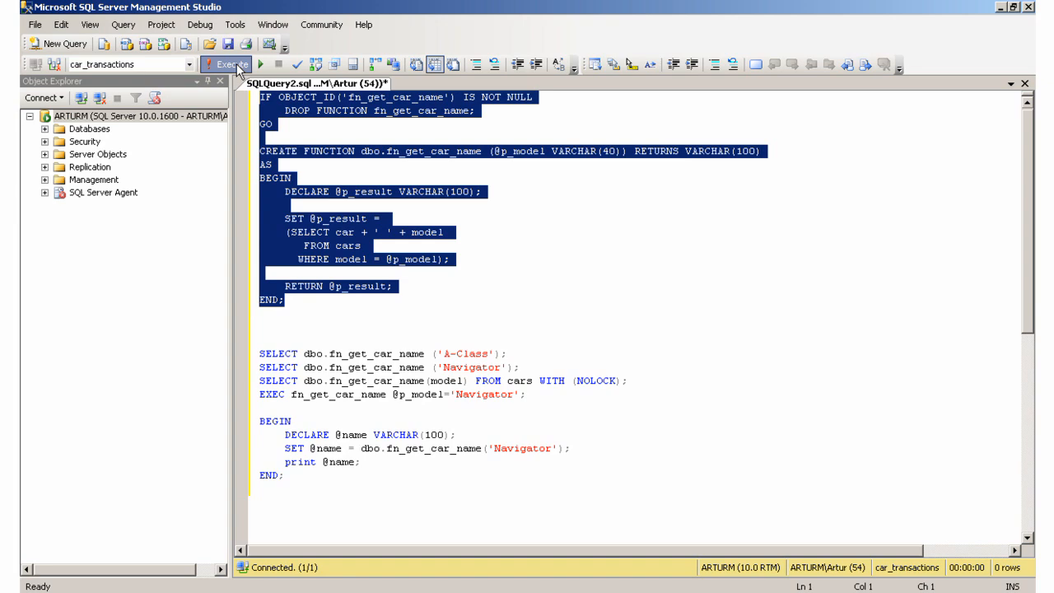
# - Create fn_get_car_name, then run the A-Class and Navigator test queries
pyautogui.click(233, 64)
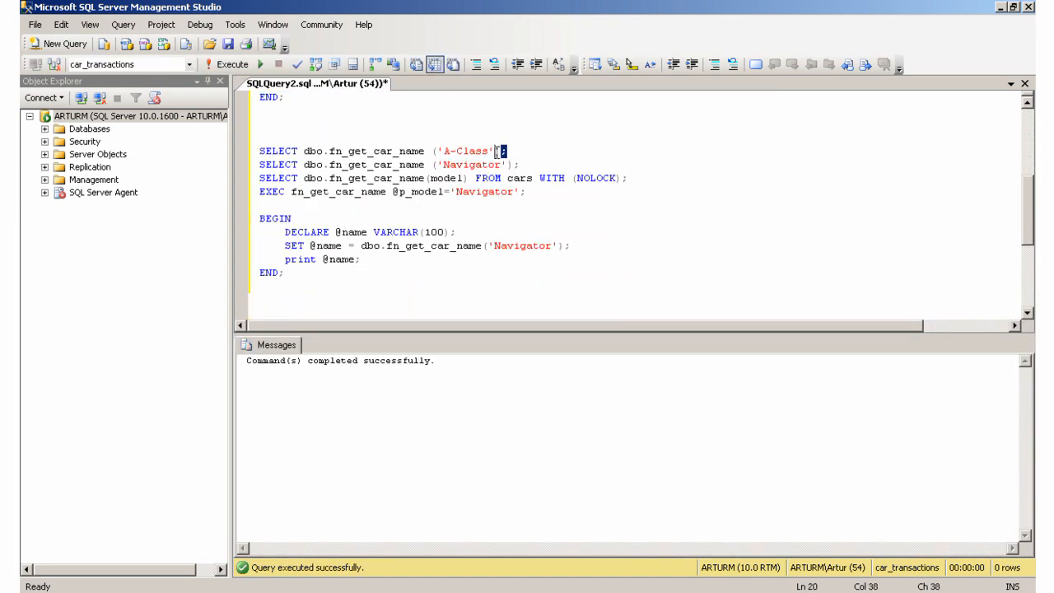
pyautogui.click(227, 64)
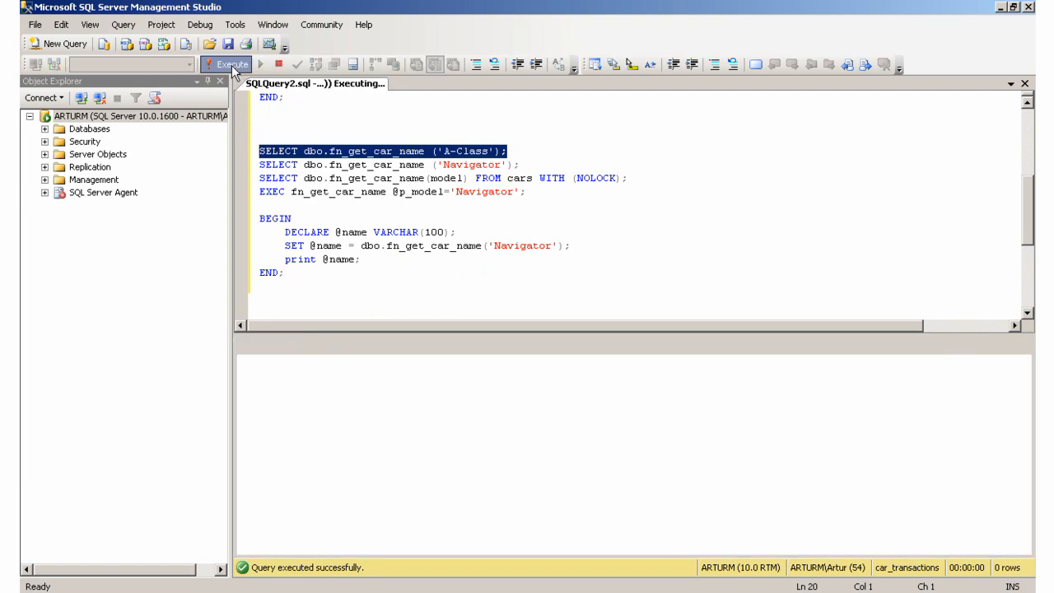
pyautogui.click(229, 64)
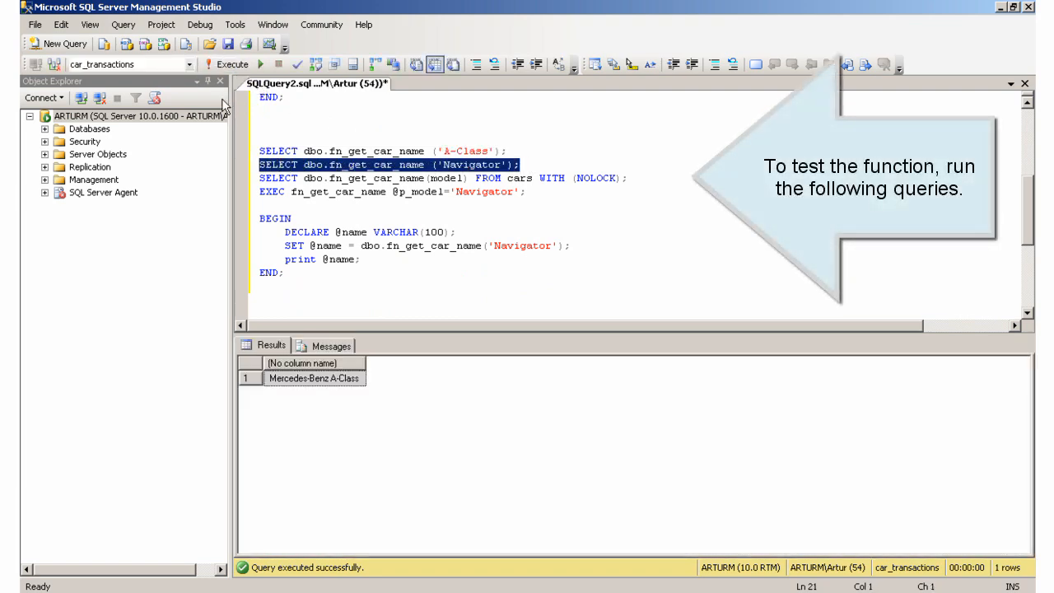
pyautogui.click(233, 64)
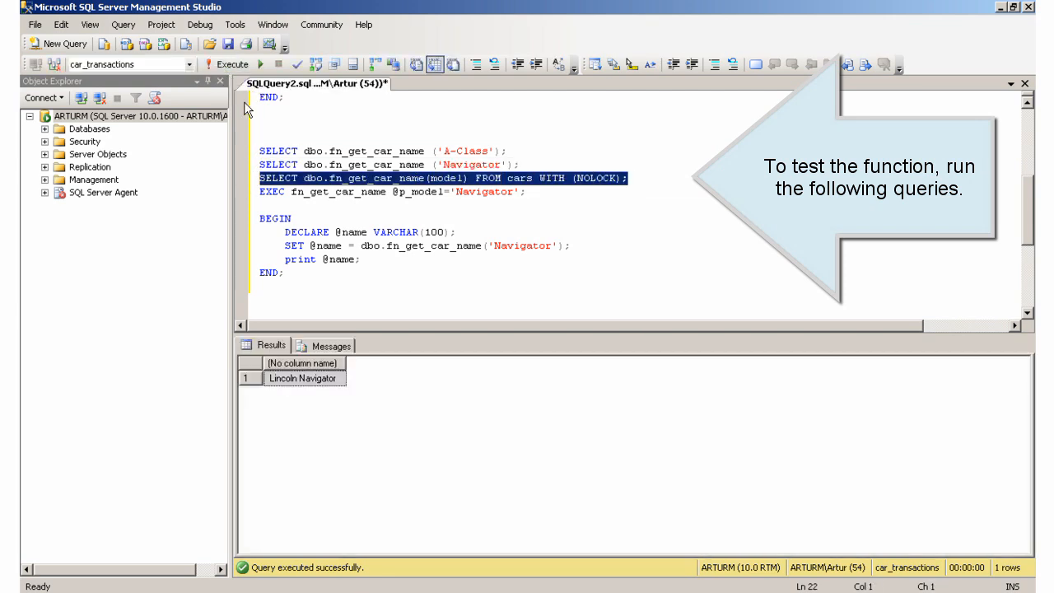
# - Run the all-models query, the EXEC call and the Navigator print block, then start a new query
pyautogui.click(227, 64)
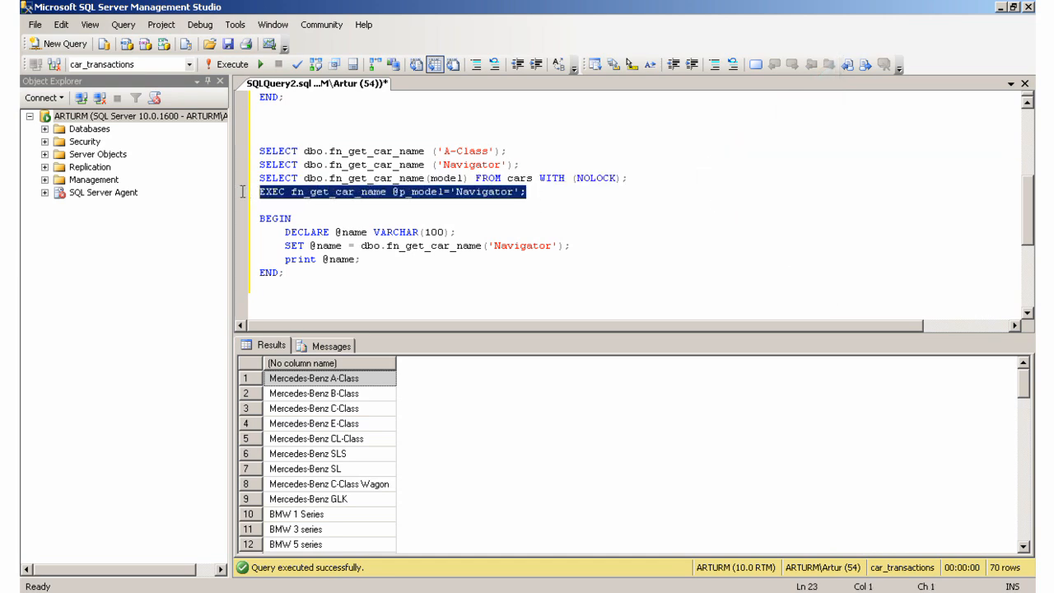
pyautogui.click(233, 64)
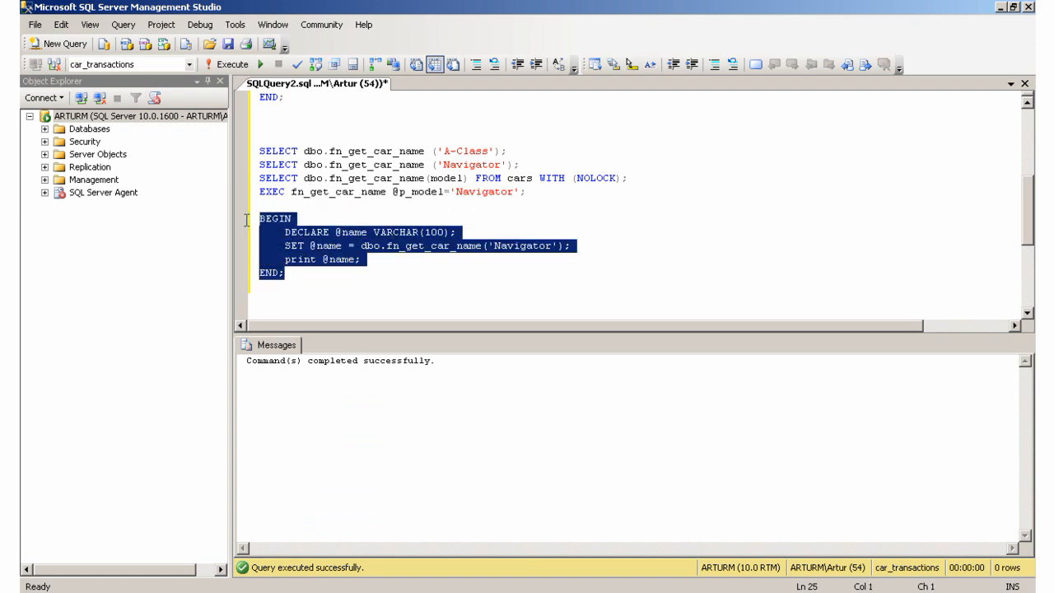
pyautogui.click(229, 64)
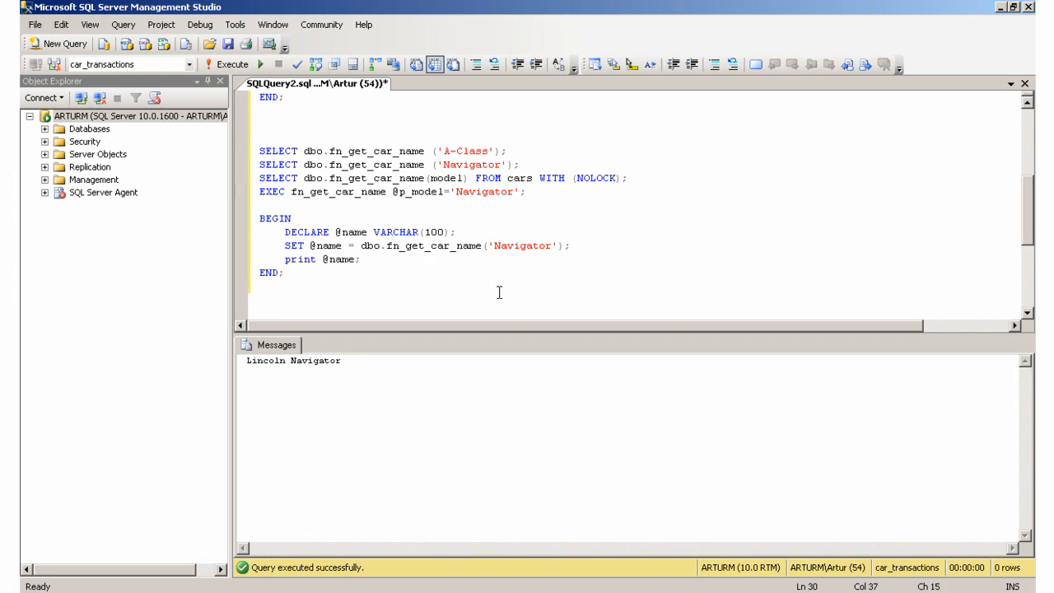
pyautogui.click(56, 43)
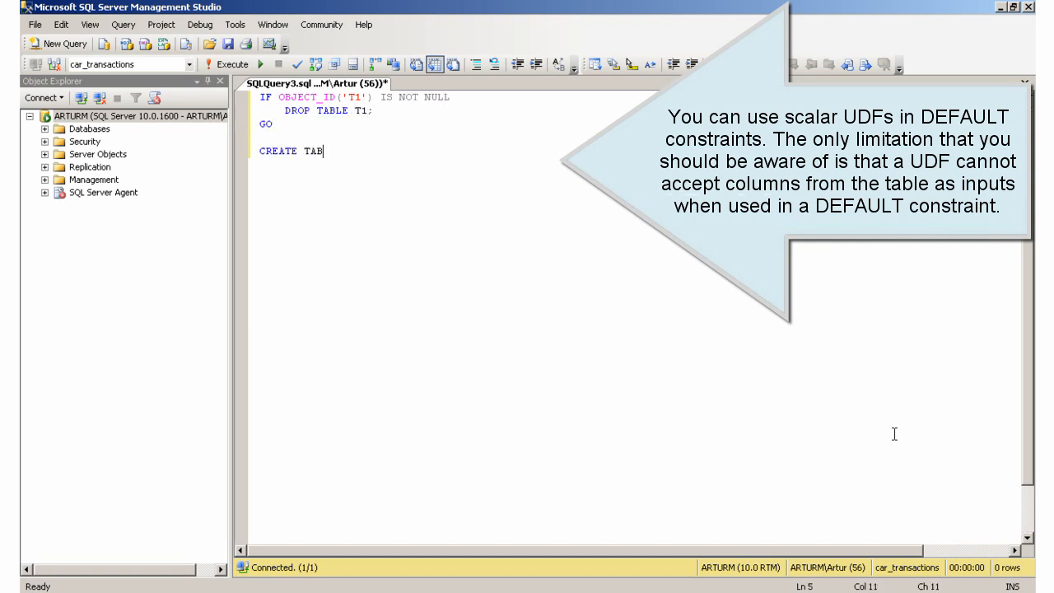
# - Write CREATE TABLE T1 (id INT PRIMARY KEY, col VARCHAR(5)) and begin the fn_T1_getid existence check
pyautogui.write('LE T1')
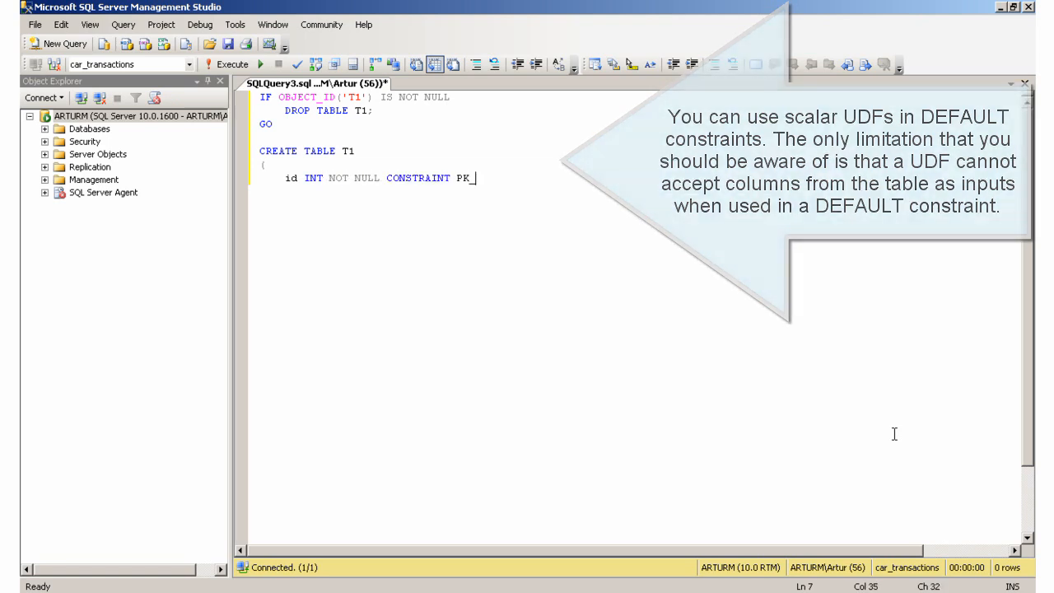
pyautogui.write('_ID PRIMARY KEY,')
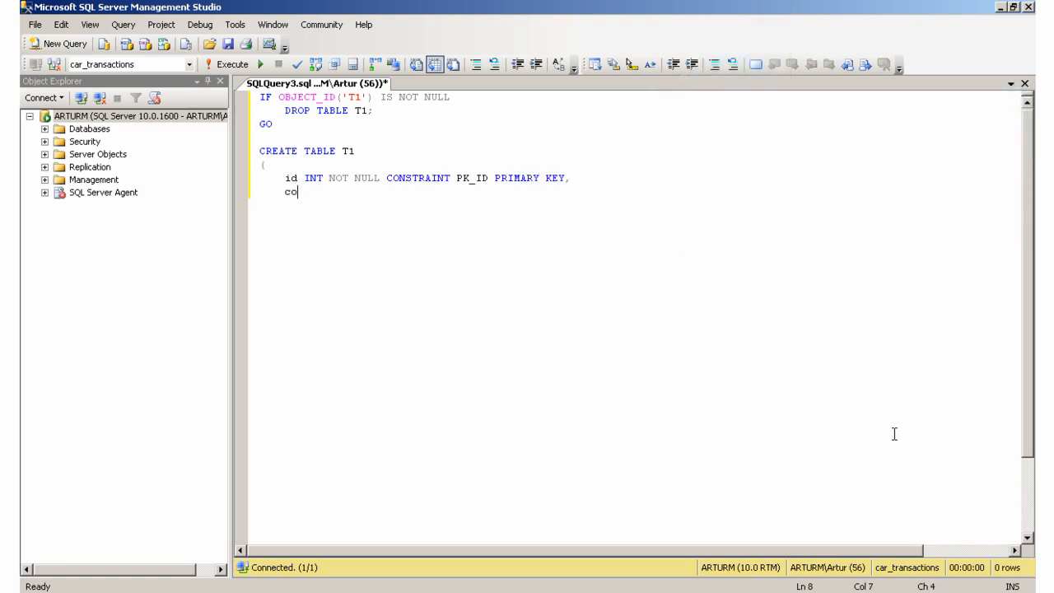
pyautogui.write('l VARCHAR(5)')
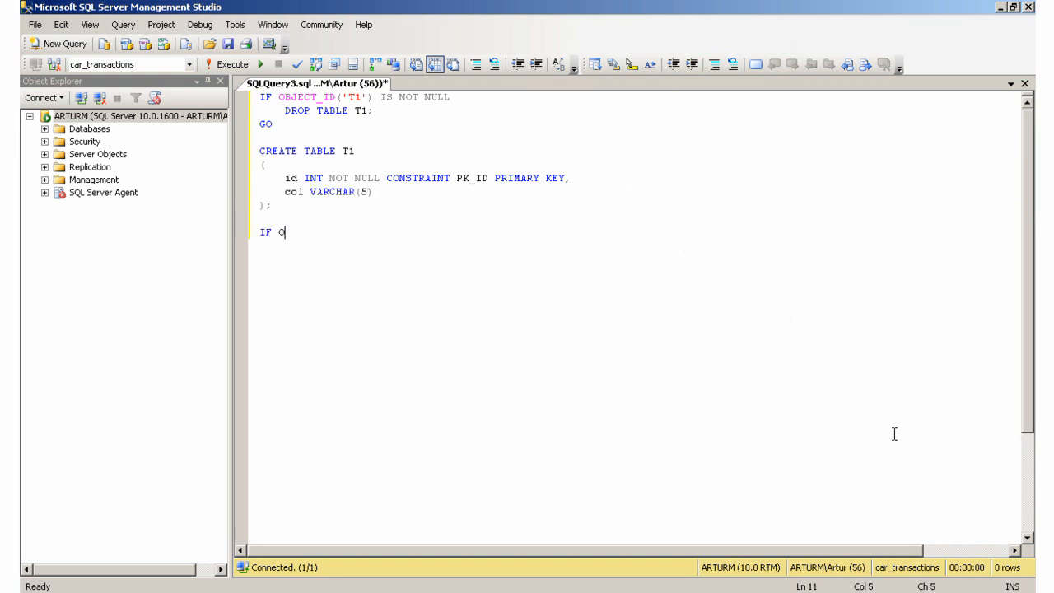
pyautogui.write("BJECT_ID('fn_T1_getid') IS NOT NULL")
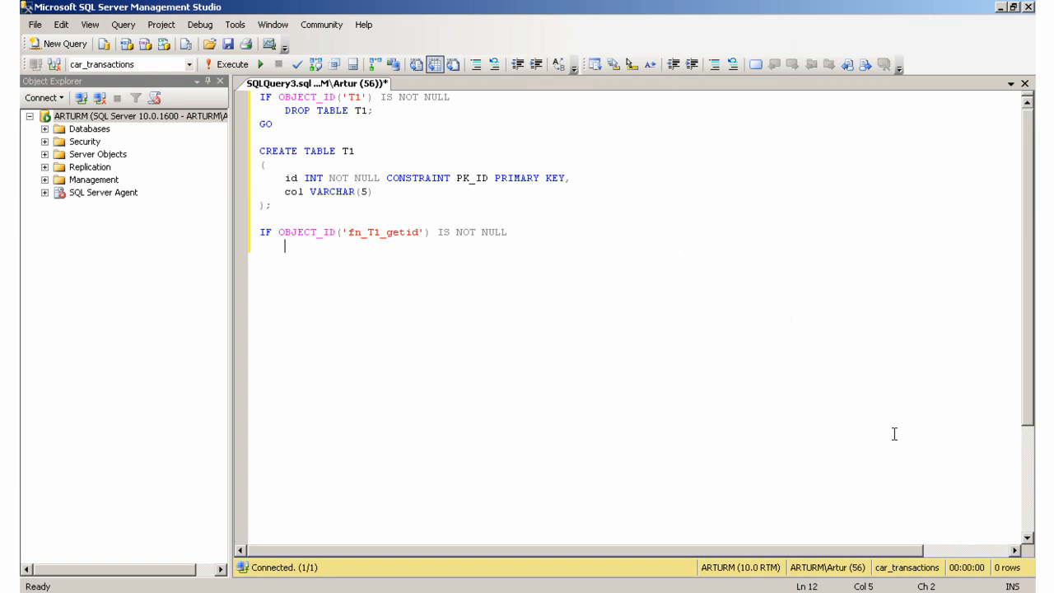
# - Write DROP FUNCTION fn_T1_getid and CREATE FUNCTION dbo.fn_T1_getid returning 1 when id 1 is missing
pyautogui.write('DROP FUNCTION fn_T1')
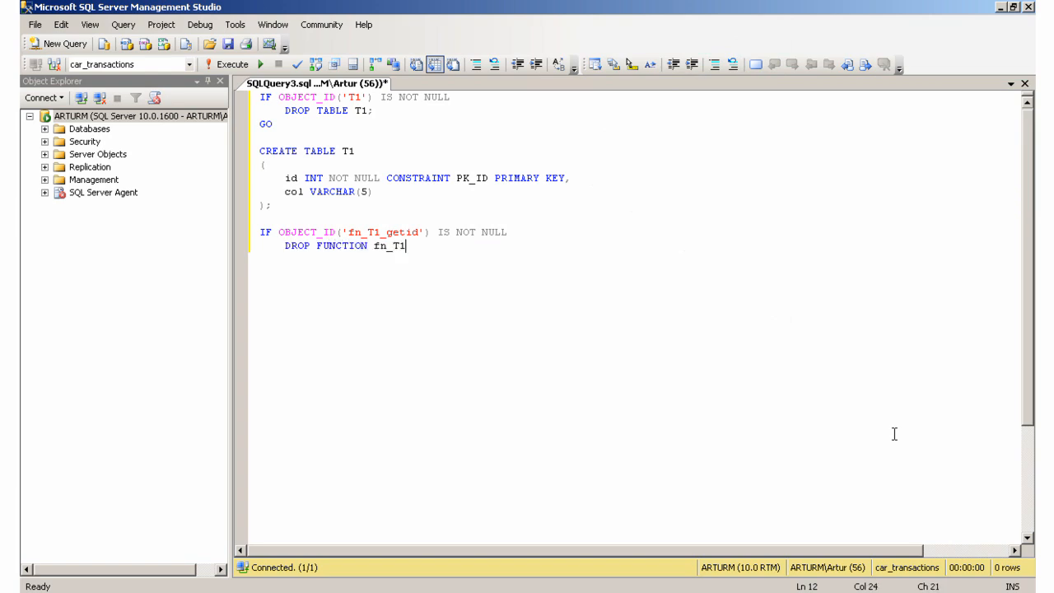
pyautogui.write('_getid;')
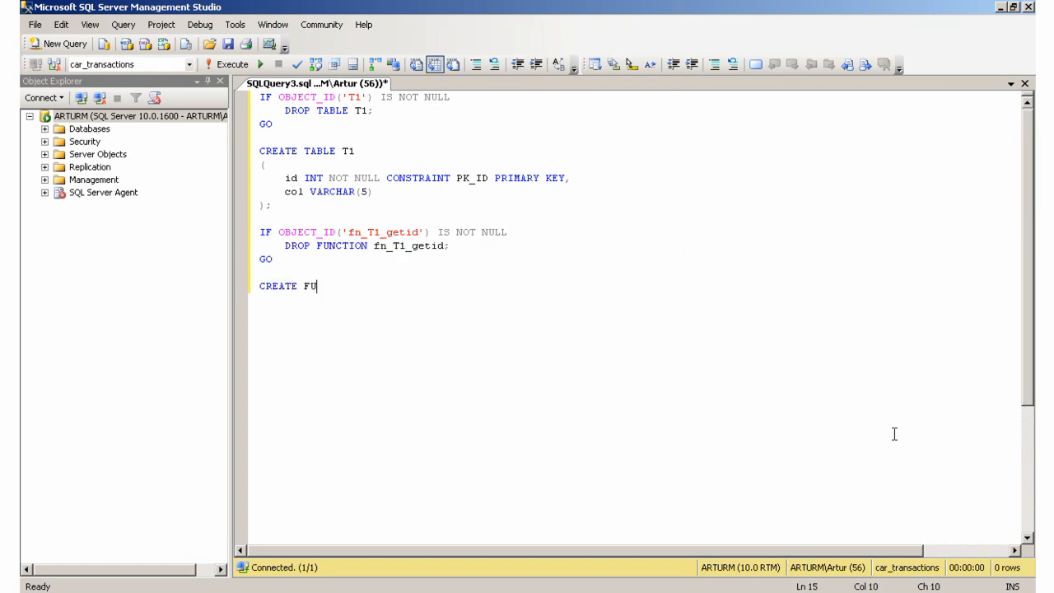
pyautogui.write('NCTION dbo.fn_T1_getid() RETURNS INT')
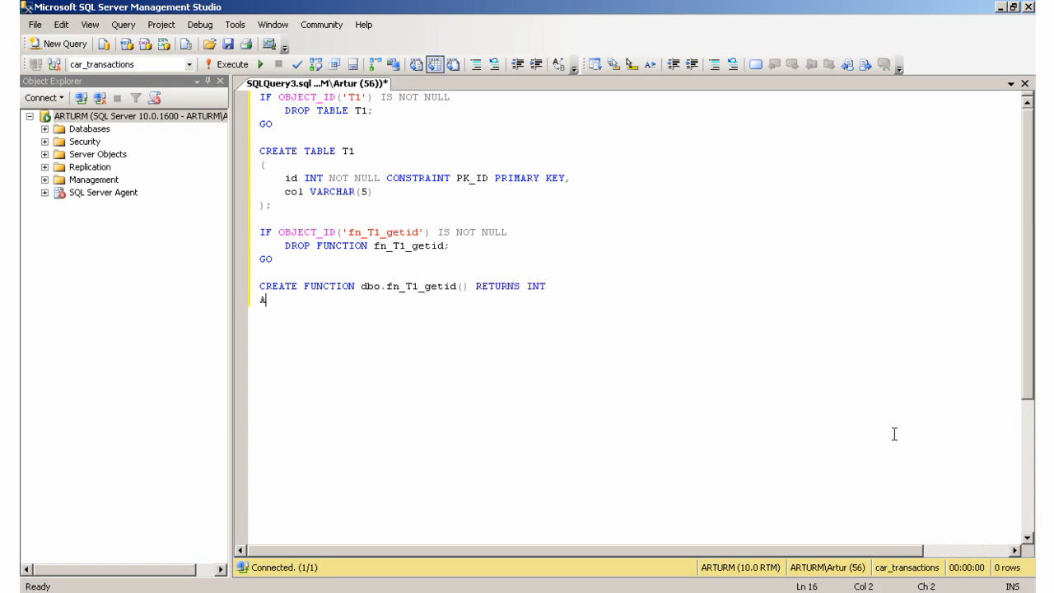
pyautogui.write('S')
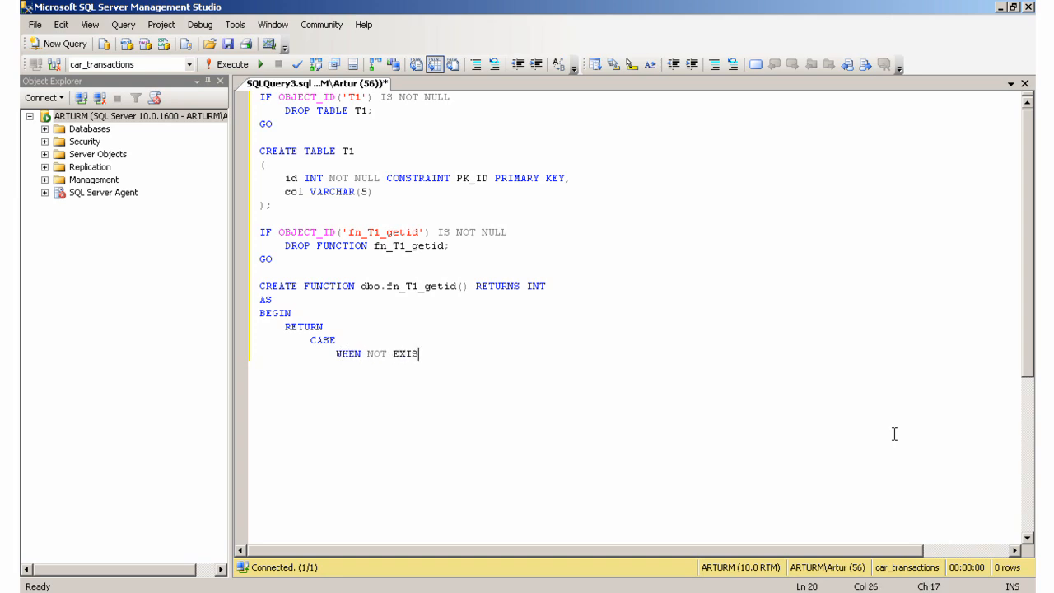
pyautogui.write('TS (SELECT * FROM')
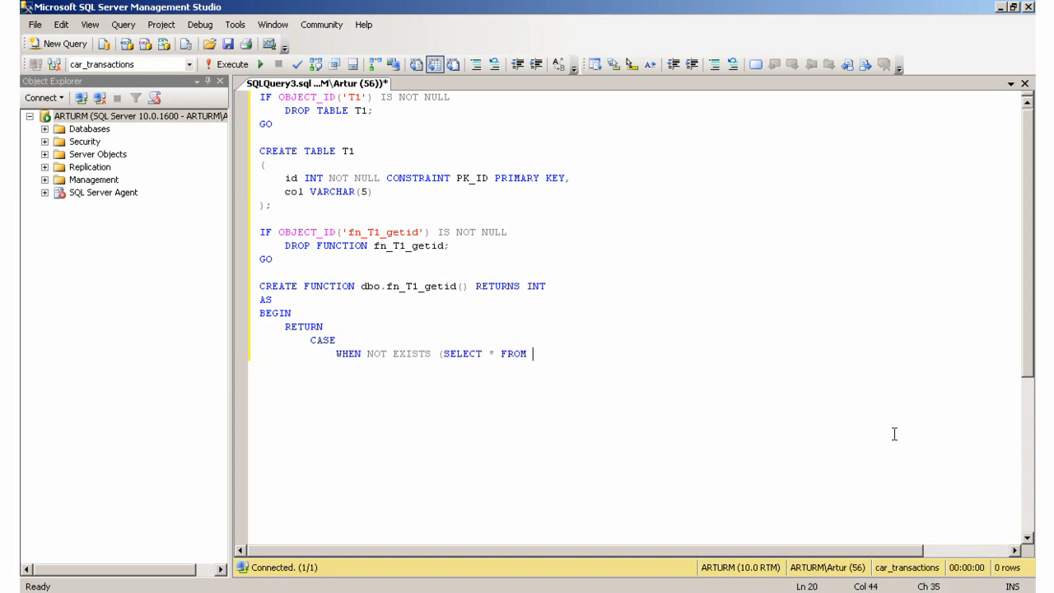
pyautogui.write('T1 WHERE id = 1) THEN 1')
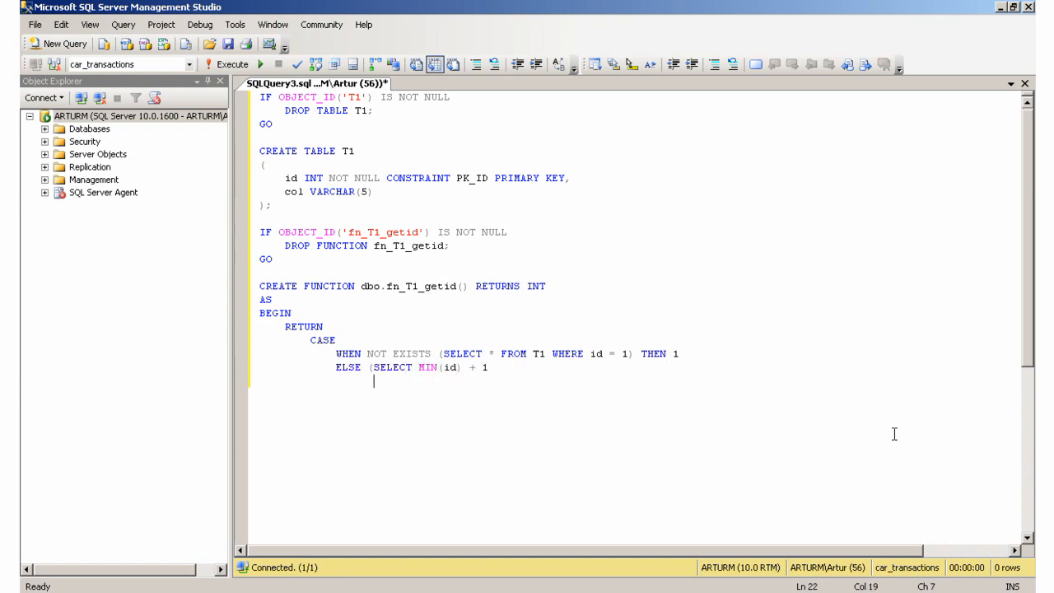
# - Write the ELSE branch picking the lowest id in T1 AS A with no successor in T1 AS B
pyautogui.write('FROM T1 AS A WITH (NOLOCK')
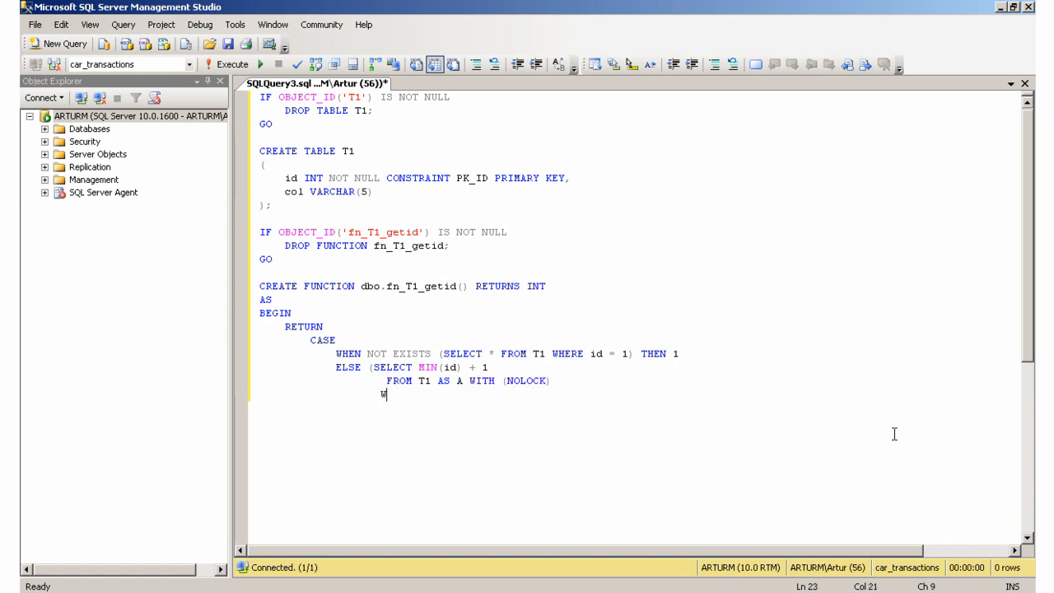
pyautogui.write('WHERE NOT EXISTS')
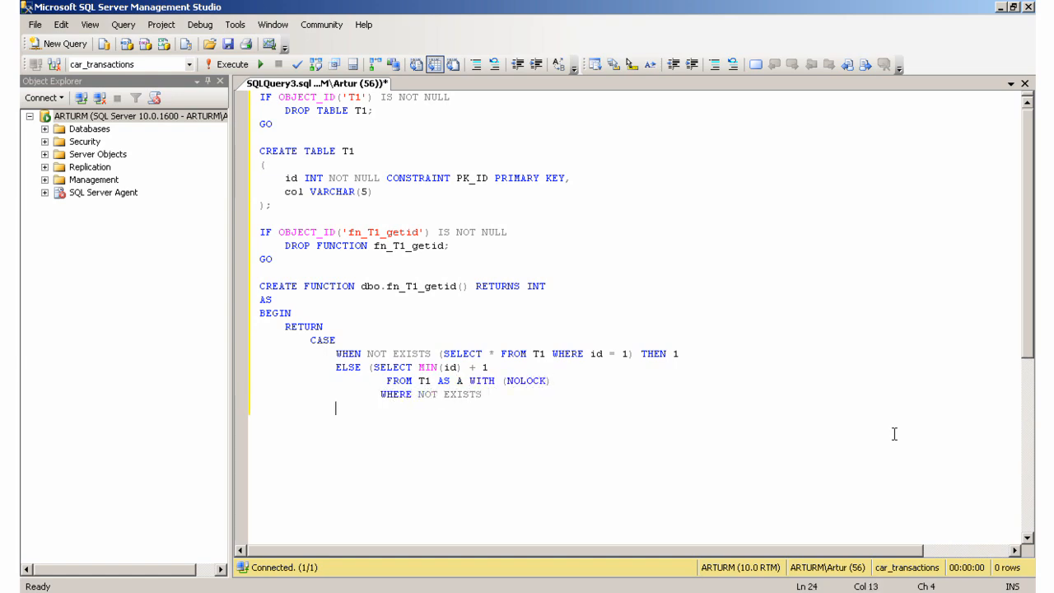
pyautogui.write('(SELECT *')
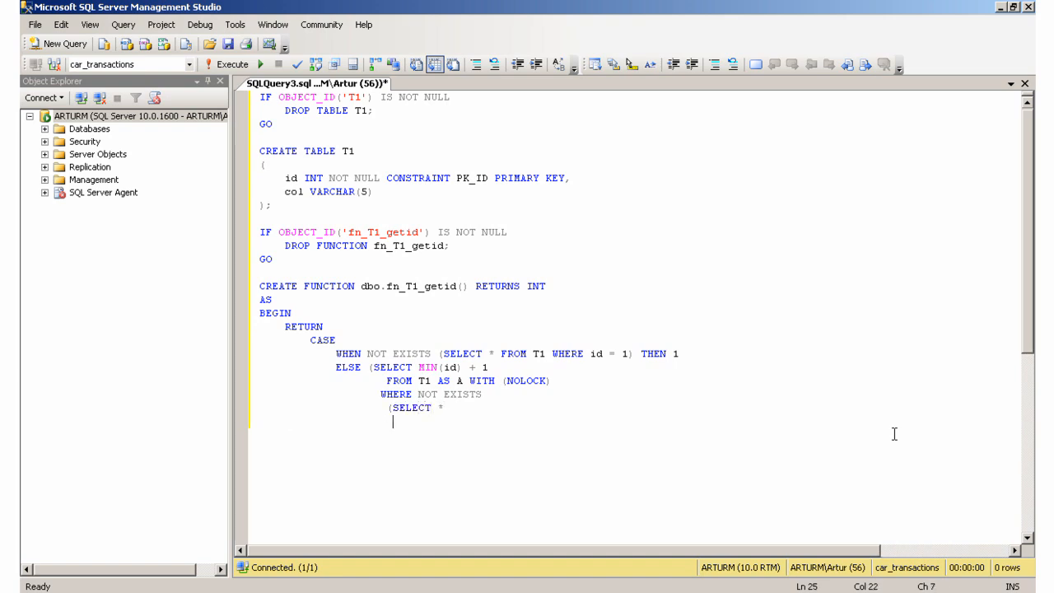
pyautogui.write('FROM T1 AS B WITH (NOLOCK')
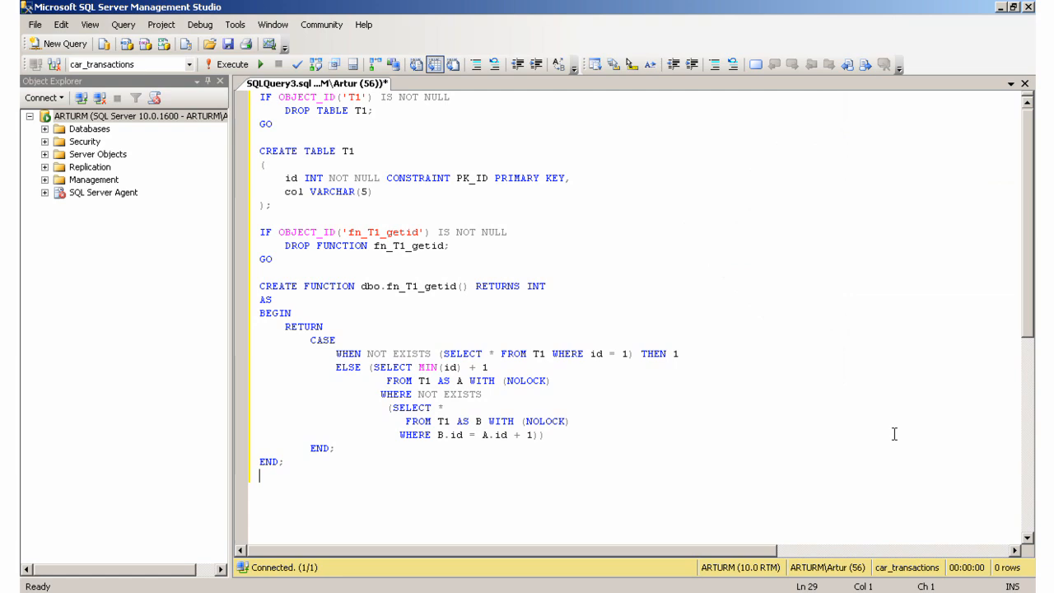
# - Write ALTER TABLE T1 ADD DEFAULT(dbo.fn_T1_getid()) FOR id
pyautogui.write('ALTER TABLE')
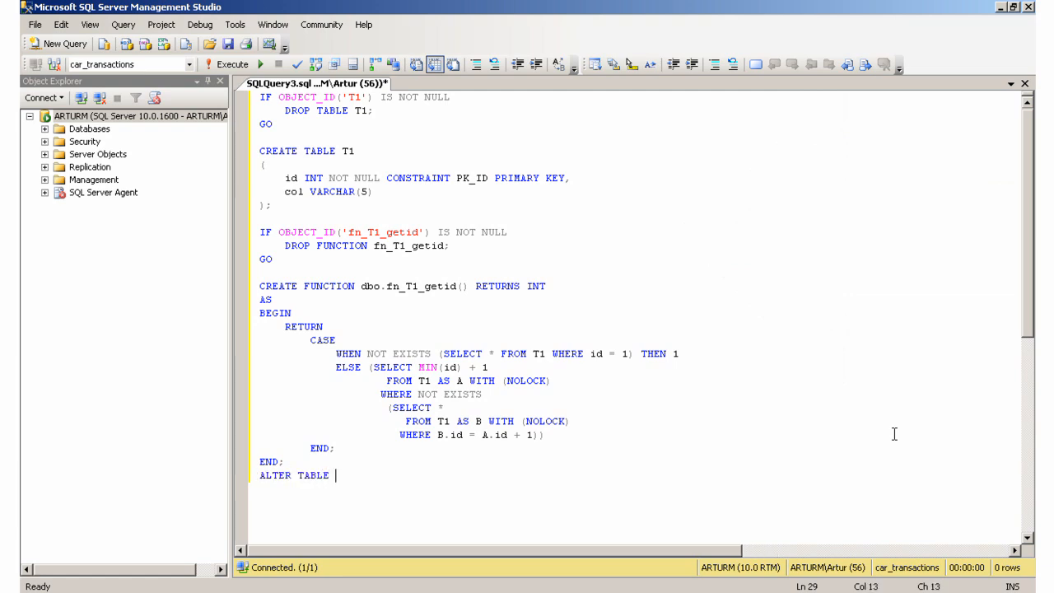
pyautogui.write('T1')
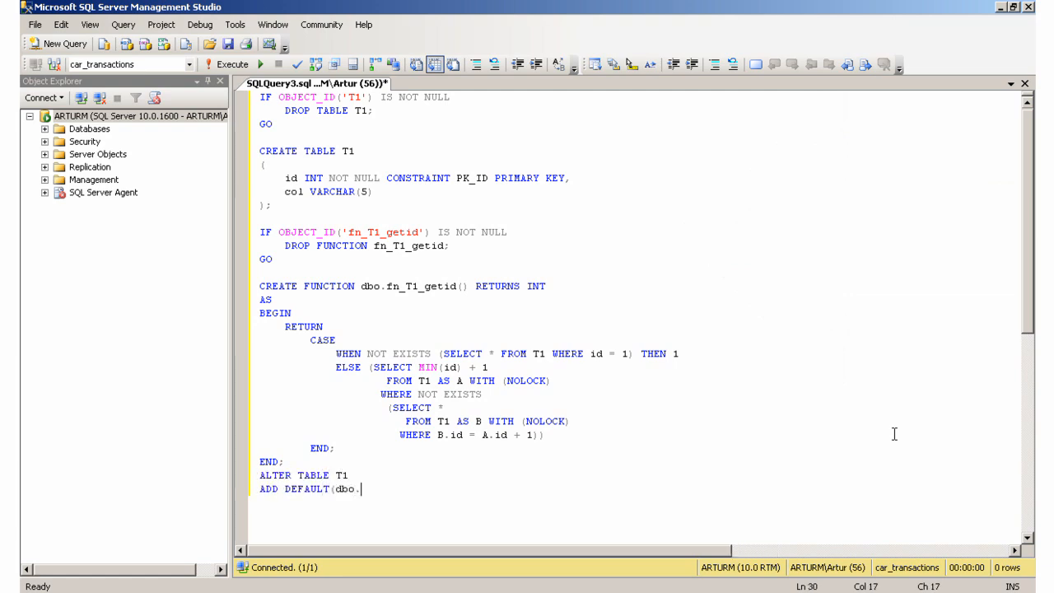
pyautogui.write('fn_T1_getid()) FOR id;')
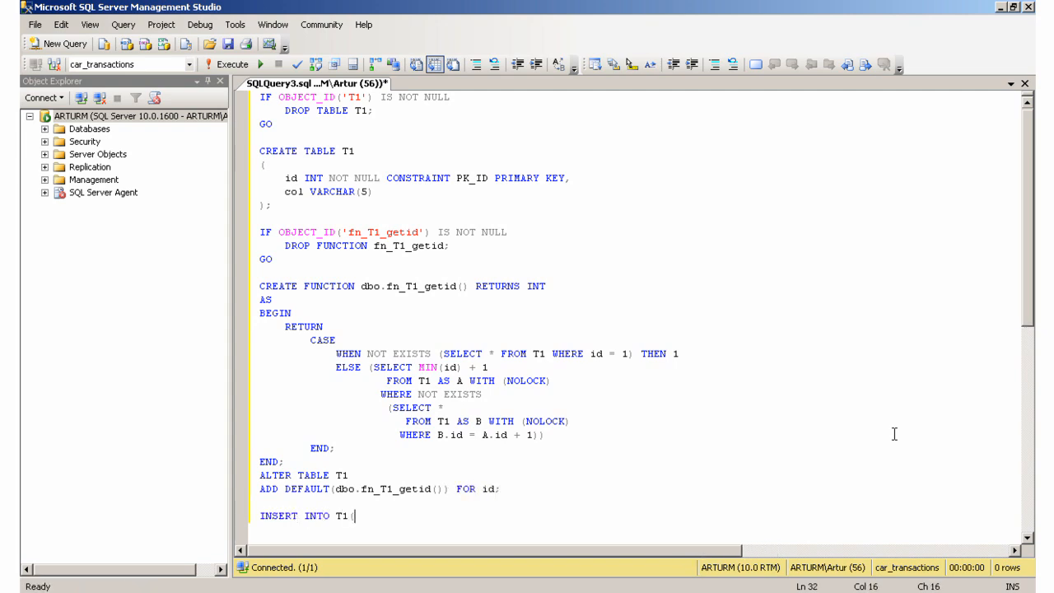
# - Write INSERT INTO T1(col) statements for 'a', 'b', 'c', the DELETE of id 2, and a further insert
pyautogui.write("col) VALUES('a');")
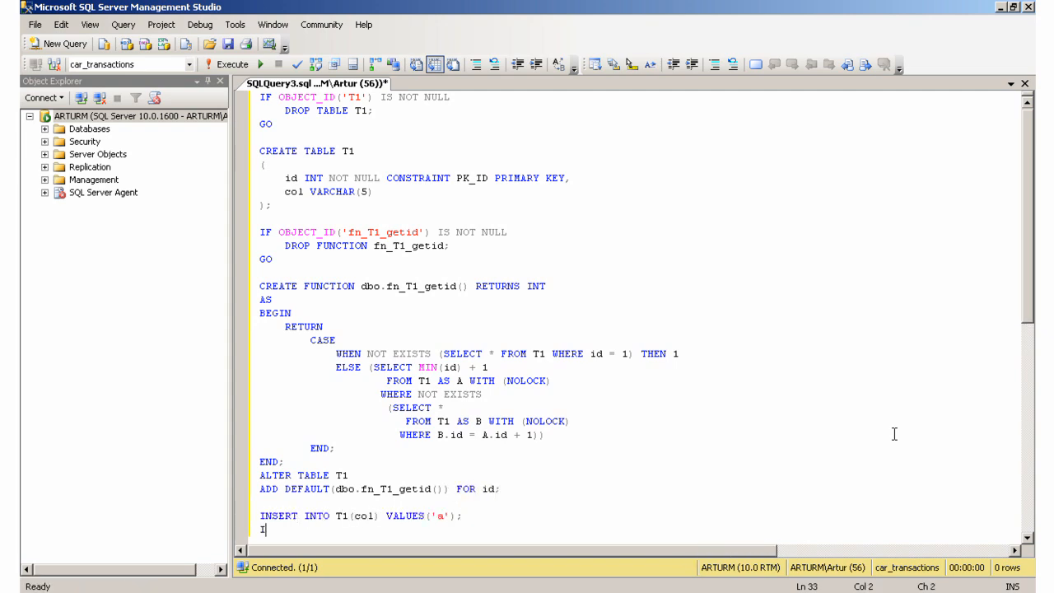
pyautogui.write("NSERT INTO T1(col) VALUES('b');")
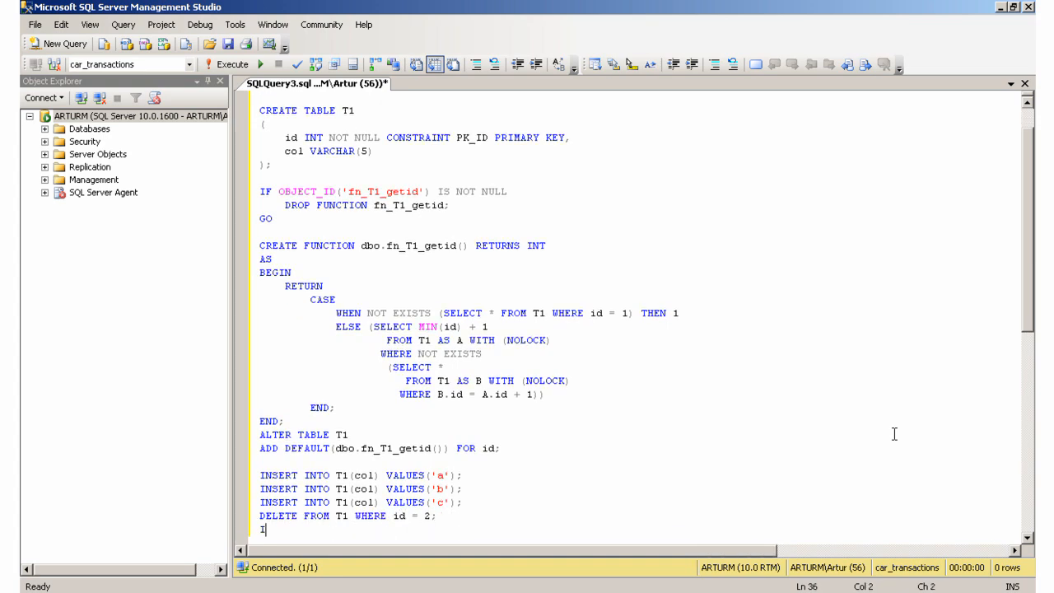
pyautogui.write('NSERT INTO T1(col)')
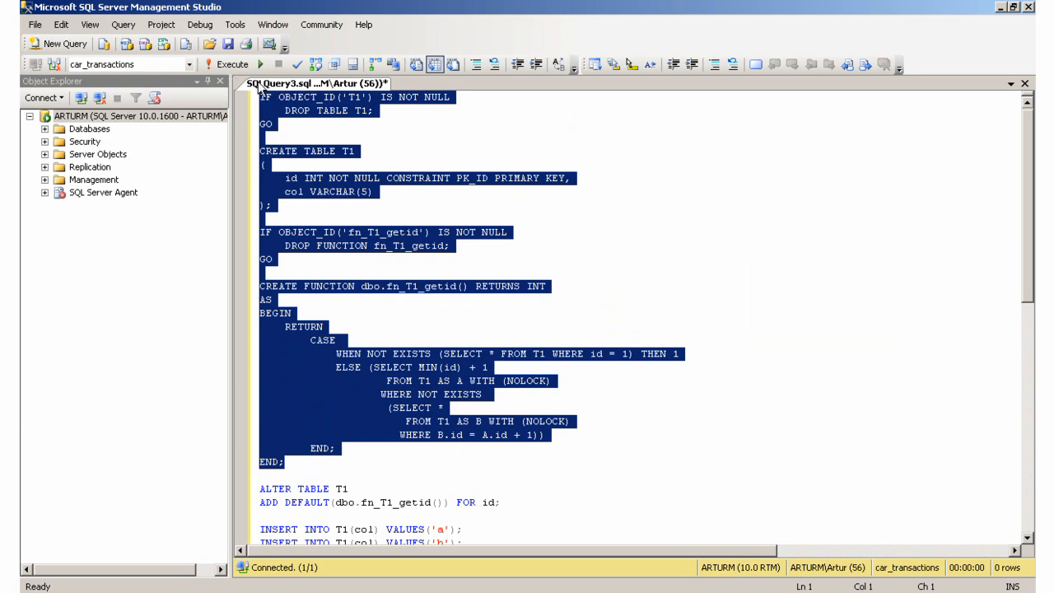
pyautogui.moveTo(231, 64)
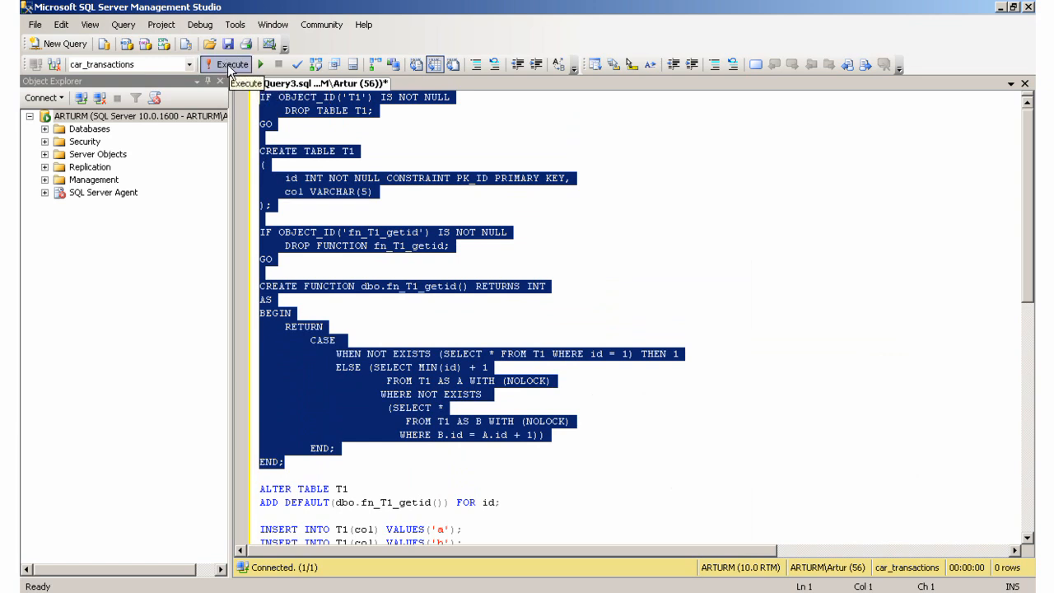
# - Run the T1/fn_T1_getid setup batch, then the inserts and delete, then the SELECT listing T1's rows
pyautogui.click(227, 64)
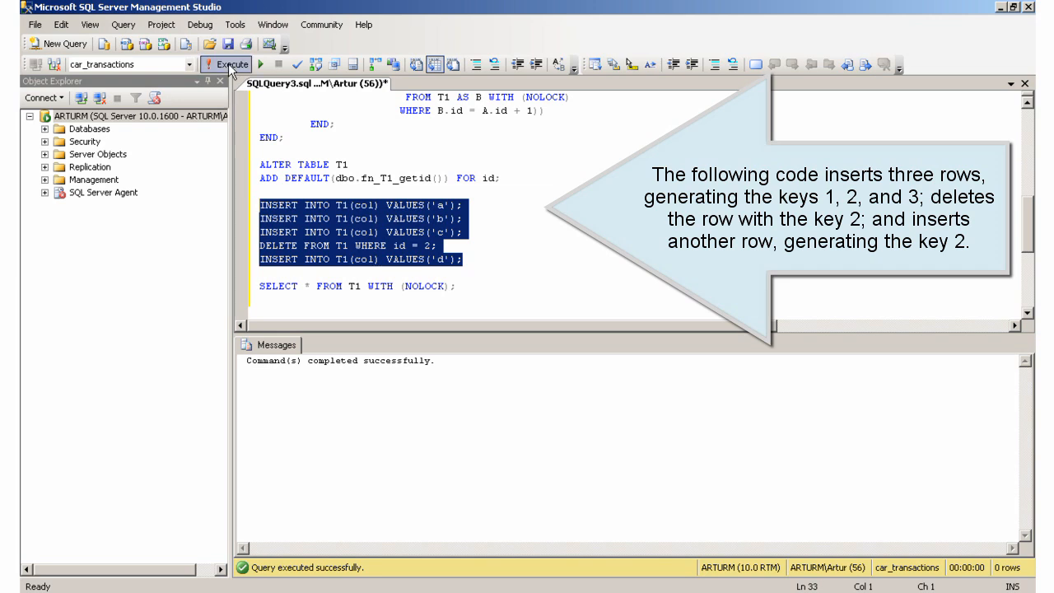
pyautogui.click(227, 64)
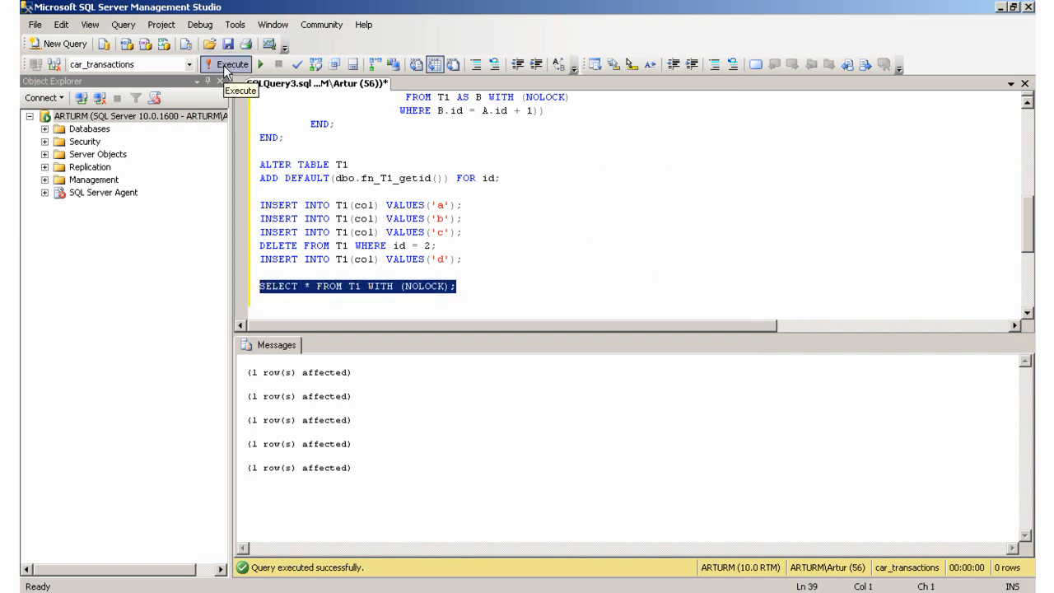
pyautogui.click(227, 64)
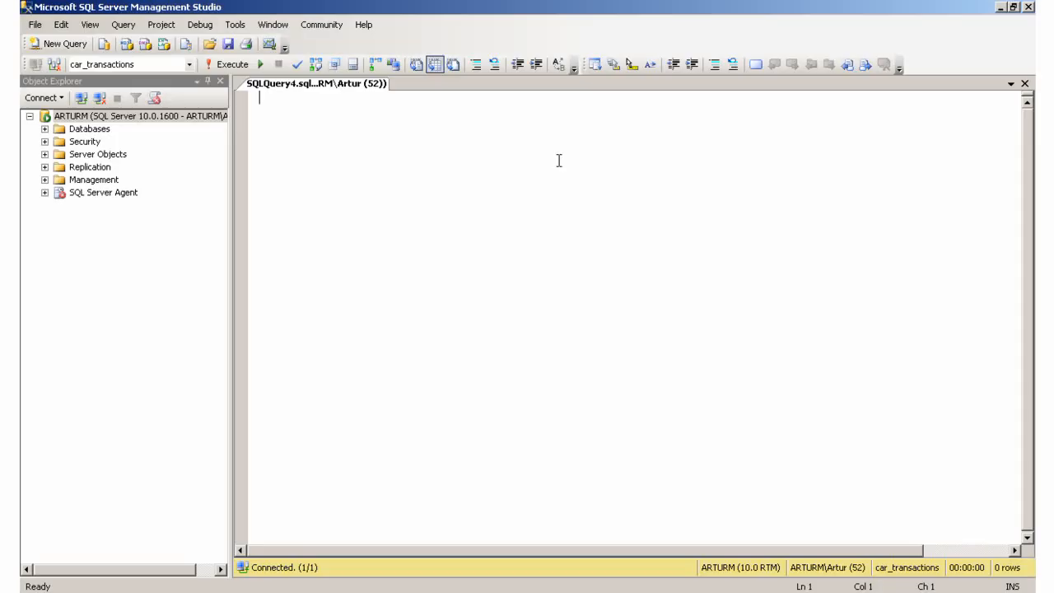
# - Write the IF OBJECT_ID('fn_add') IS NOT NULL DROP FUNCTION fn_add check
pyautogui.write('IF OBJECT_ID(')
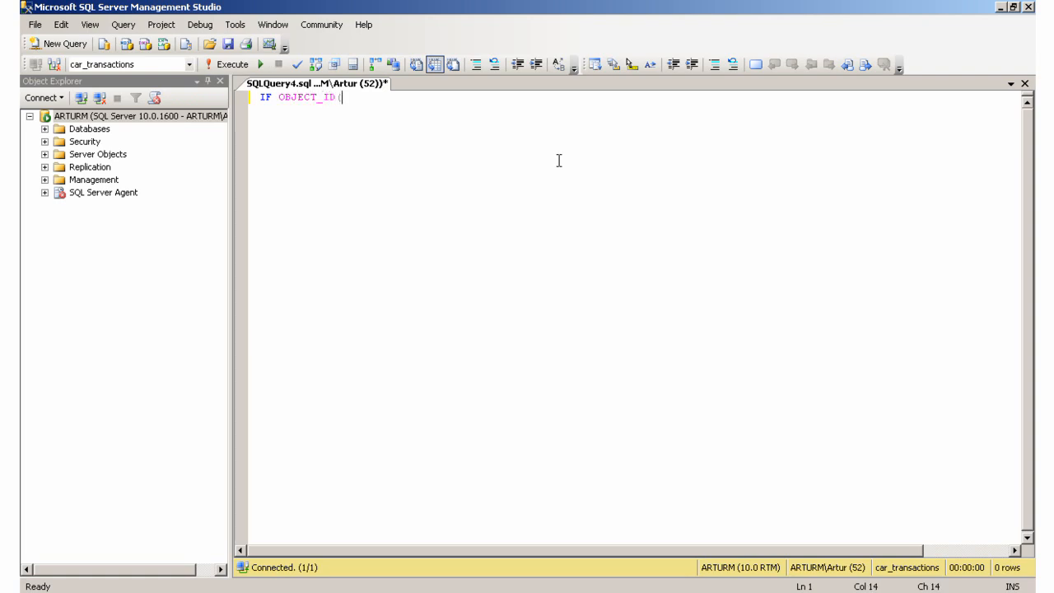
pyautogui.write("'fn_add') IS NOT N")
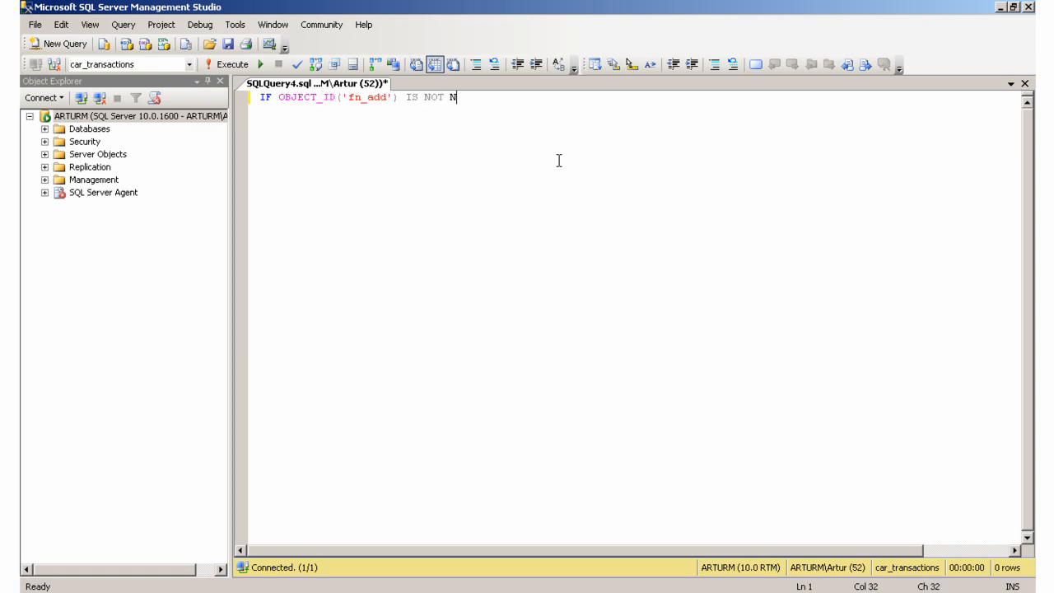
pyautogui.write('ULL')
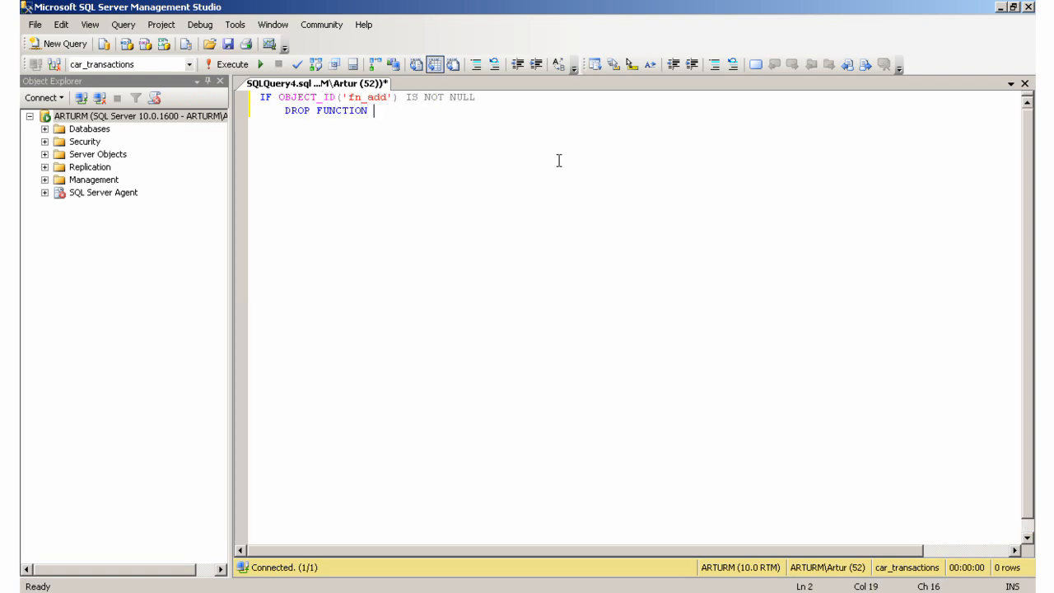
pyautogui.write('fn_add;')
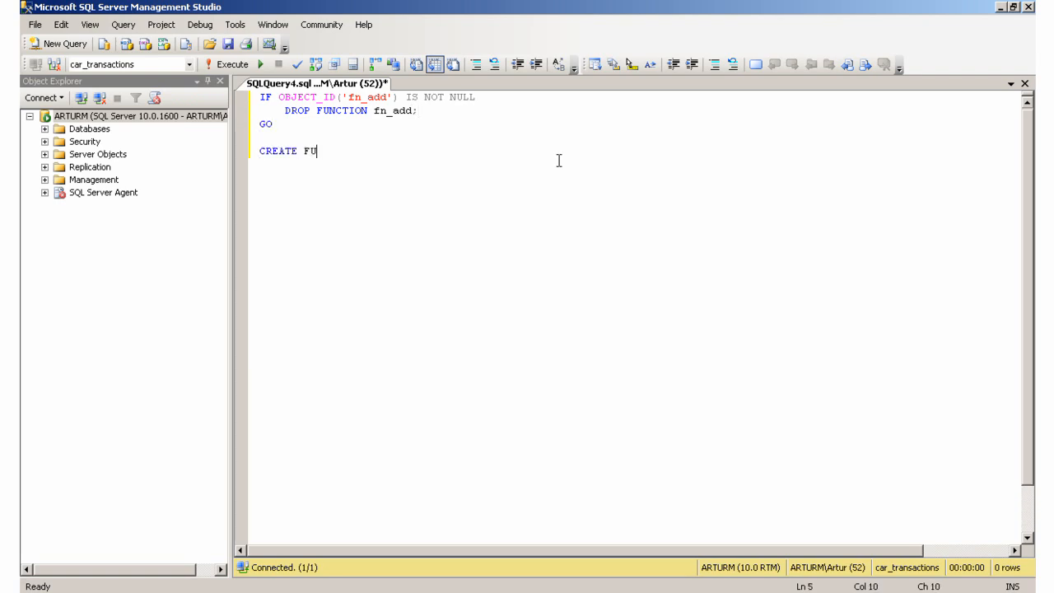
pyautogui.write('NCTION dbo.fn_add(@')
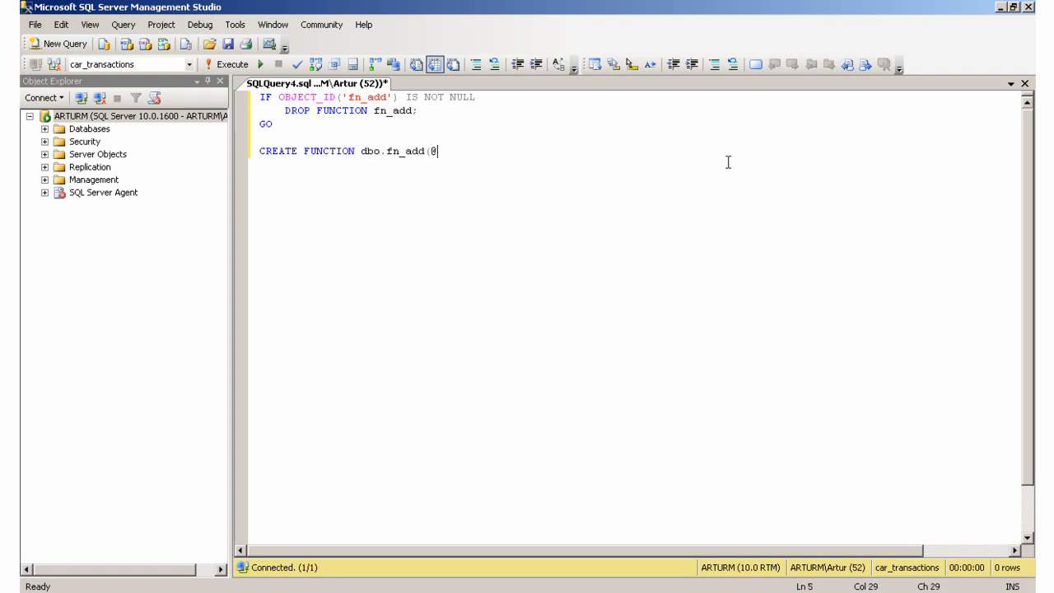
pyautogui.write('p_id INT) RETURNS')
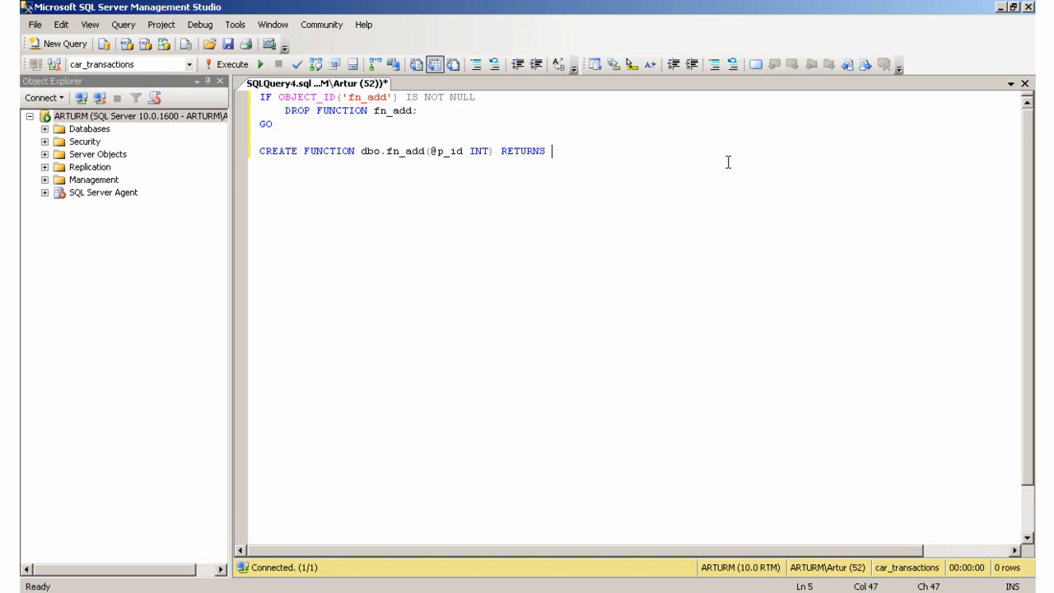
pyautogui.write('INT')
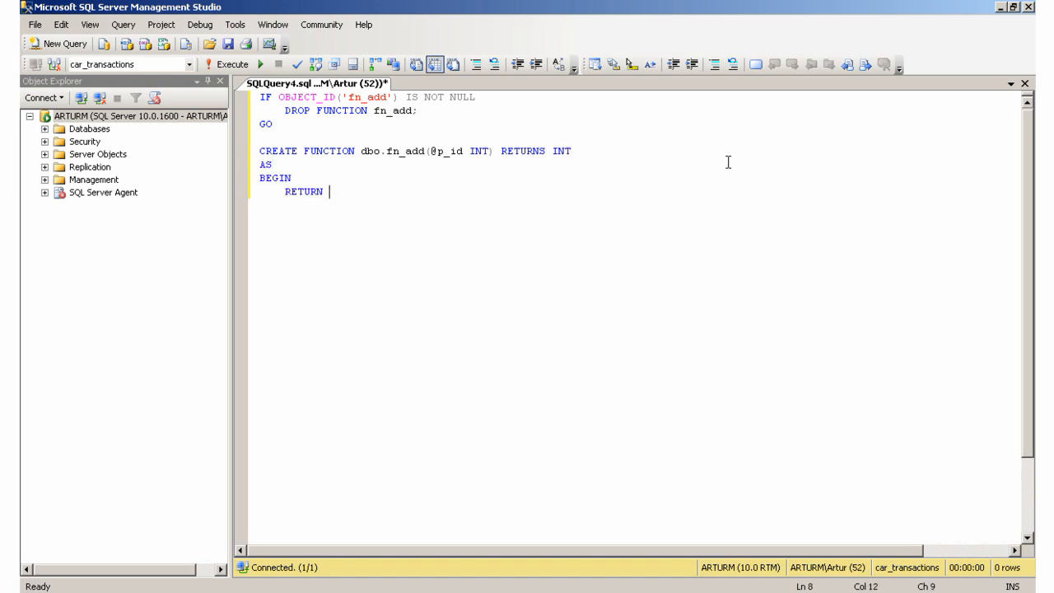
pyautogui.write('@p_id + 1;')
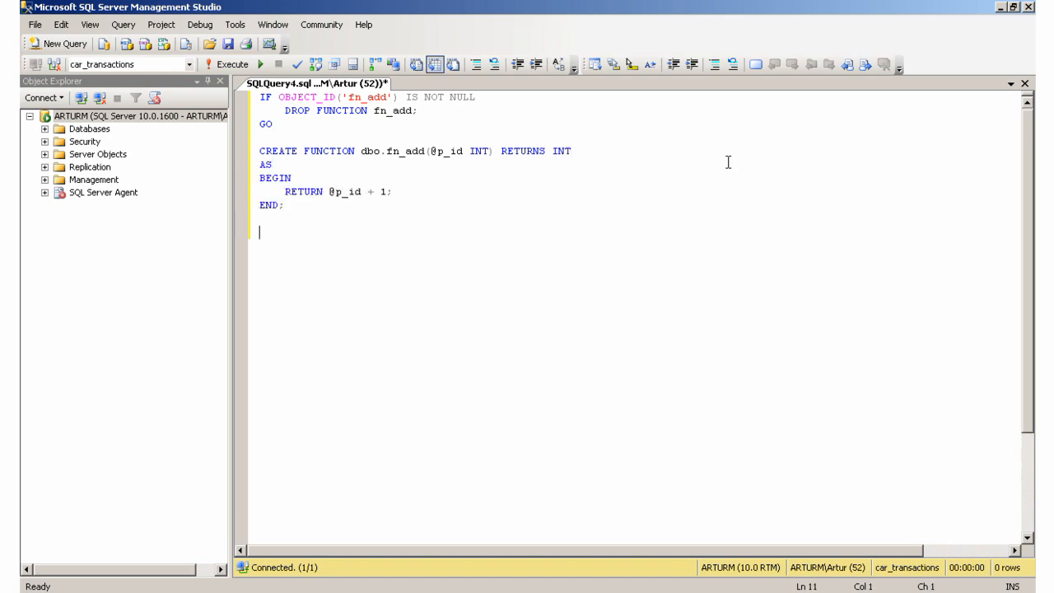
pyautogui.press('ctrl+a')
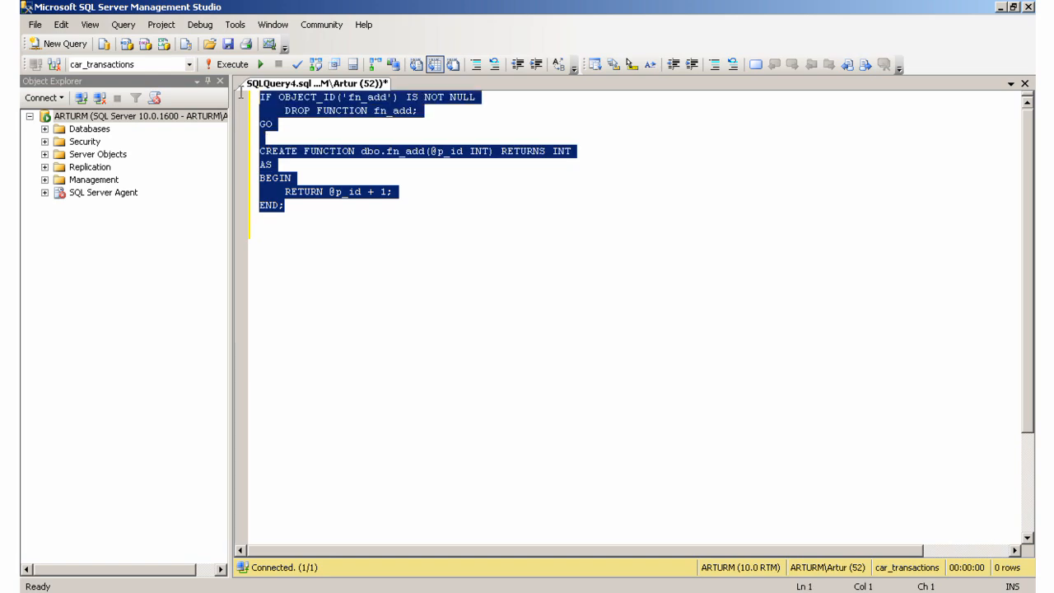
pyautogui.click(233, 64)
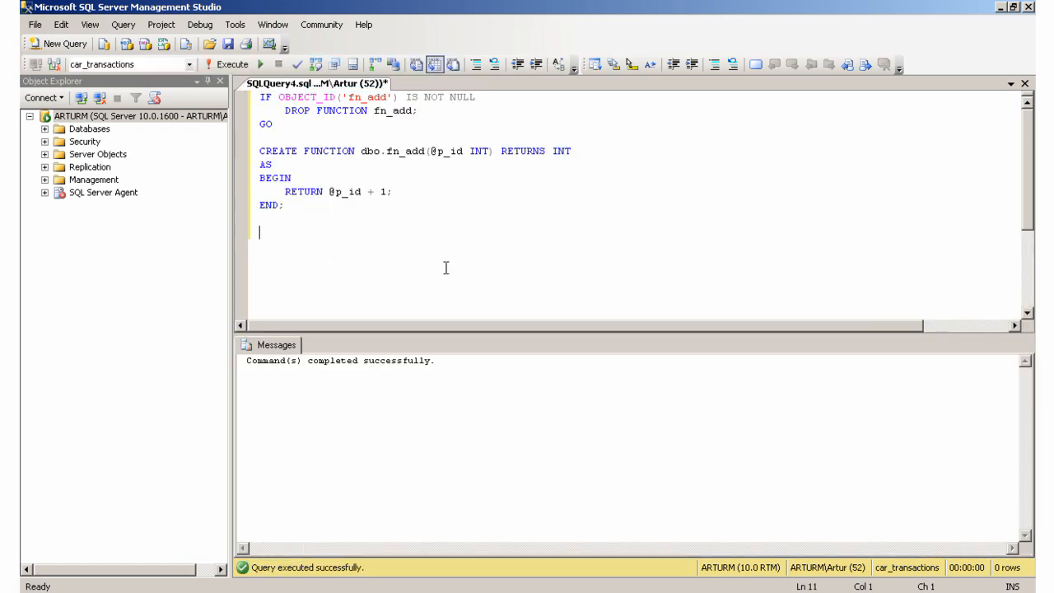
pyautogui.moveTo(731, 285)
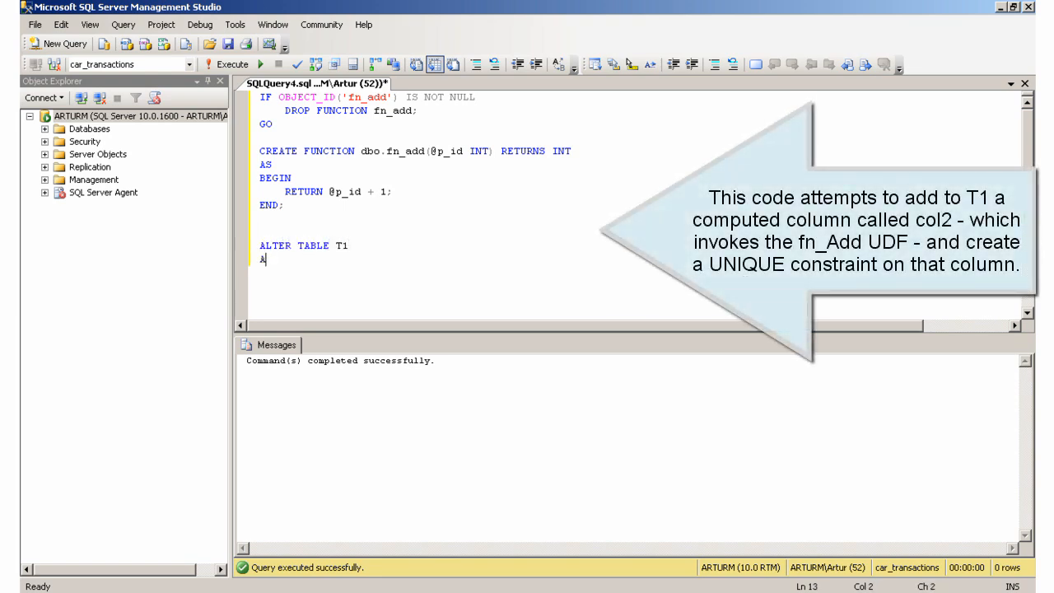
# - Complete ALTER TABLE T1 ADD col2 AS dbo.fn_add(id) CONSTRAINT UK_T1_col2 UNIQUE and run it, getting the non-deterministic error
pyautogui.write('DD col2 AS dbo.fn_a')
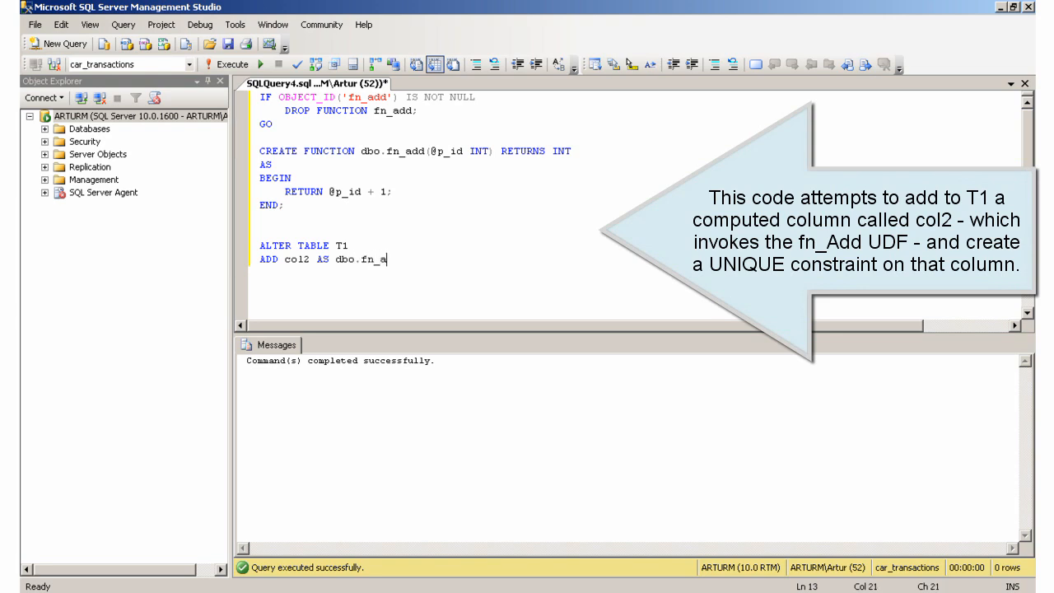
pyautogui.write('(id) CONSTRAINT U')
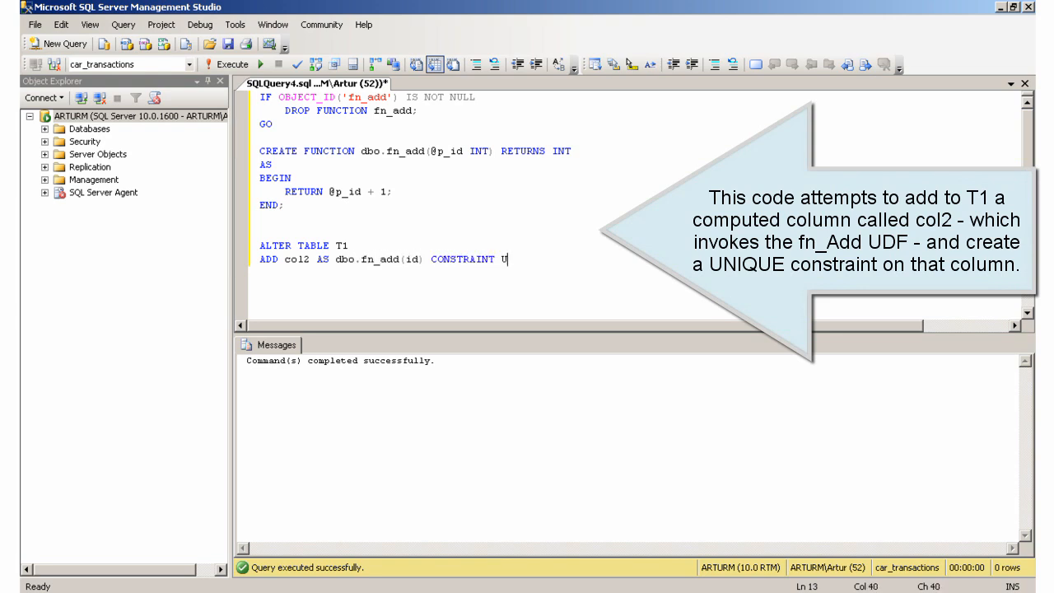
pyautogui.write('K_T1_col2 UNIQUE;')
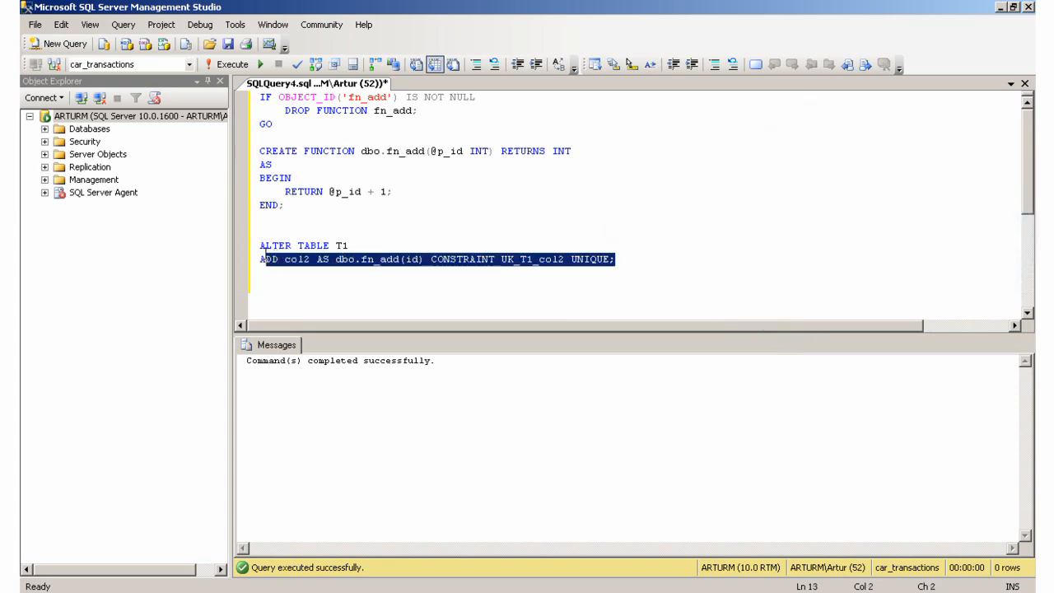
pyautogui.click(232, 64)
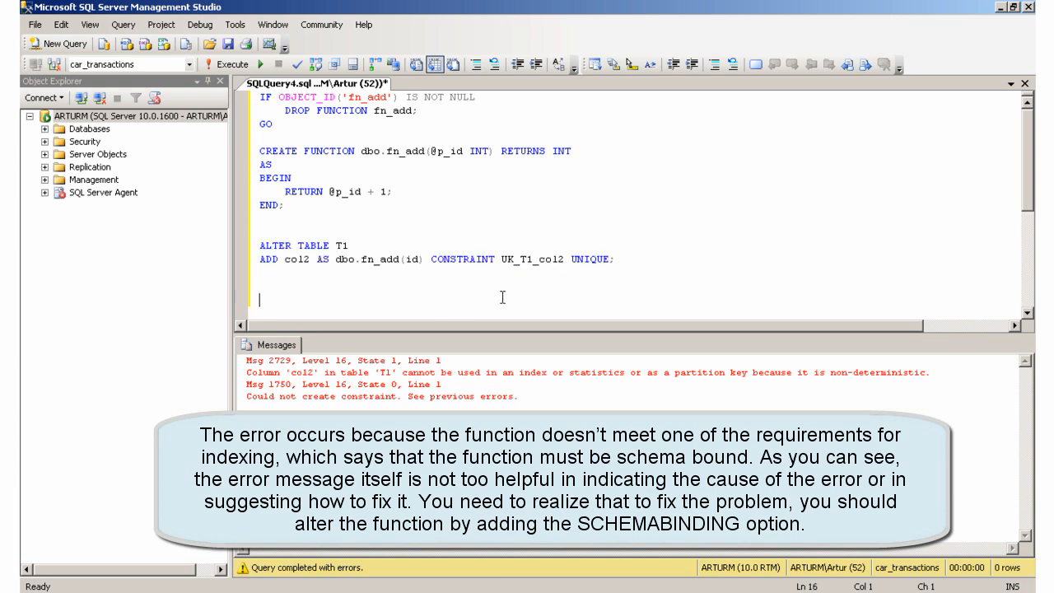
# - Write ALTER FUNCTION dbo.fn_add ... RETURNS INT WITH SCHEMABINDING and select it to run
pyautogui.write('ALTER FUNCTION dbo.fn_add(@p_id INT')
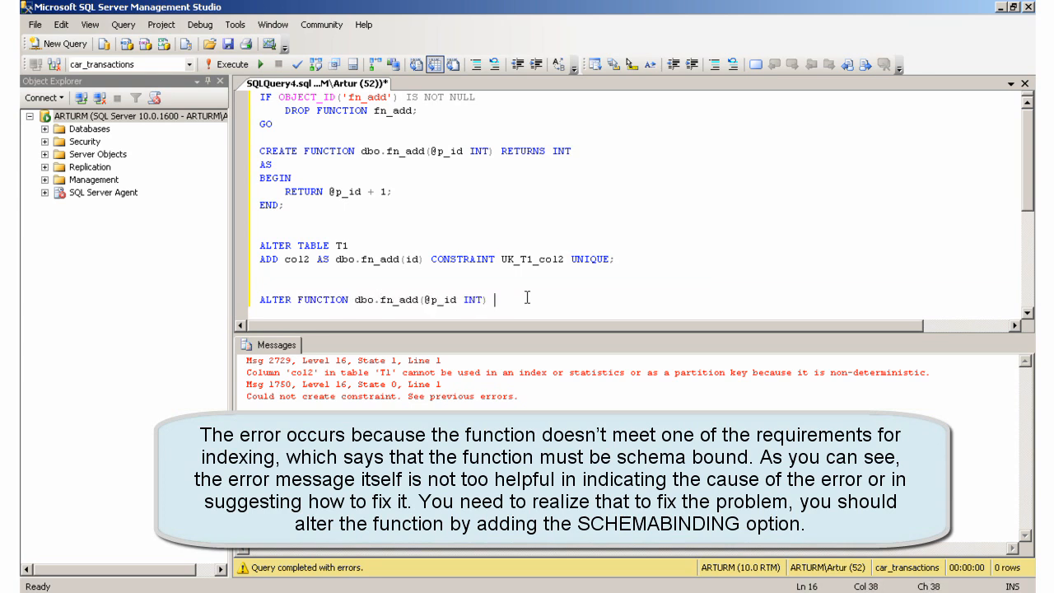
pyautogui.write('RETURNS INT')
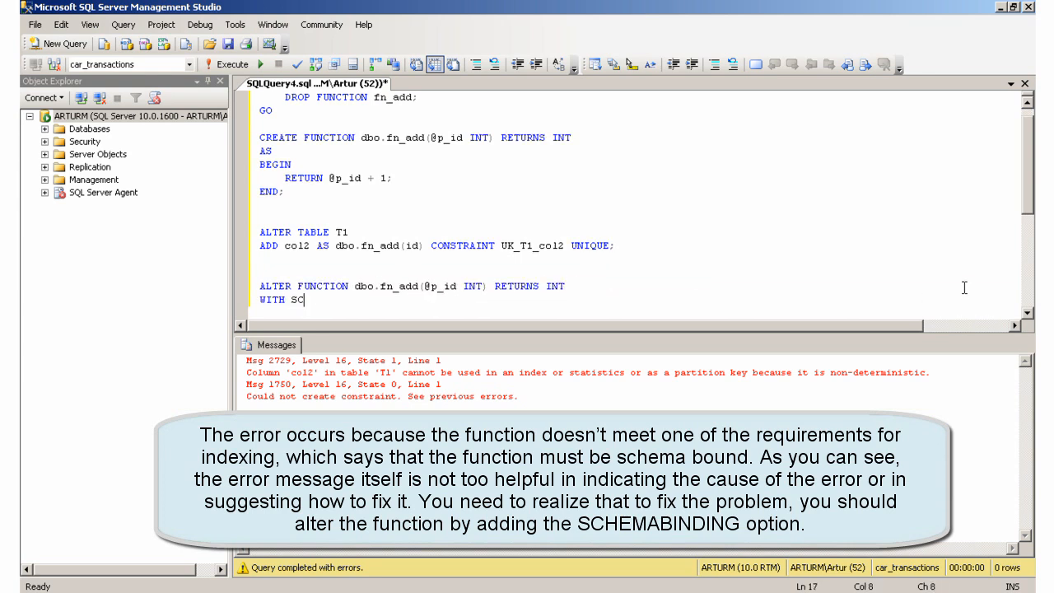
pyautogui.write('CHEMABINDING')
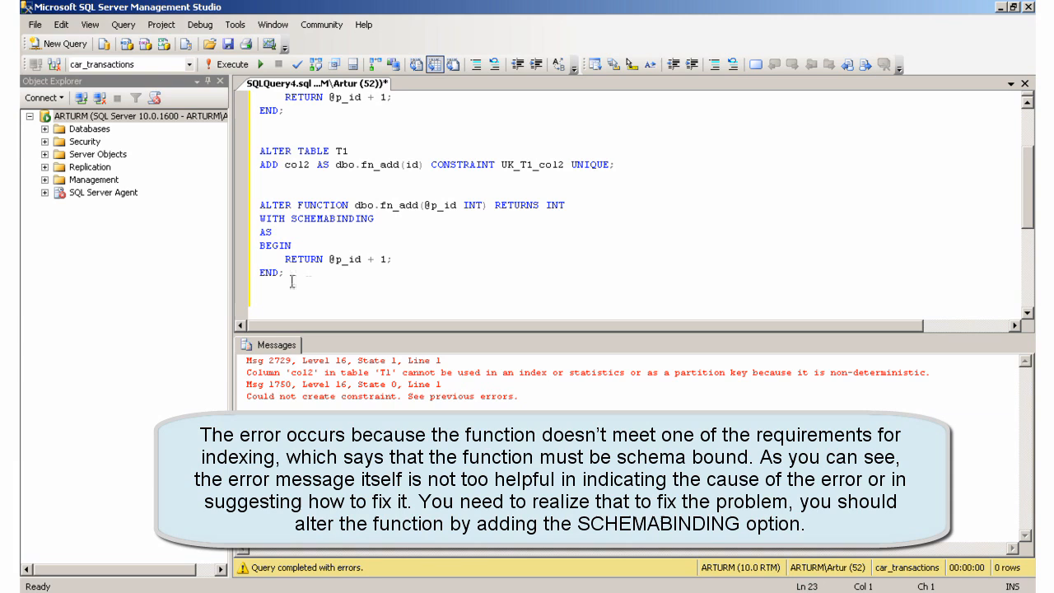
pyautogui.moveTo(260, 204); pyautogui.dragTo(284, 273)
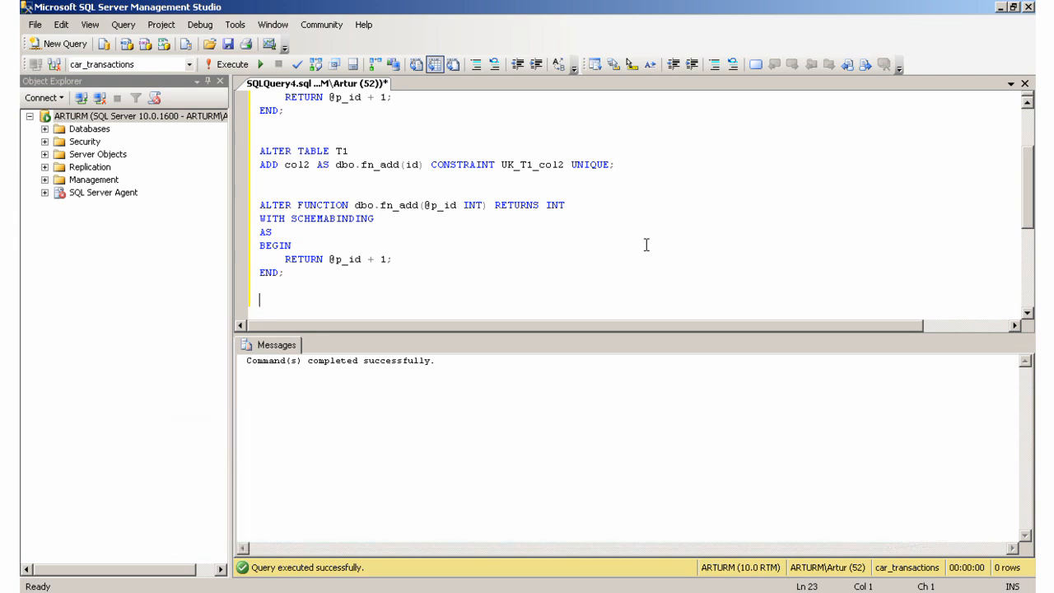
# - Re-run ALTER TABLE T1 ADD col2 AS dbo.fn_add(id) with a UNIQUE constraint, now succeeding
pyautogui.write('ALTER TABLE T1')
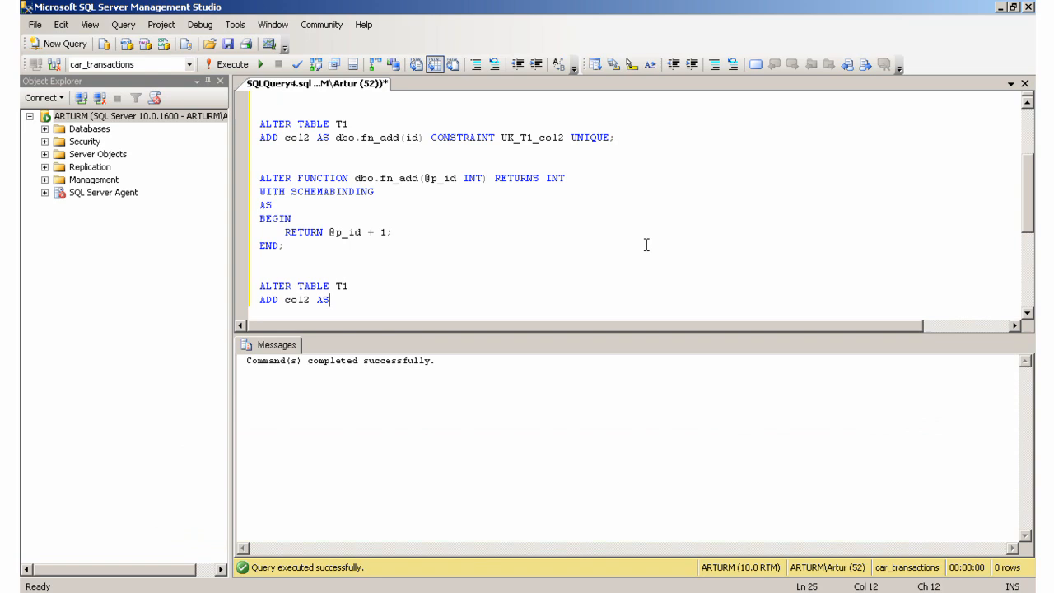
pyautogui.write('dbo.fn_add(id) CONSTRAINT UK_T1_col2')
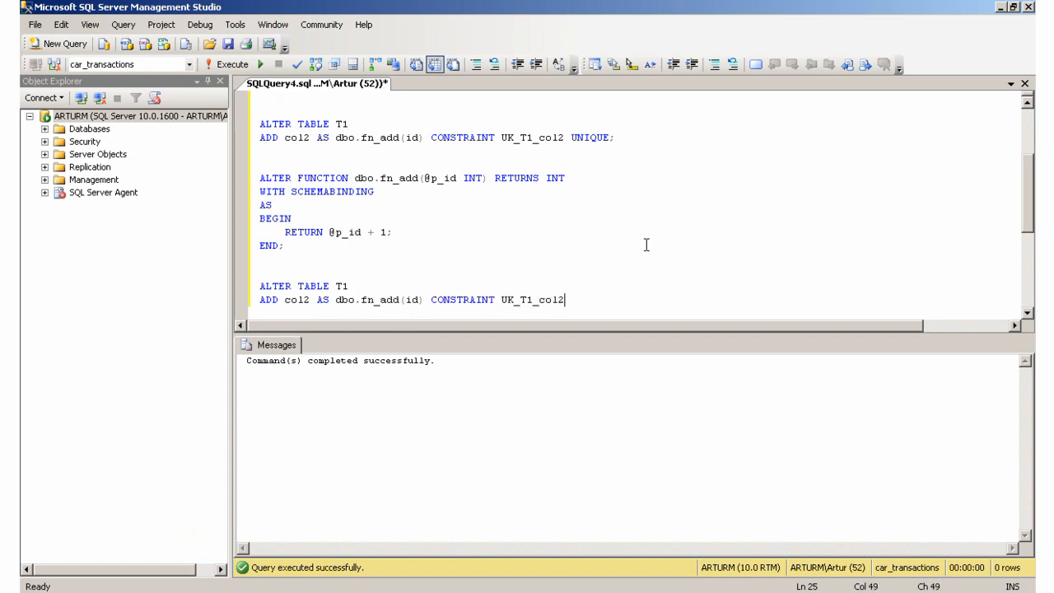
pyautogui.write('UNIQUE;')
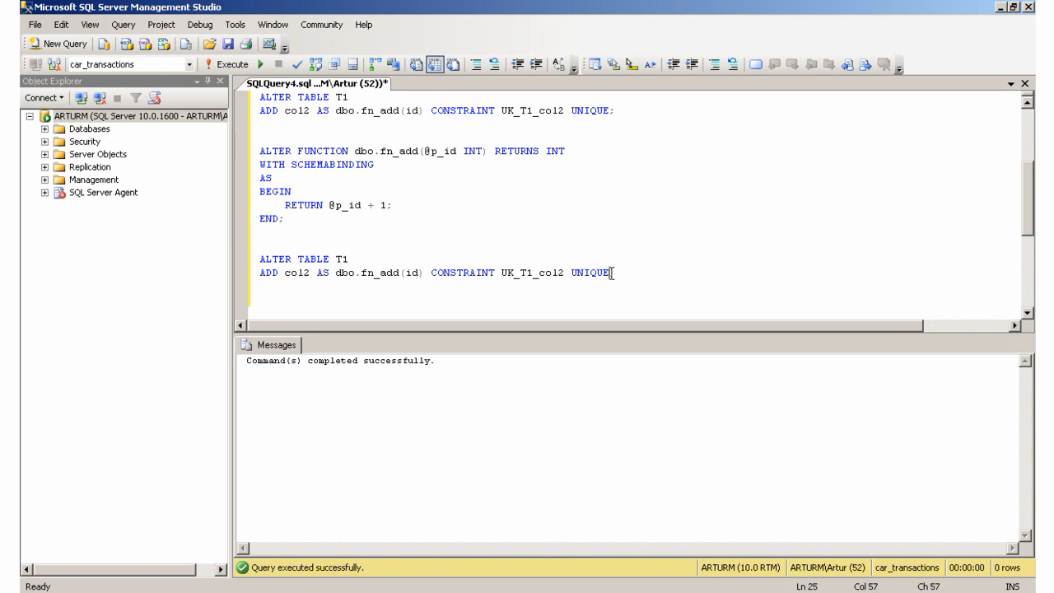
pyautogui.click(227, 64)
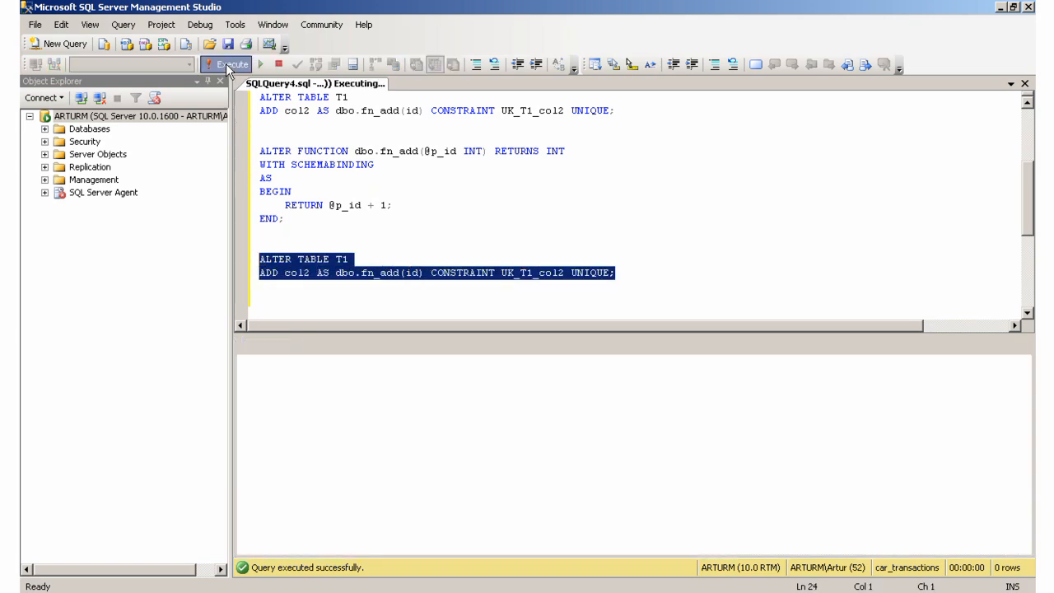
# - Begin an ALTER TABLE T1 DROP CONSTRAINT PK_ID statement below
pyautogui.click(229, 64)
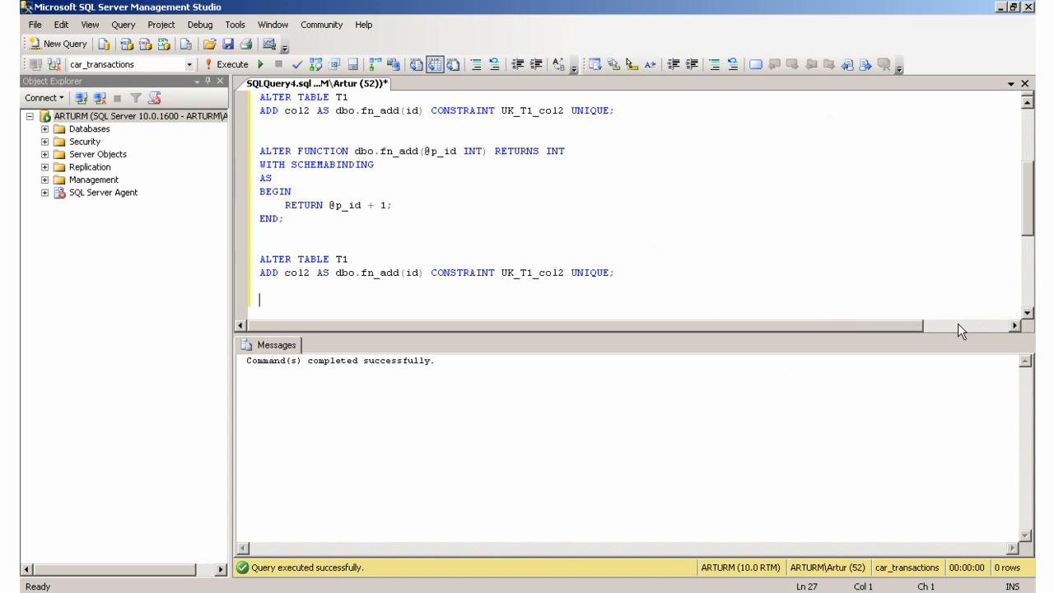
pyautogui.write('ALTER TABLE T1')
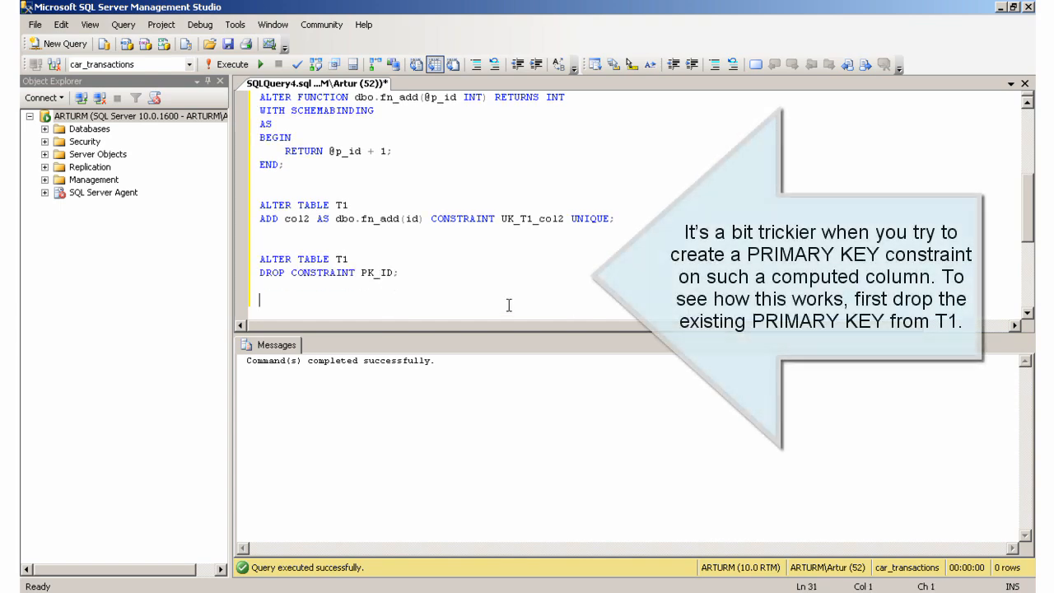
# - Drop PK_ID from T1, then try adding computed col3 as PRIMARY KEY PK_ID, failing as not persisted
pyautogui.moveTo(260, 258); pyautogui.dragTo(398, 273)
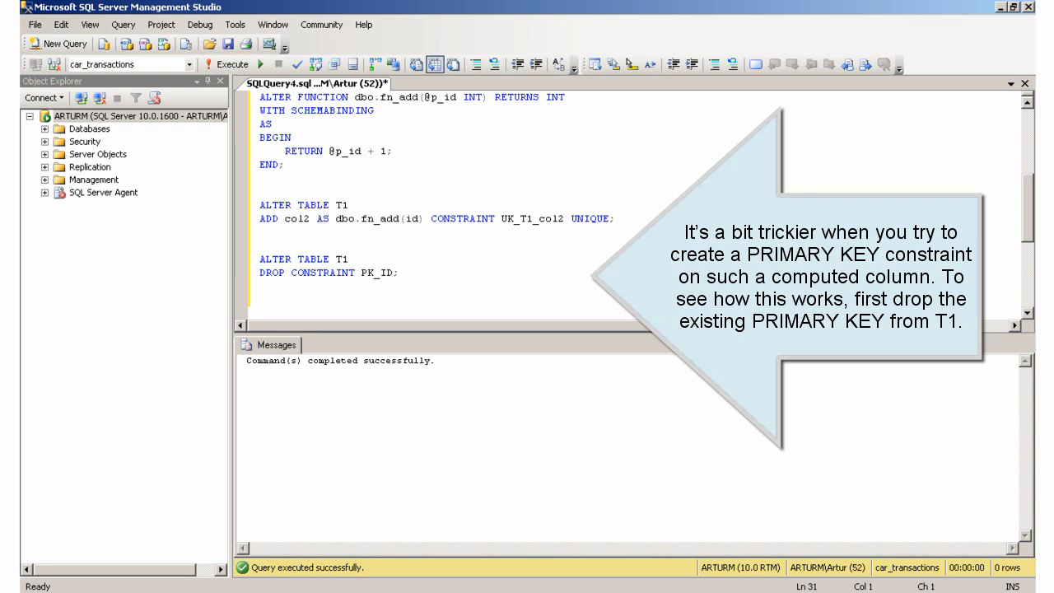
pyautogui.write('ALTER TABLE T1')
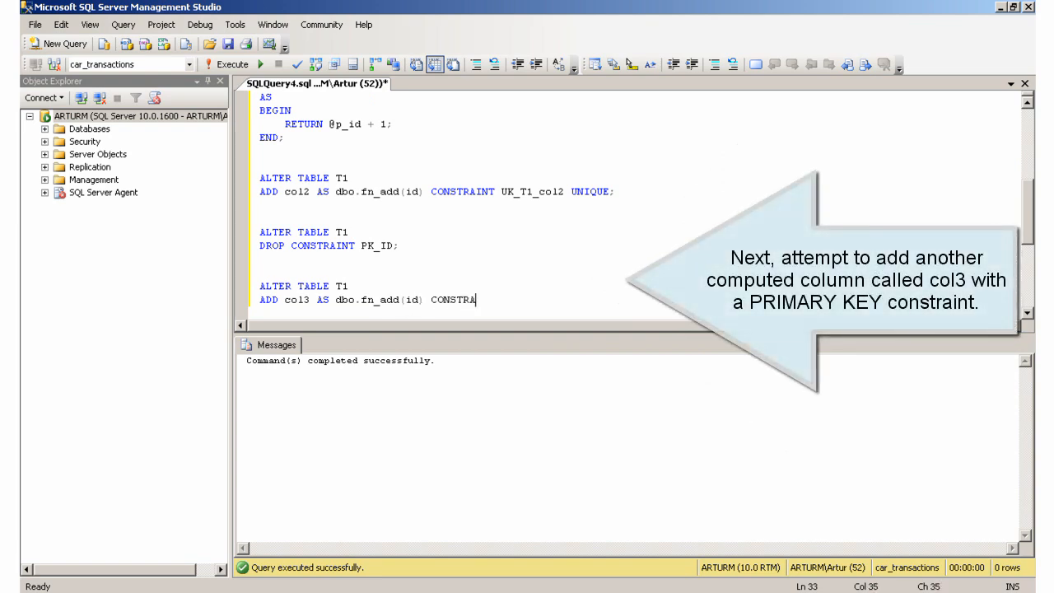
pyautogui.write('INT PK_ID PRIMARY KEY;')
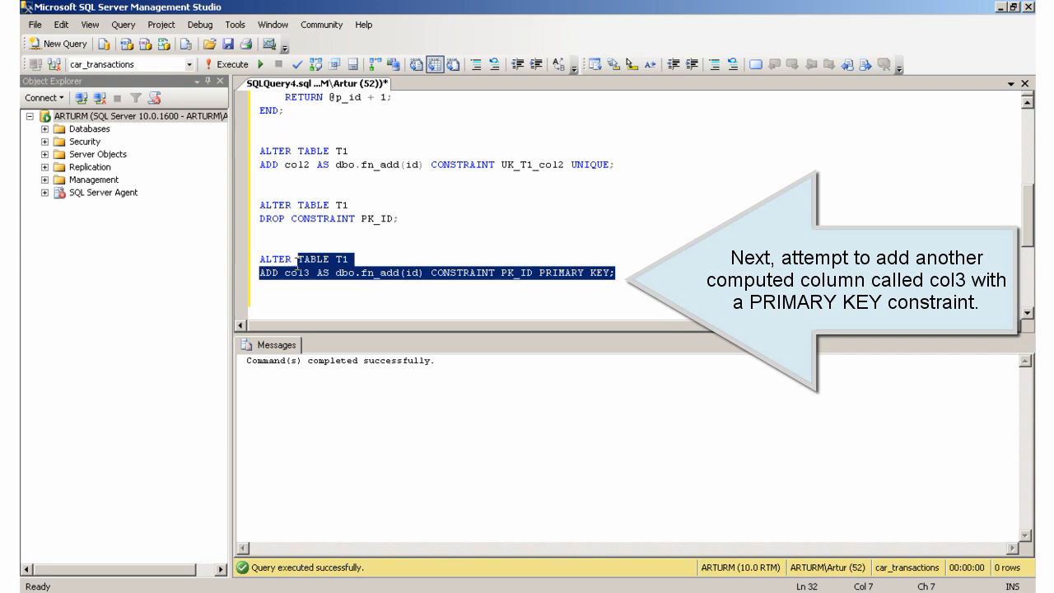
pyautogui.click(232, 65)
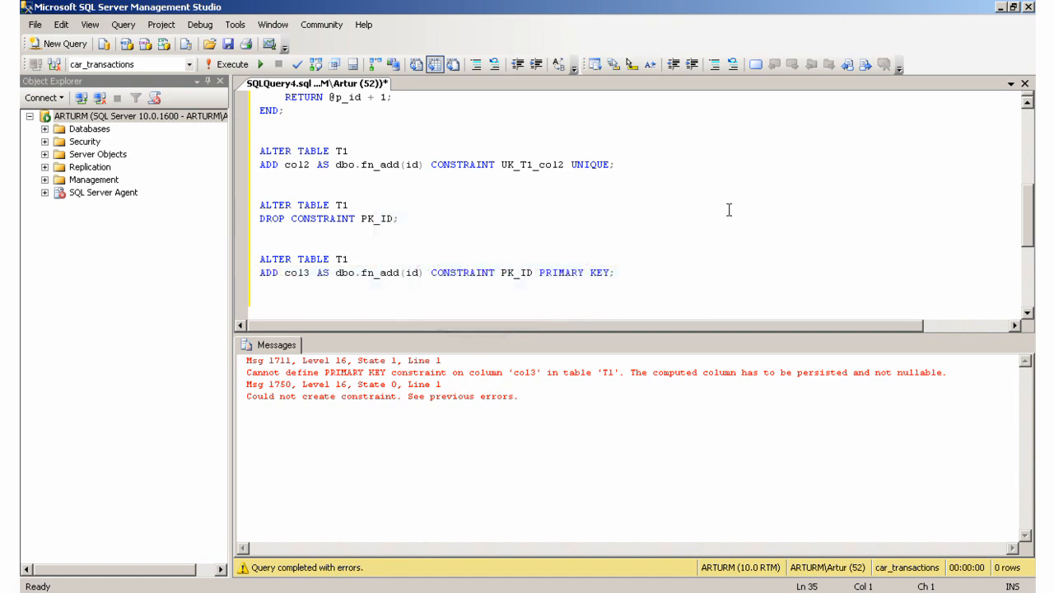
# - Add col3 AS dbo.fn_add(id) PERSISTED NOT NULL with CONSTRAINT PK_ID PRIMARY KEY, successfully
pyautogui.write('ALTER TABLE T1')
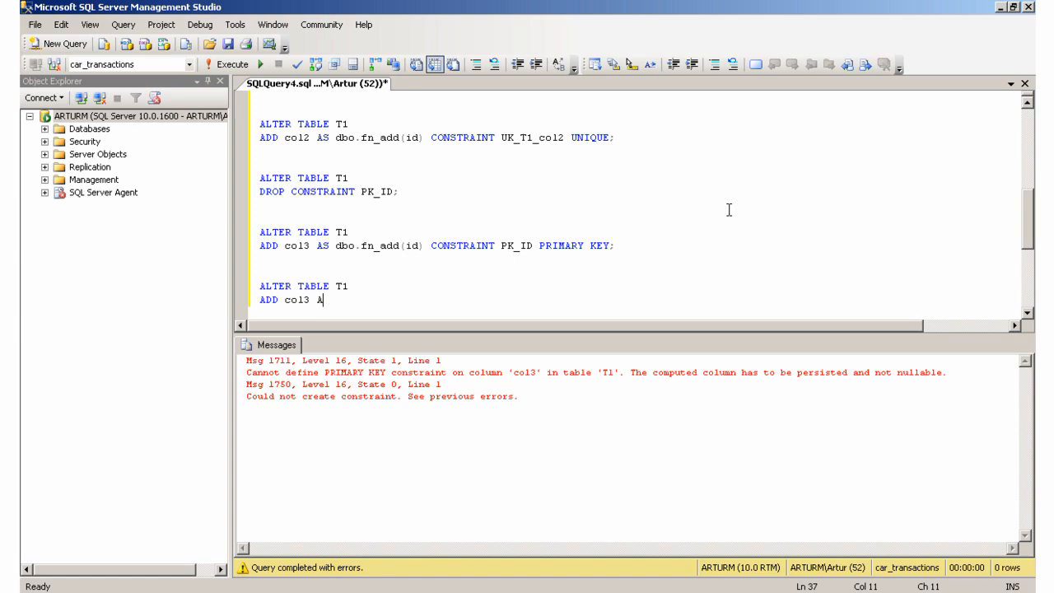
pyautogui.write('S dbo.fn_add(id) PERSISTED NOT NULL')
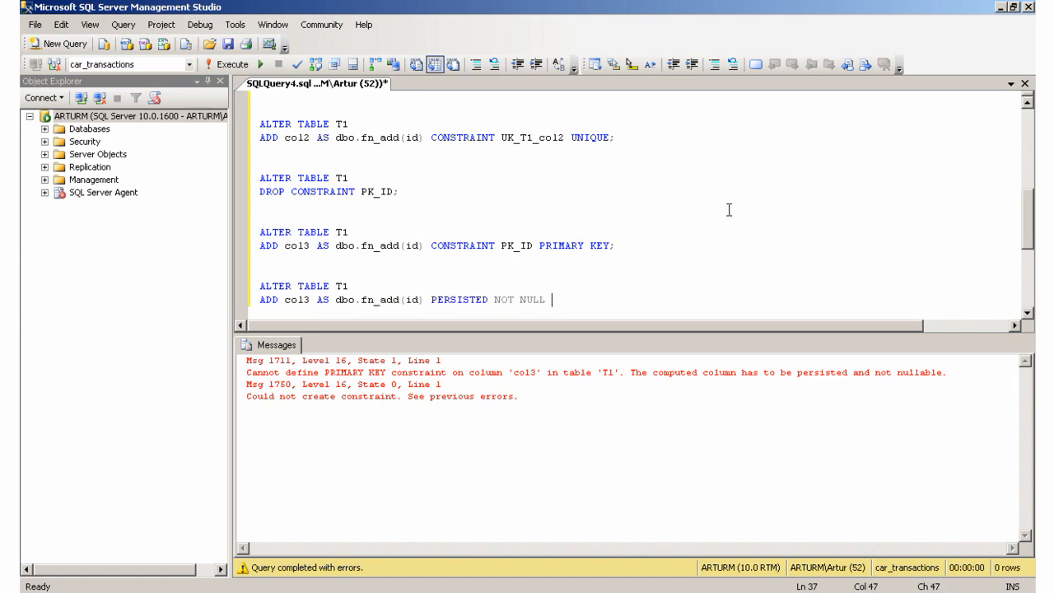
pyautogui.write('CONSTRAINT PK_ID P')
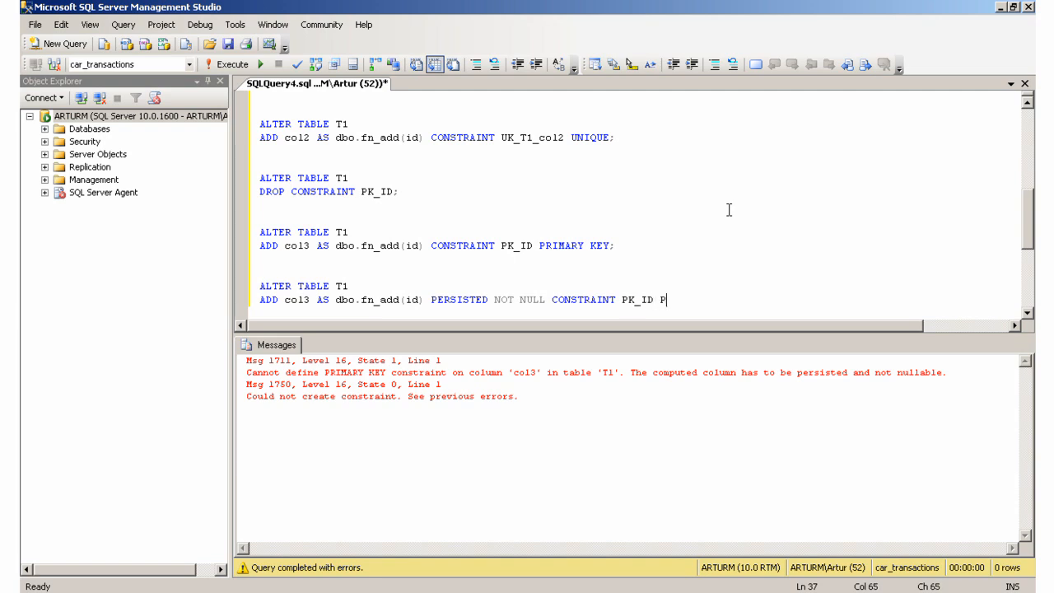
pyautogui.write('RIMARY KEY;')
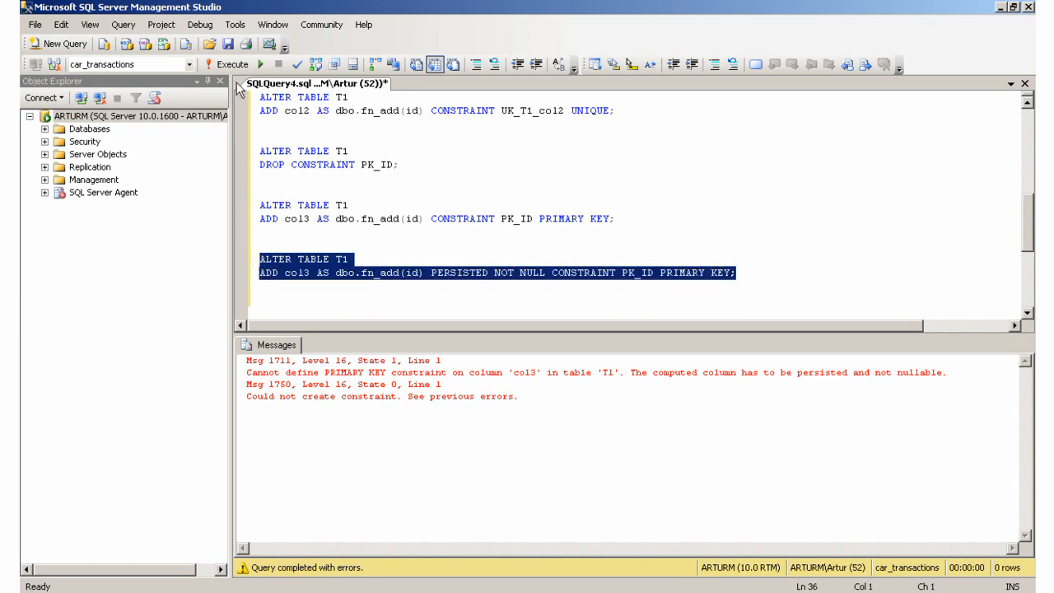
pyautogui.click(234, 65)
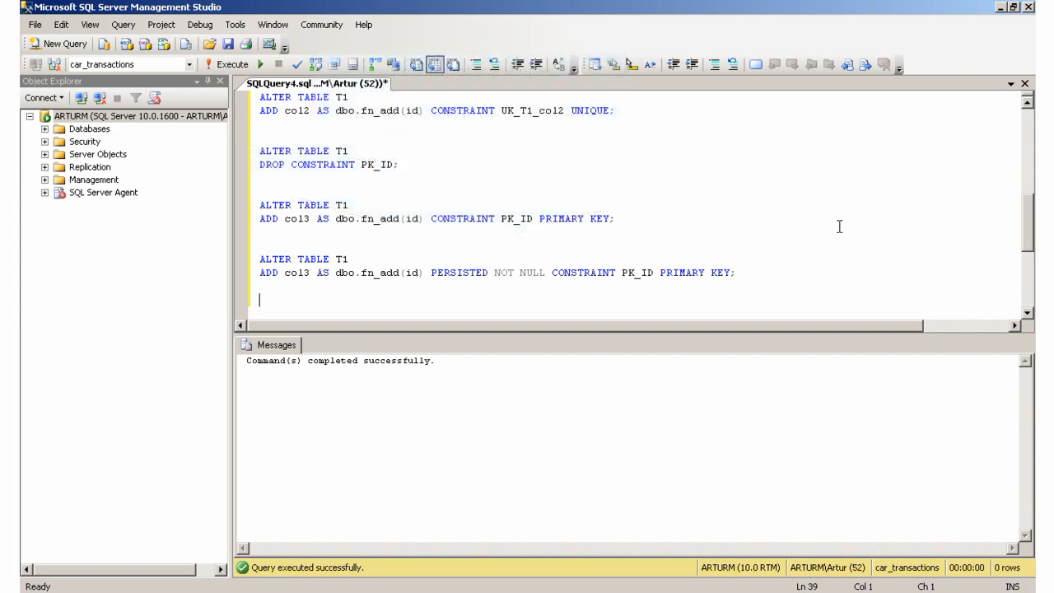
pyautogui.click(63, 43)
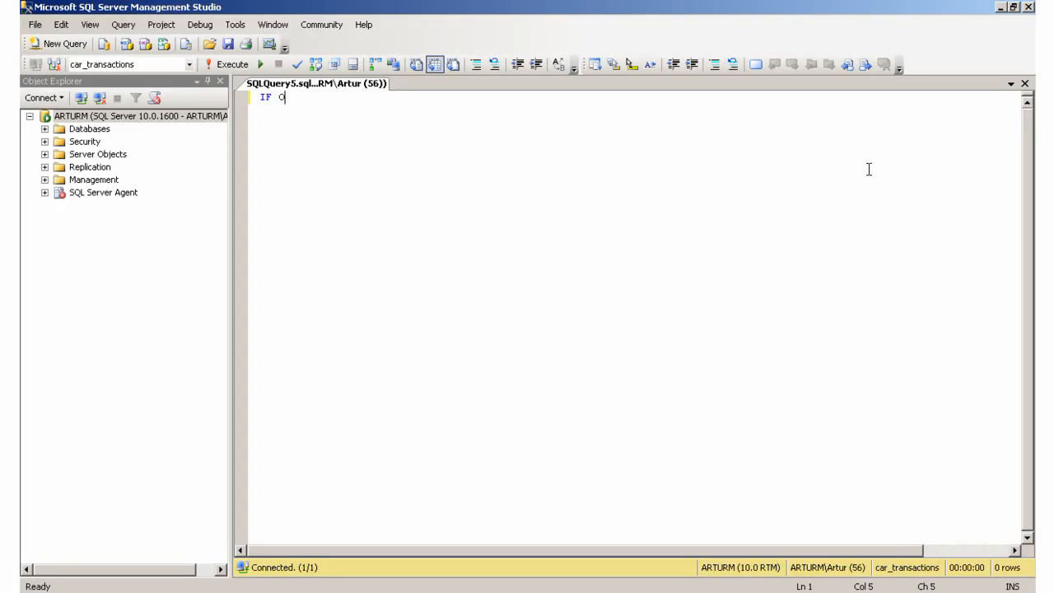
# - Write the IF OBJECT_ID('fn_get_cars') IS NOT NULL DROP FUNCTION guard
pyautogui.write("BJECT_ID('fn_get_c")
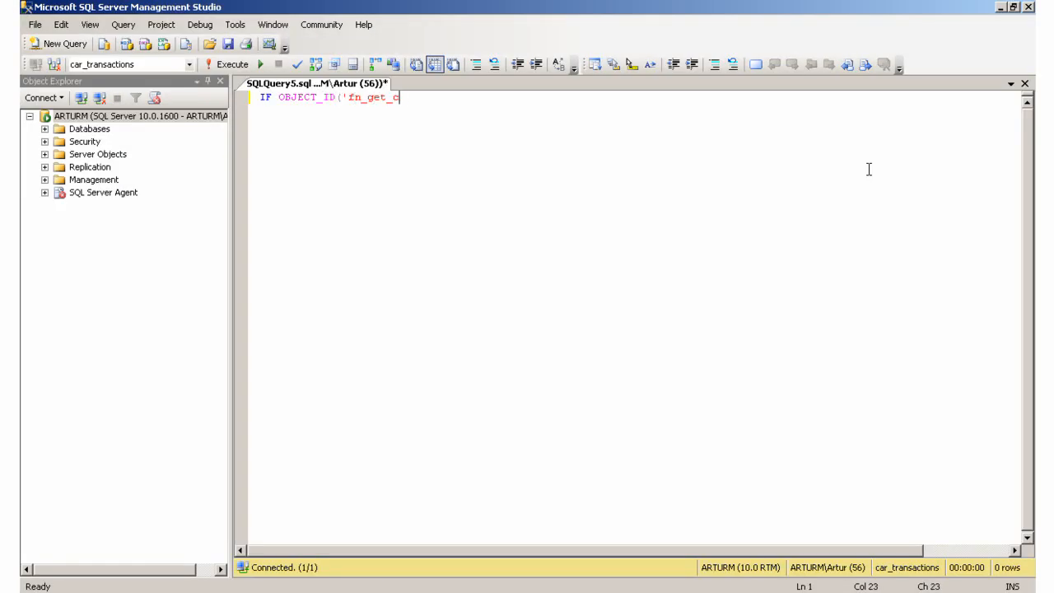
pyautogui.write("ars') IS NOT NULL")
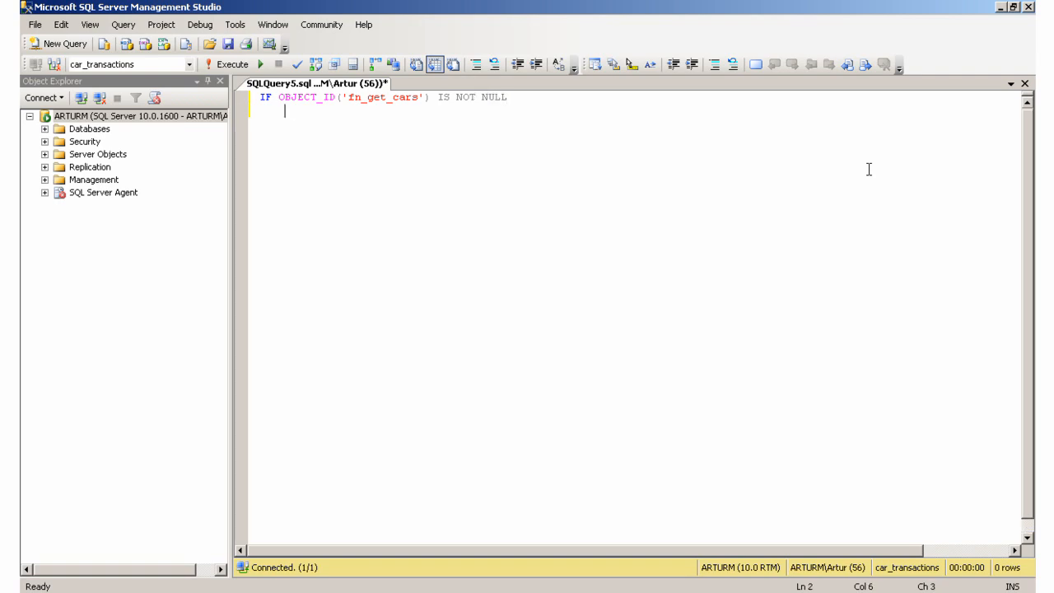
pyautogui.write('DROP FUNCTION fn_get_cars;')
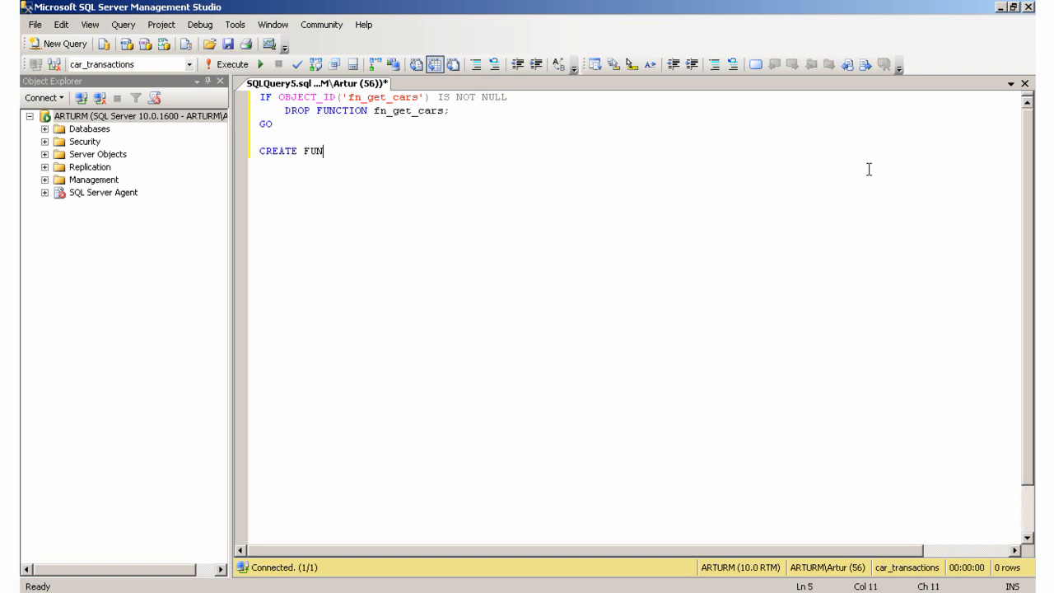
pyautogui.write('CTION dbo.fn_get_cars (@p_car_name VARCHAR(40')
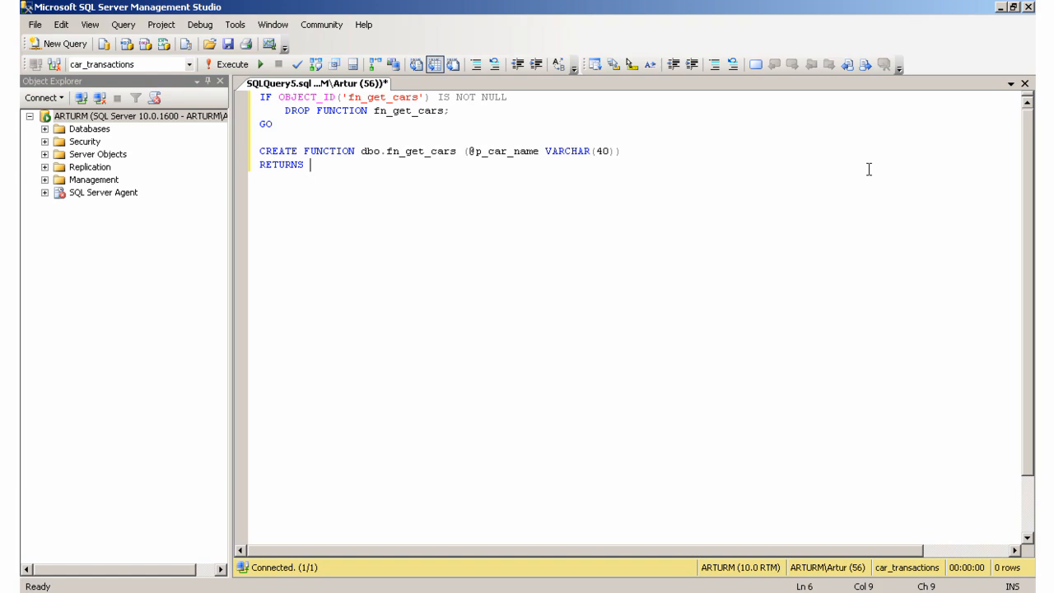
pyautogui.write('TABLE')
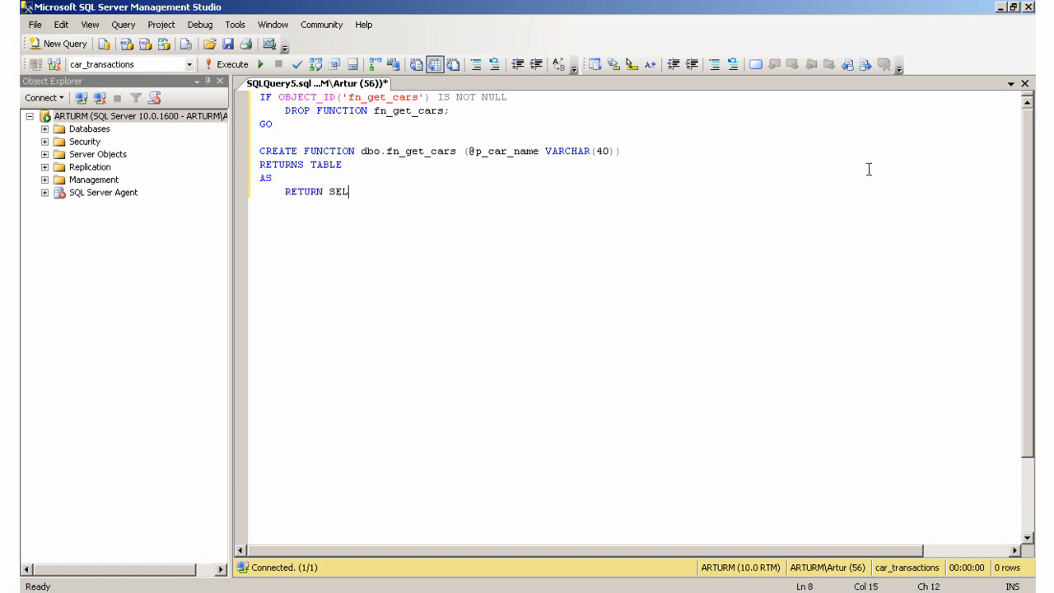
pyautogui.write('ECT Car, Model')
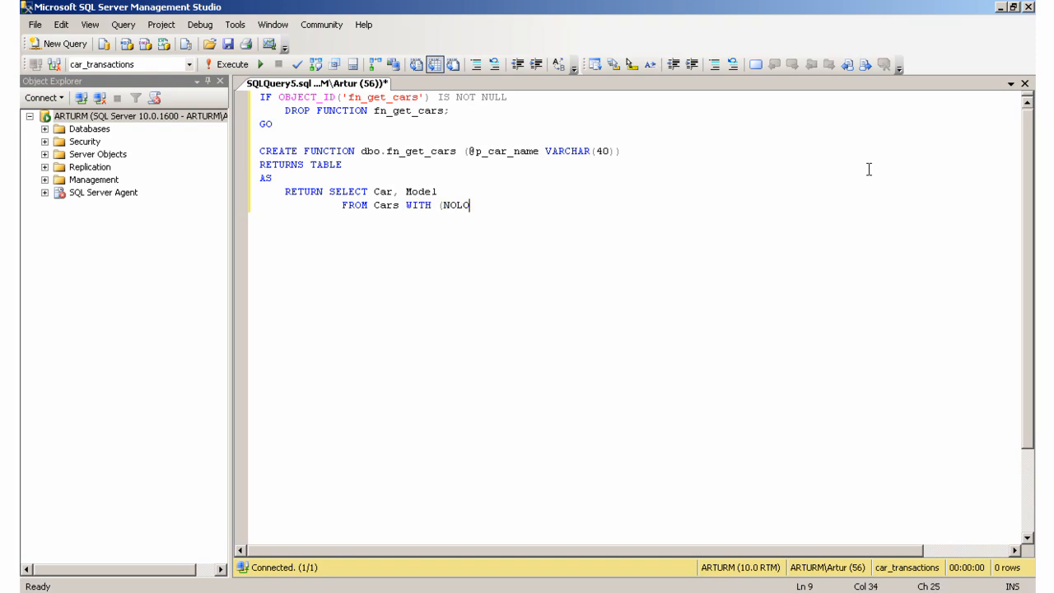
pyautogui.write('CK)')
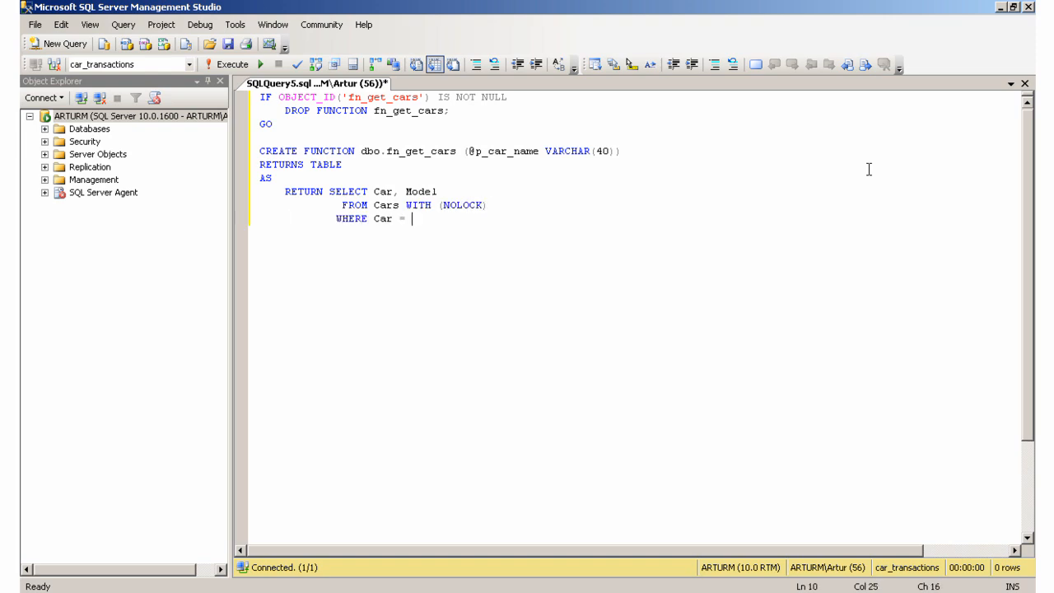
pyautogui.write('@p_car_name;')
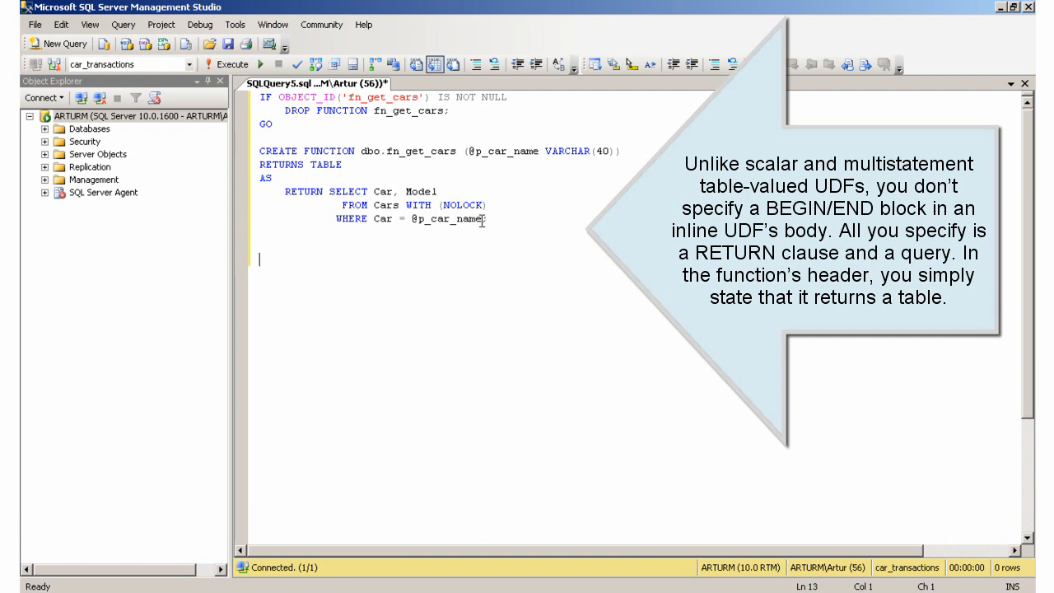
pyautogui.write(';')
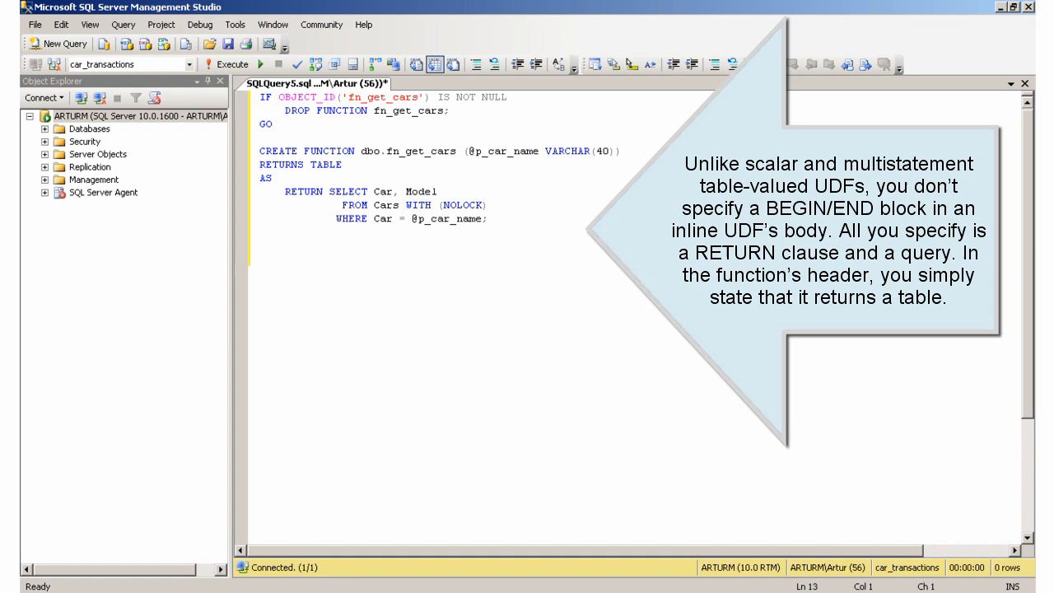
pyautogui.click(259, 258)
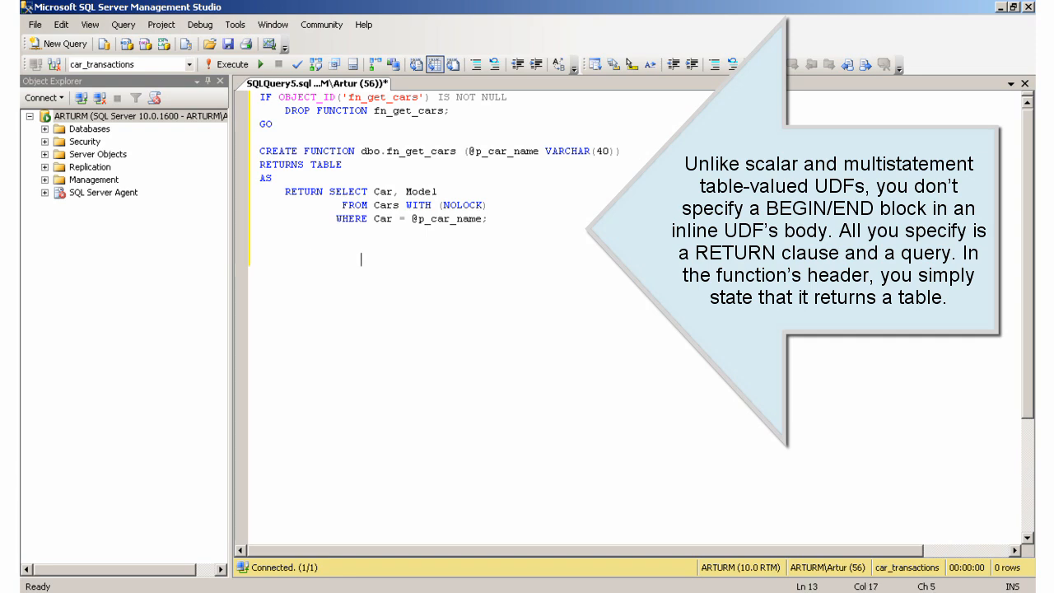
# - Write SELECT * FROM dbo.fn_get_cars test queries for 'Ferrari' and 'BMW'
pyautogui.write('SELECT * FROM dbo')
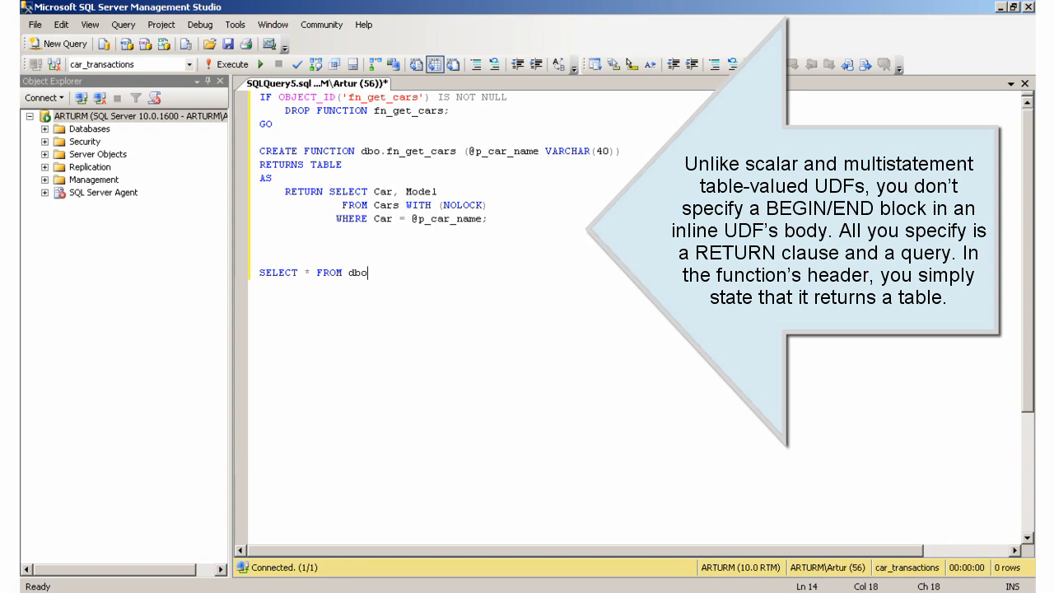
pyautogui.write(".fn_get_cars('Ferrari');")
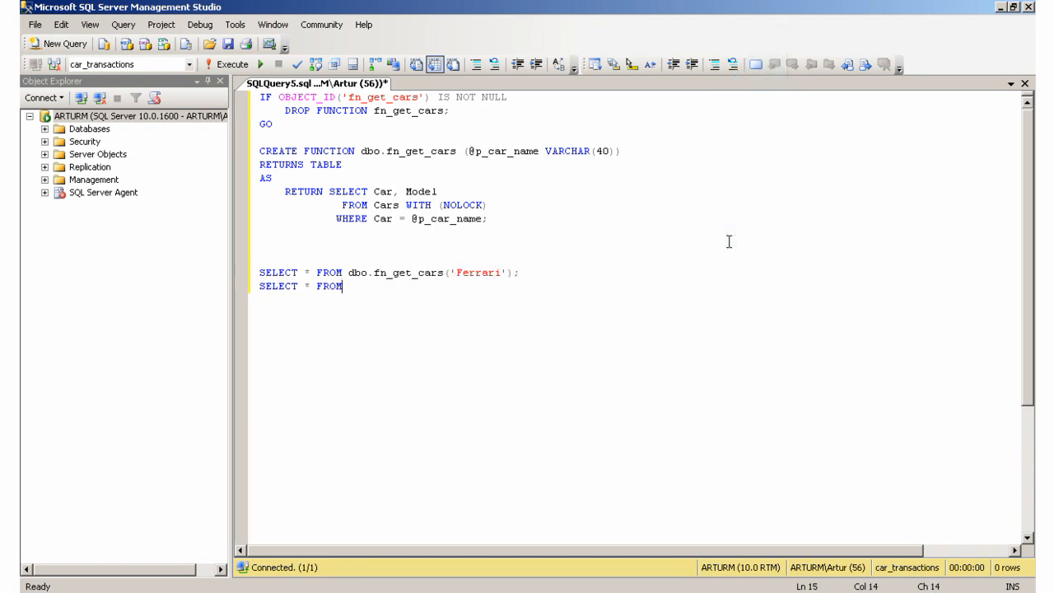
pyautogui.write("dbo.fn_get_cars('B")
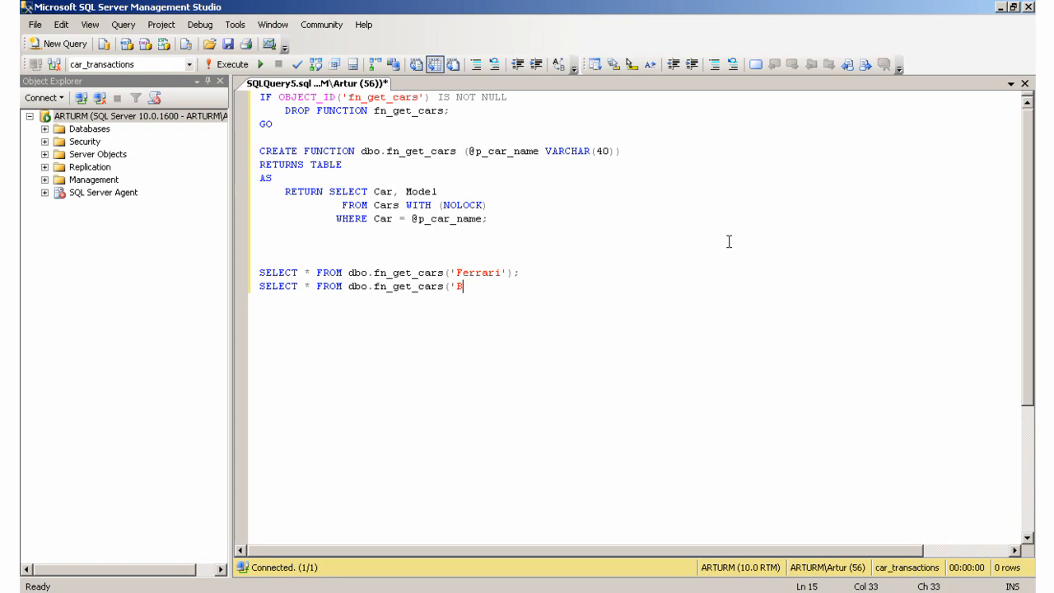
pyautogui.write("MW');")
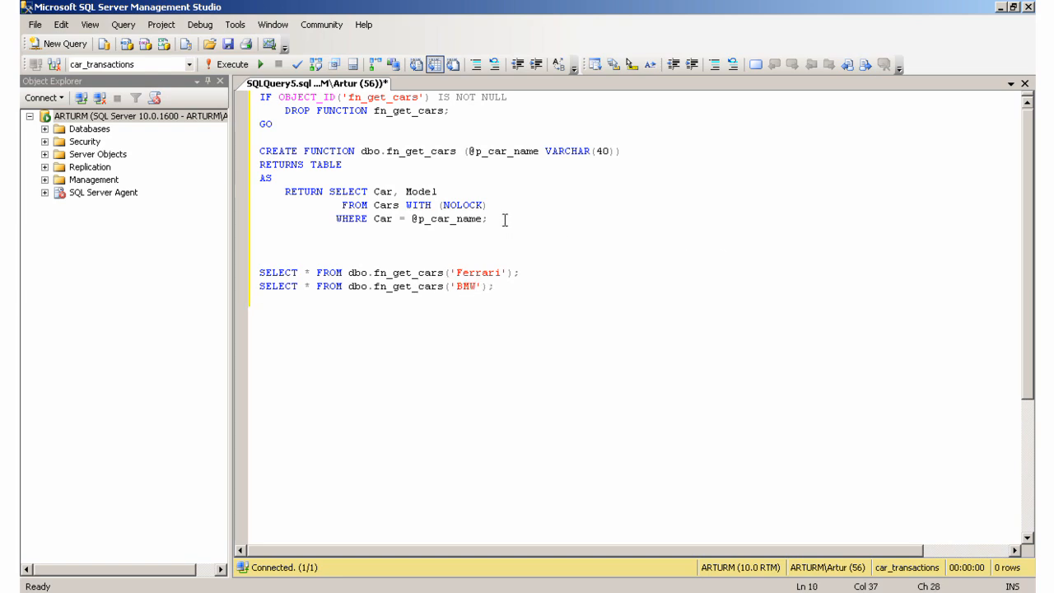
# - Run the script, then the Ferrari and BMW queries, returning two and eleven models
pyautogui.click(232, 64)
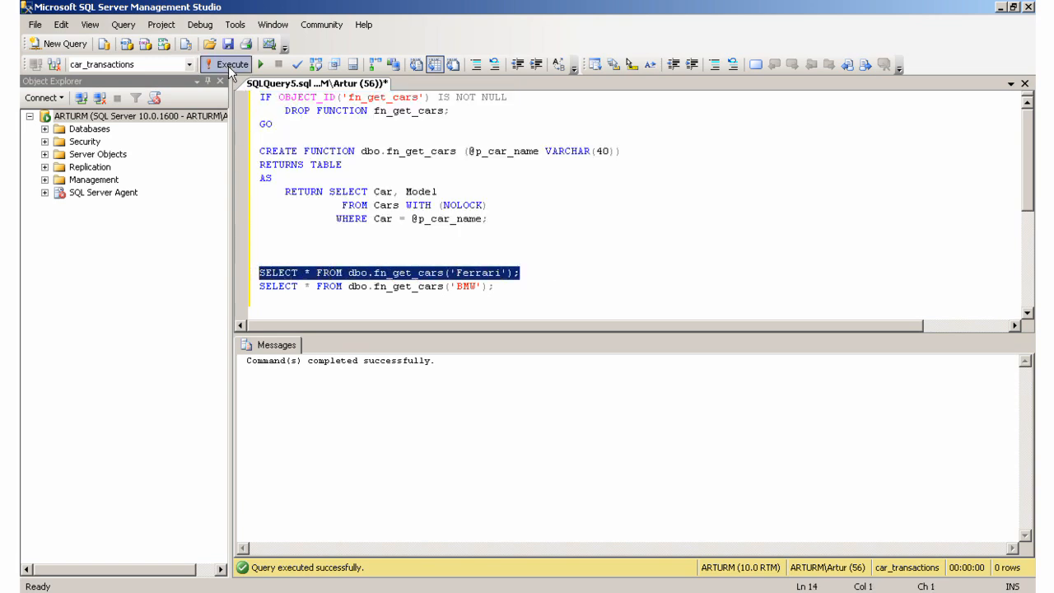
pyautogui.click(229, 64)
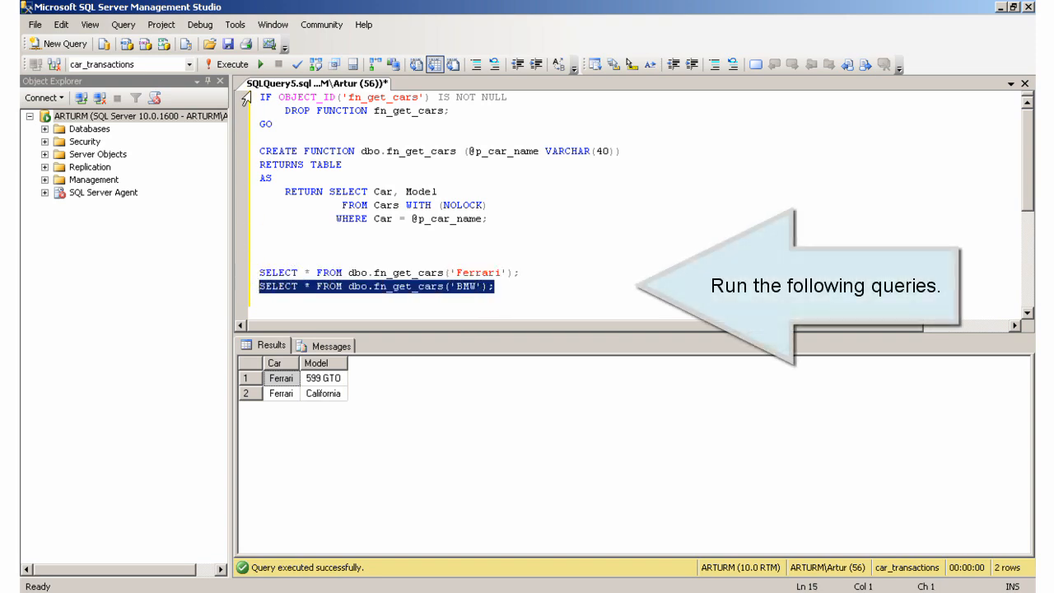
pyautogui.click(232, 65)
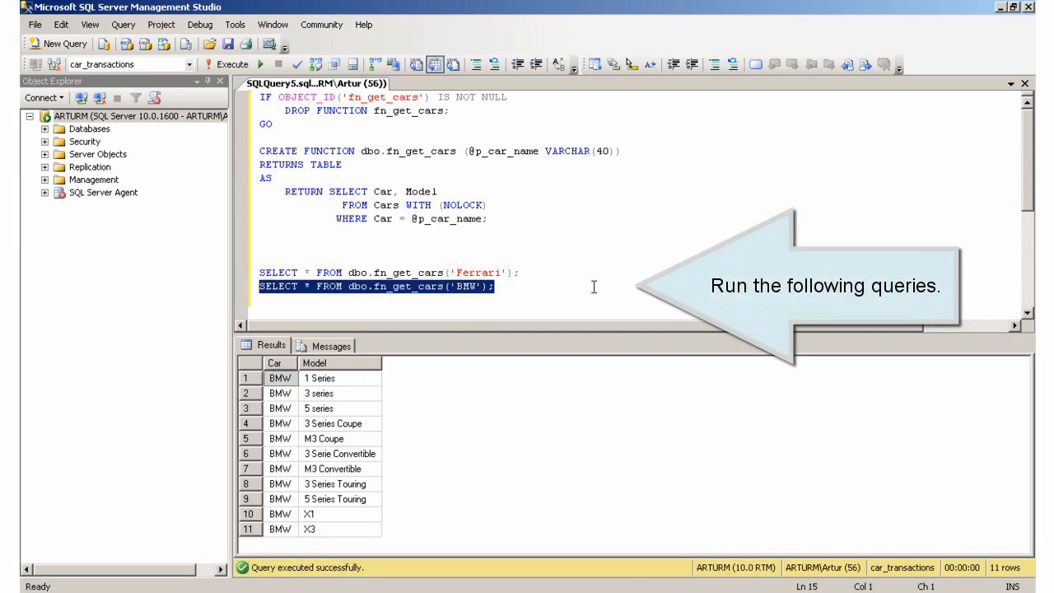
pyautogui.click(497, 287)
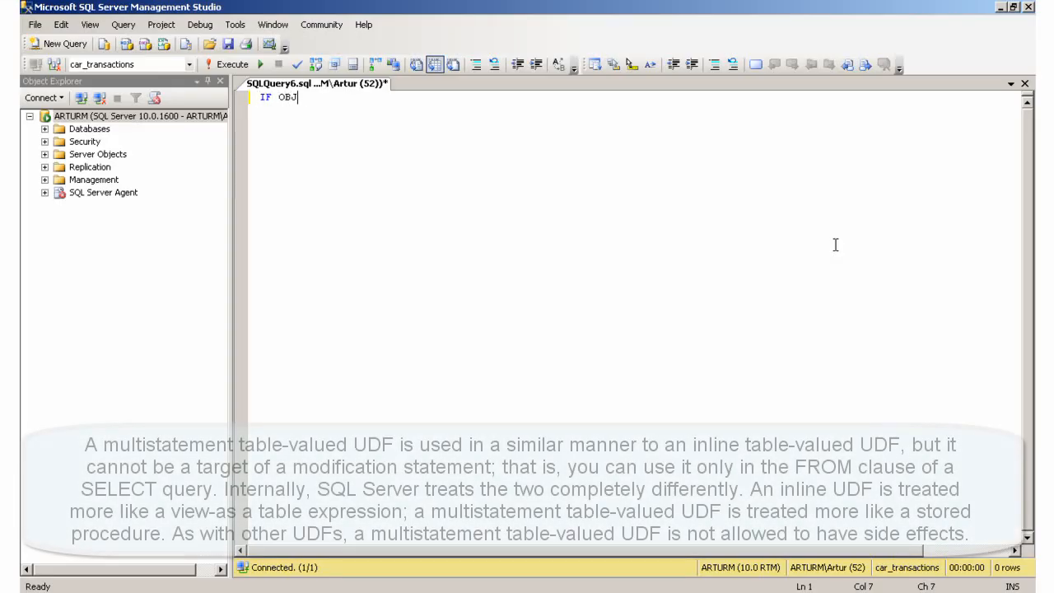
pyautogui.write("ECT_ID('fn_get_cars")
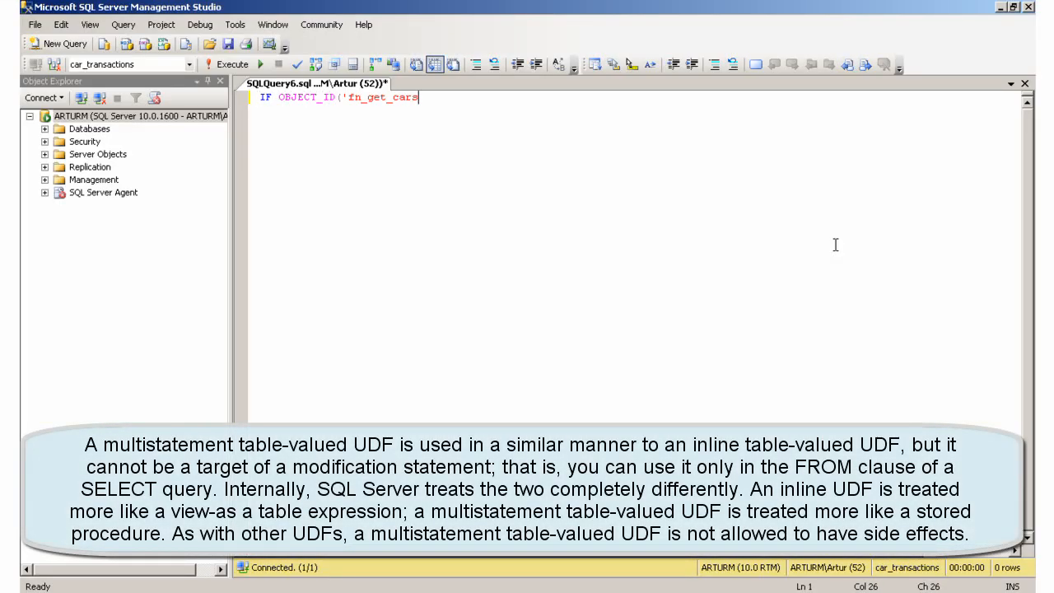
pyautogui.write("2') IS NOT NULL")
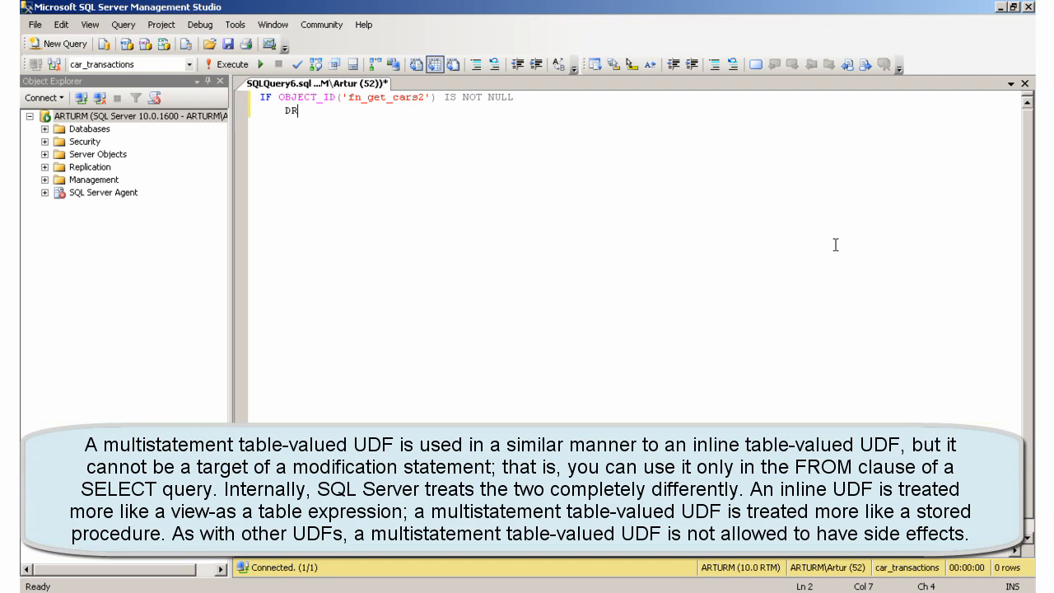
pyautogui.write('OP FUNCTION fn_get_')
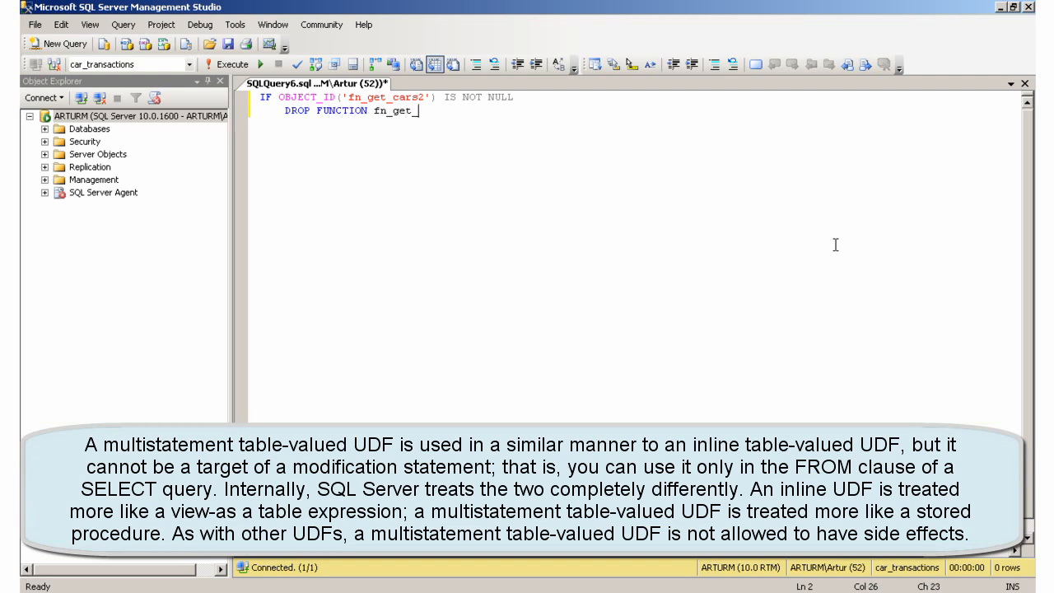
pyautogui.write('cars2;')
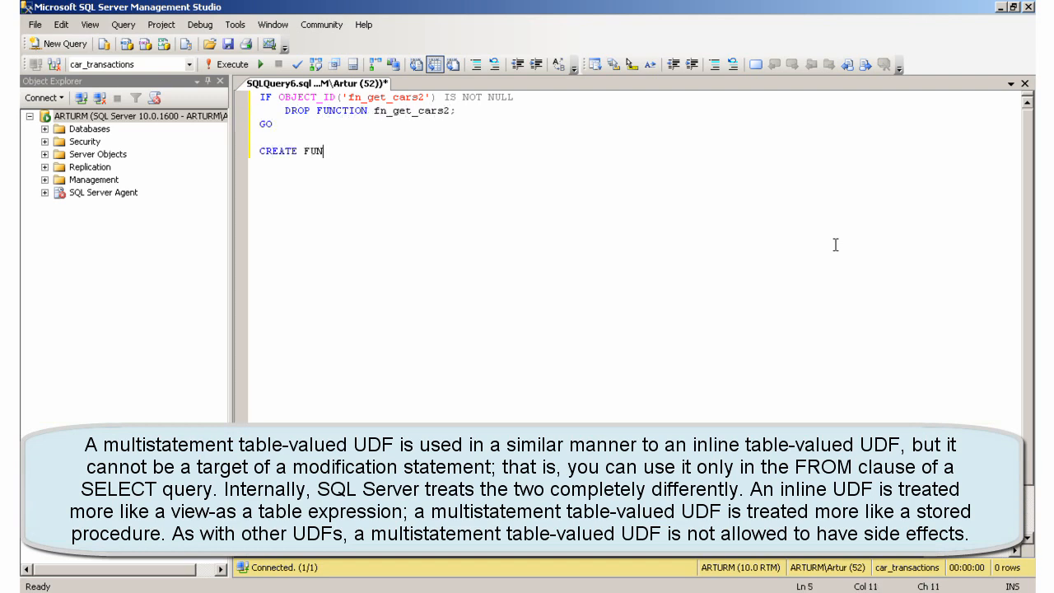
pyautogui.write('CTION dbo.fn_get_ca')
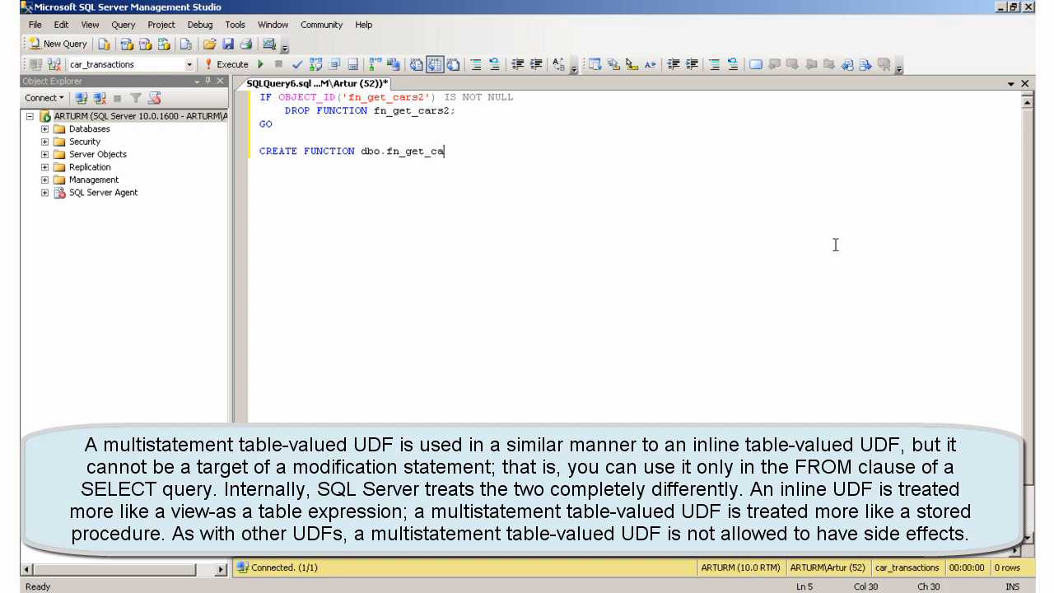
pyautogui.write('rs2 (@p_car_name V')
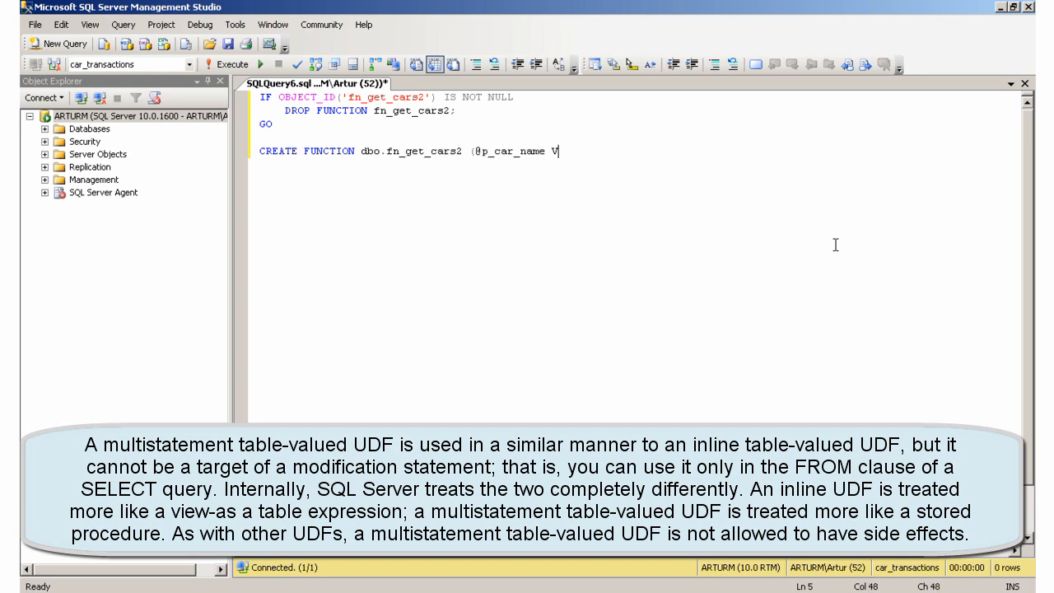
pyautogui.write('ARCHAR(40))')
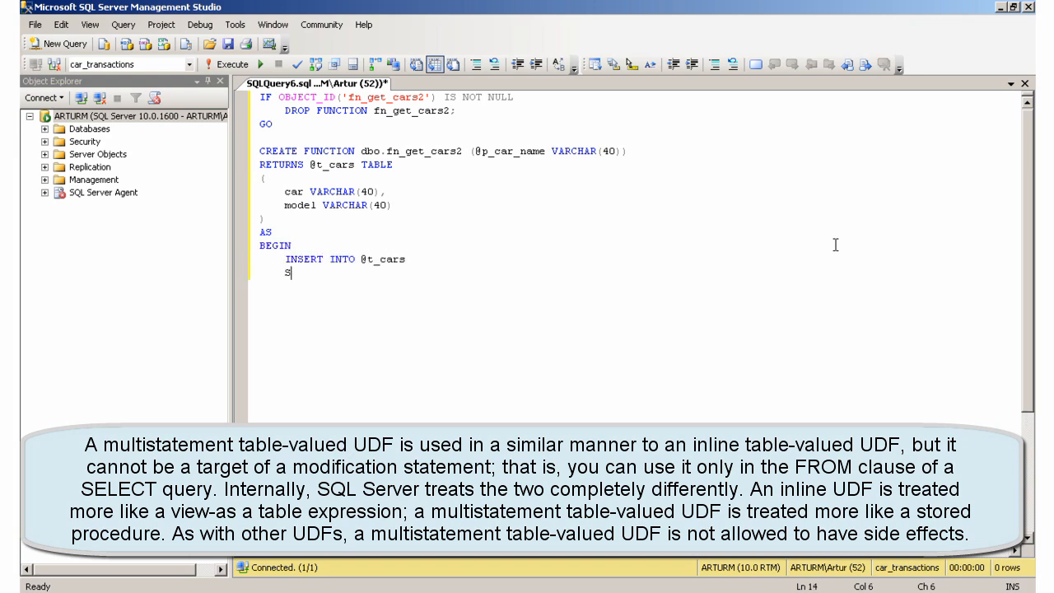
pyautogui.write('ELECT Car, Model')
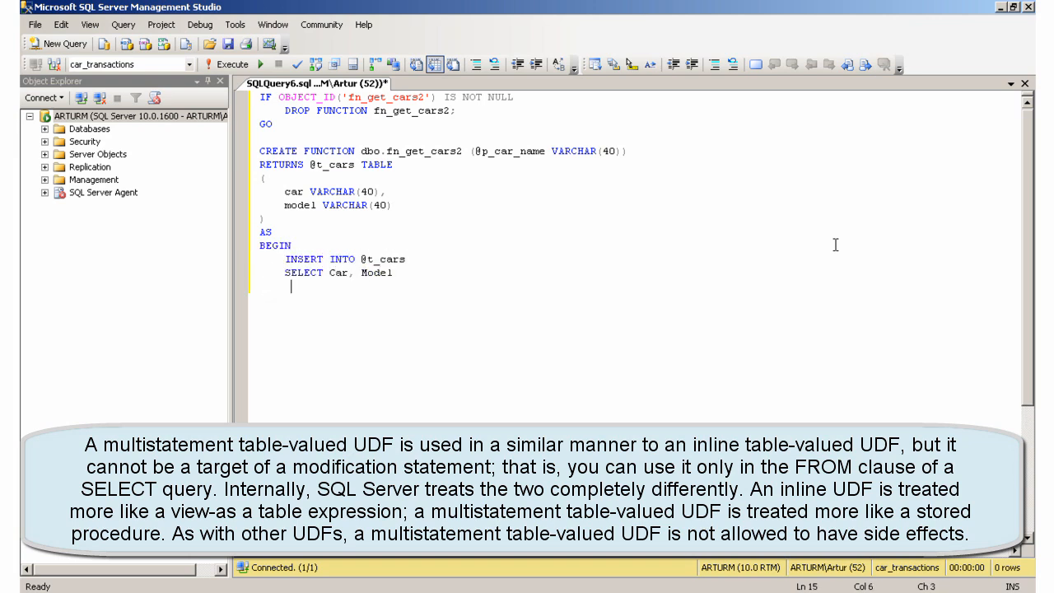
pyautogui.write('FROM Cars WITH (N')
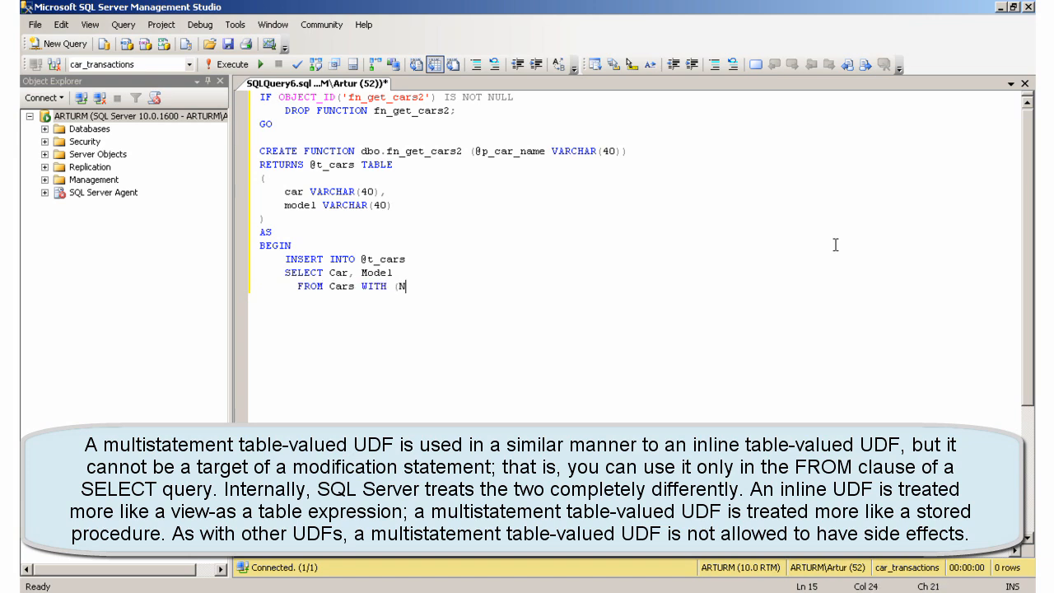
pyautogui.write('OLOCK)')
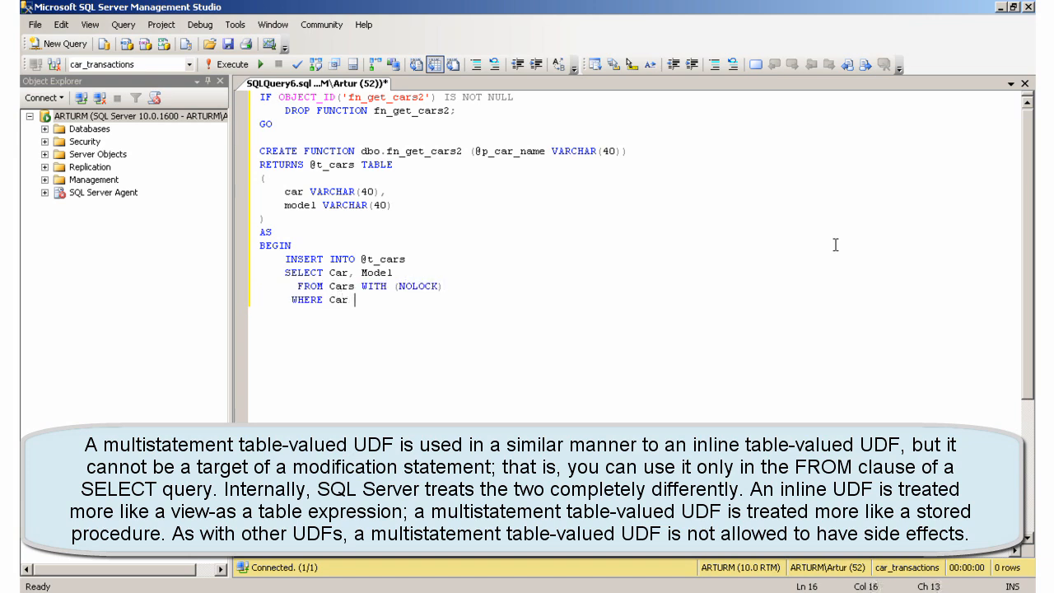
pyautogui.write('= @p_car_name;')
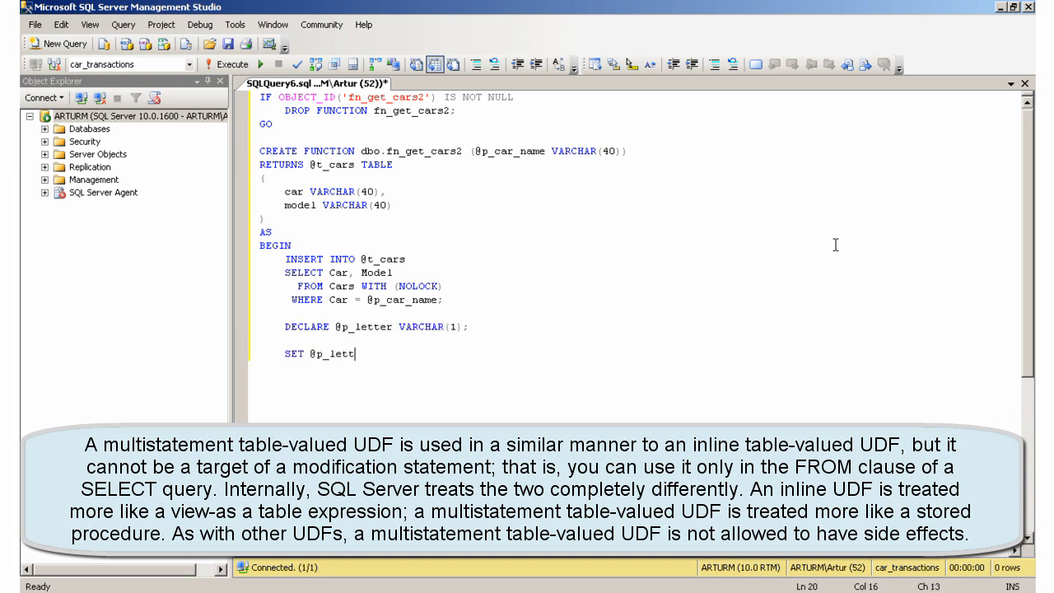
pyautogui.write('er = UPPER(SUBSTRING(@p_car_name, 2, 1));')
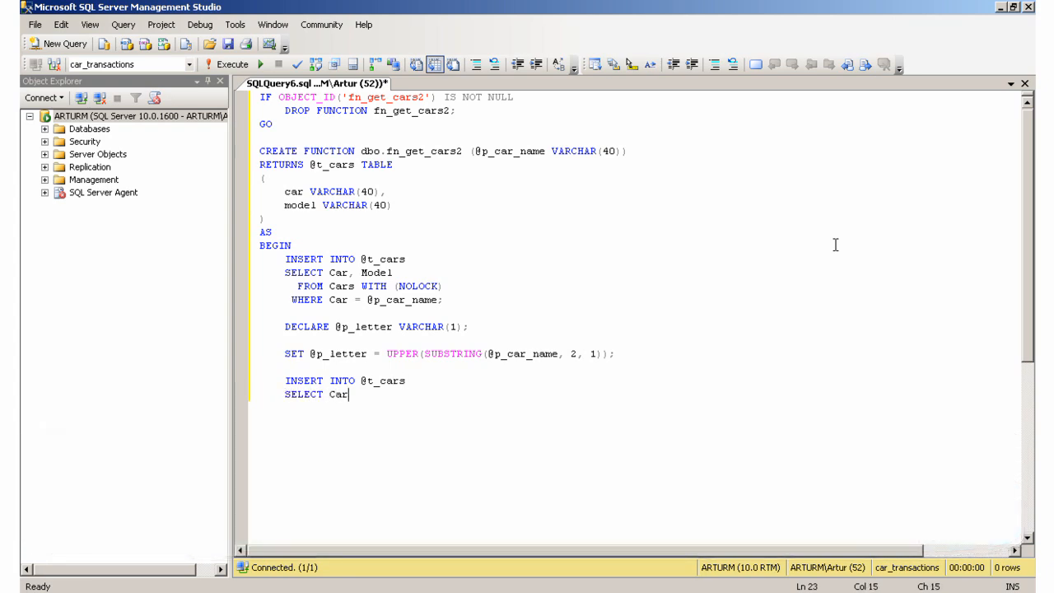
pyautogui.write(', Model')
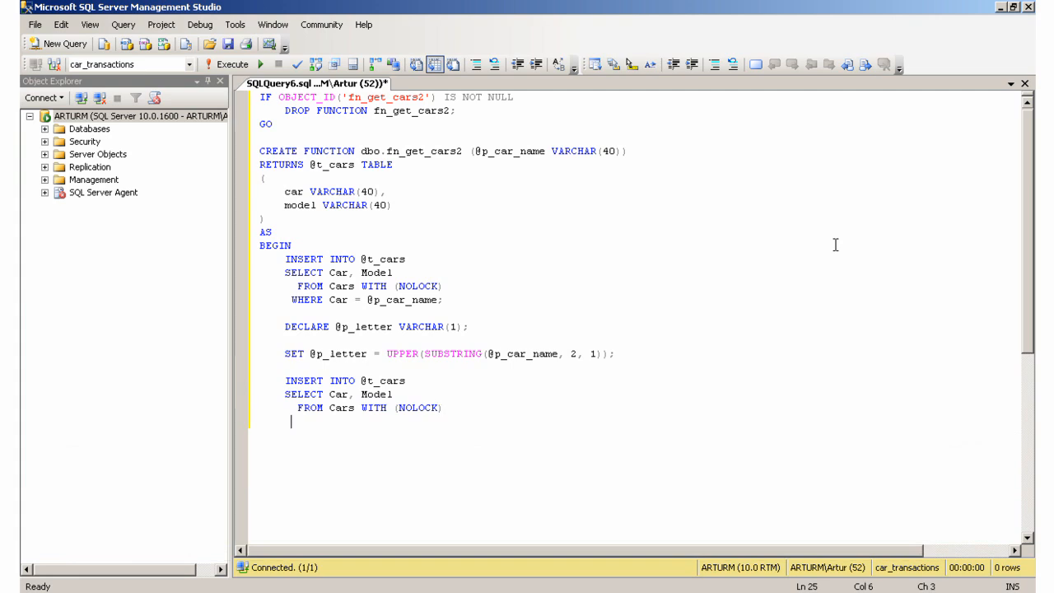
pyautogui.write('WHERE UPPER(SUBSTRI')
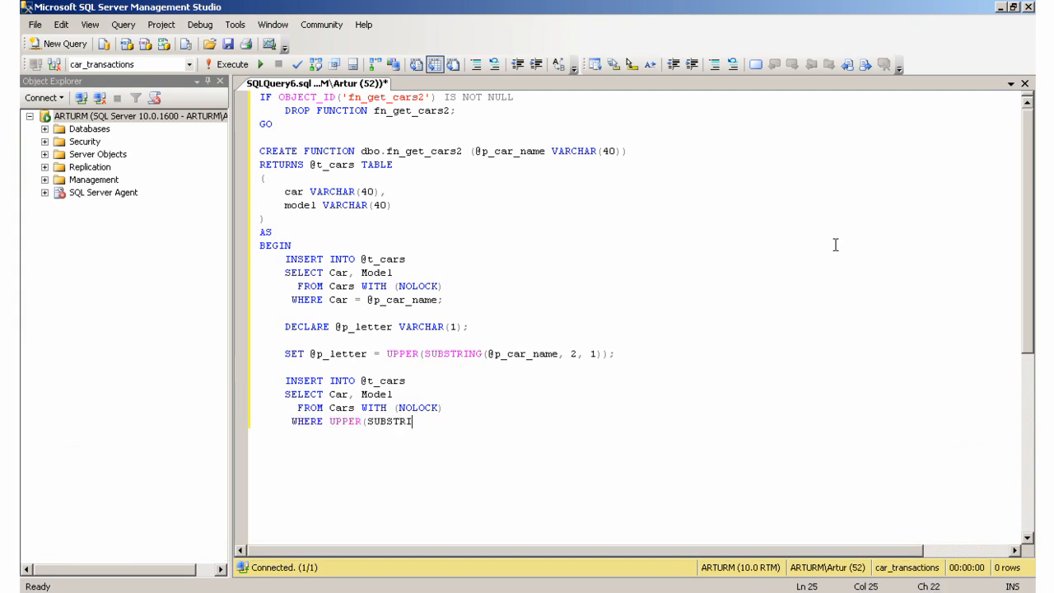
pyautogui.write('NG(Car, 1, 1)) = @')
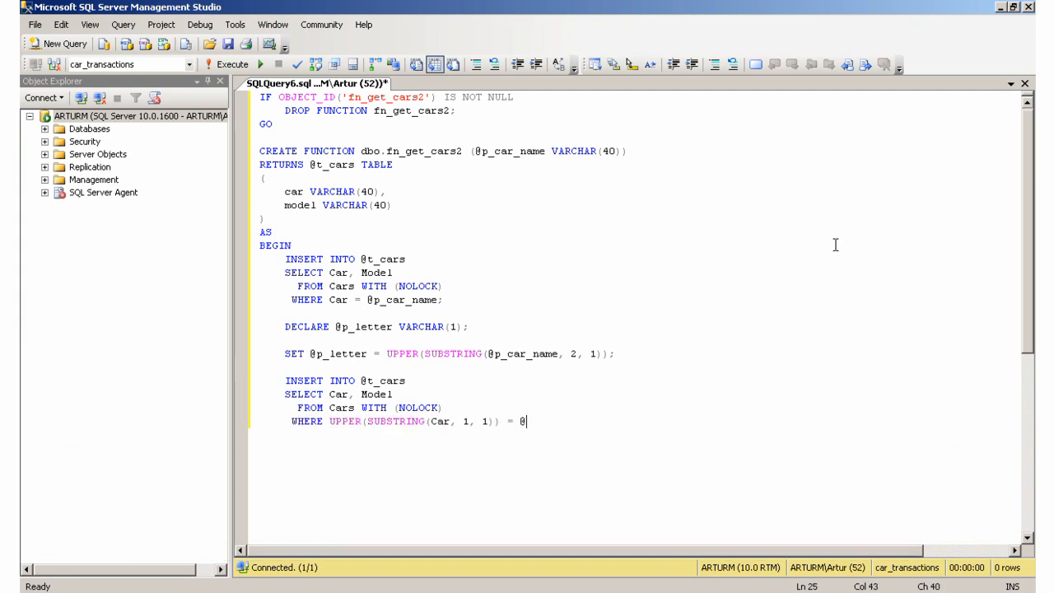
pyautogui.write('p_letter;')
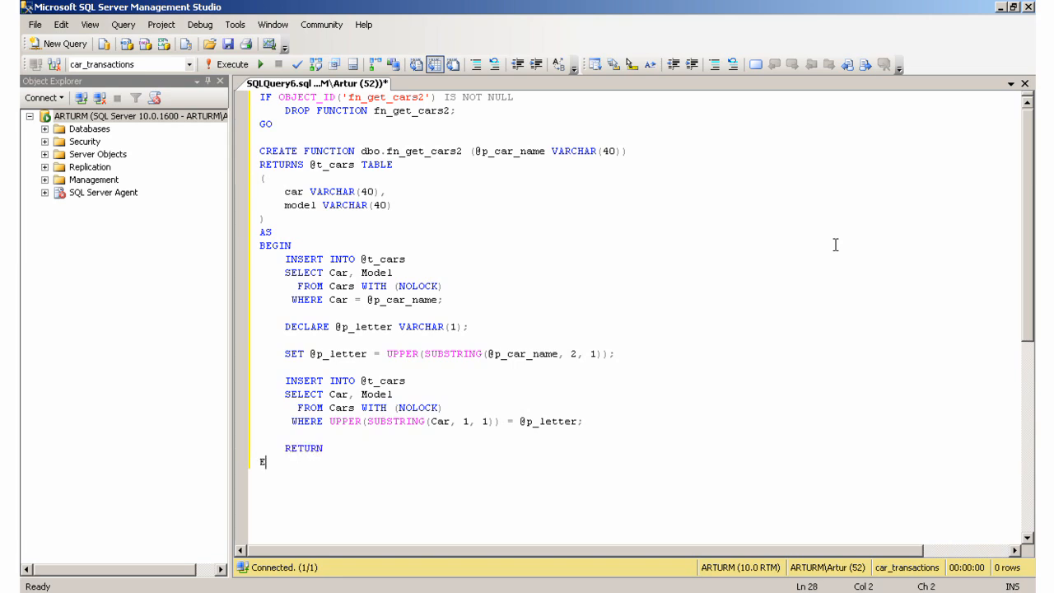
pyautogui.write('ND;')
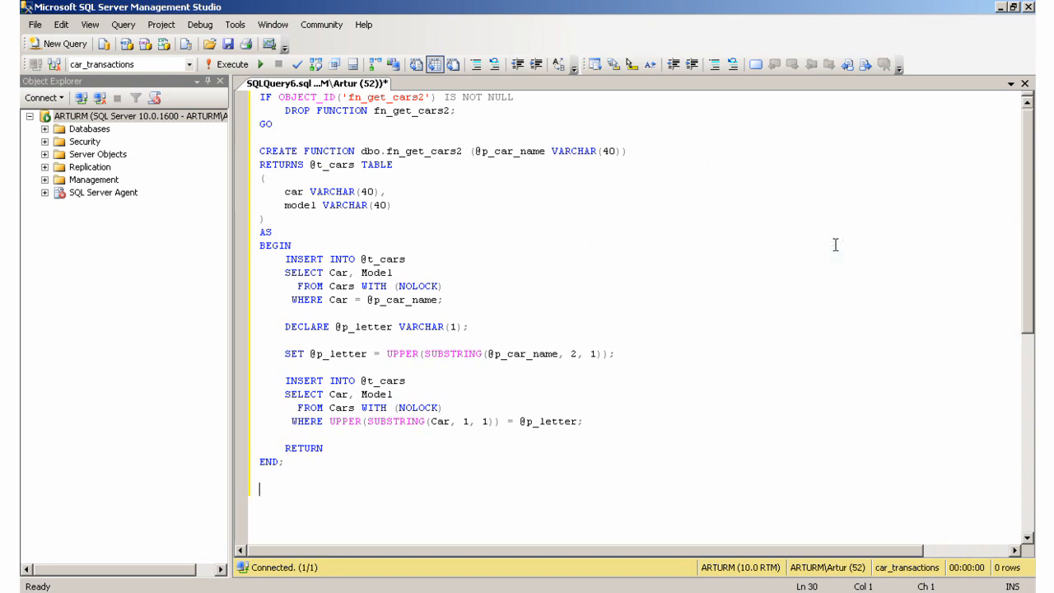
# - Add two SELECT * FROM dbo.fn_get_cars2 test queries for Ferrari and BMW
pyautogui.write('SELECT * FR')
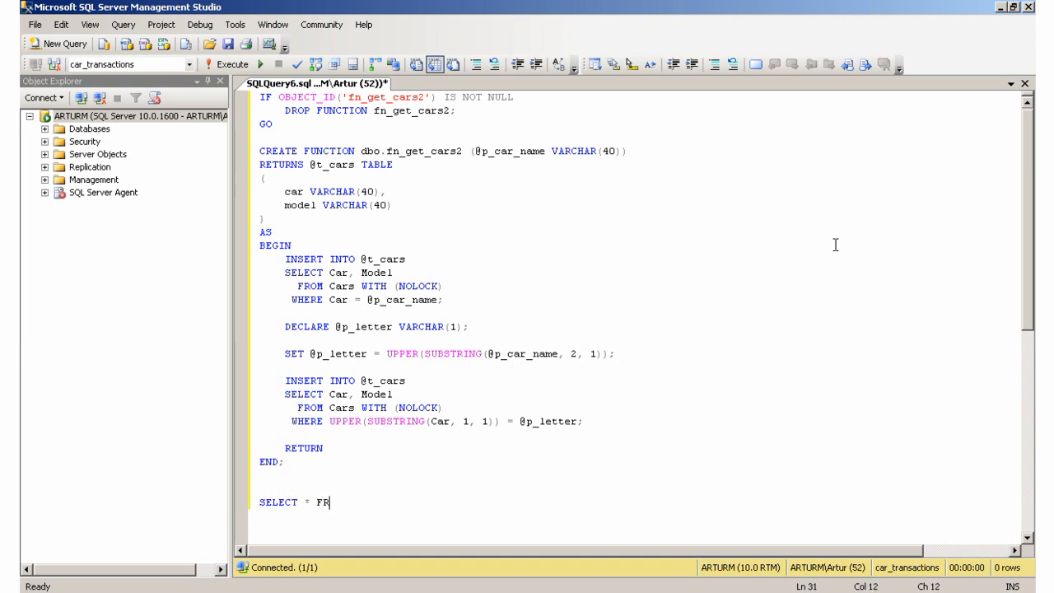
pyautogui.write("OM dbo.fn_get_cars2('Ferrari');")
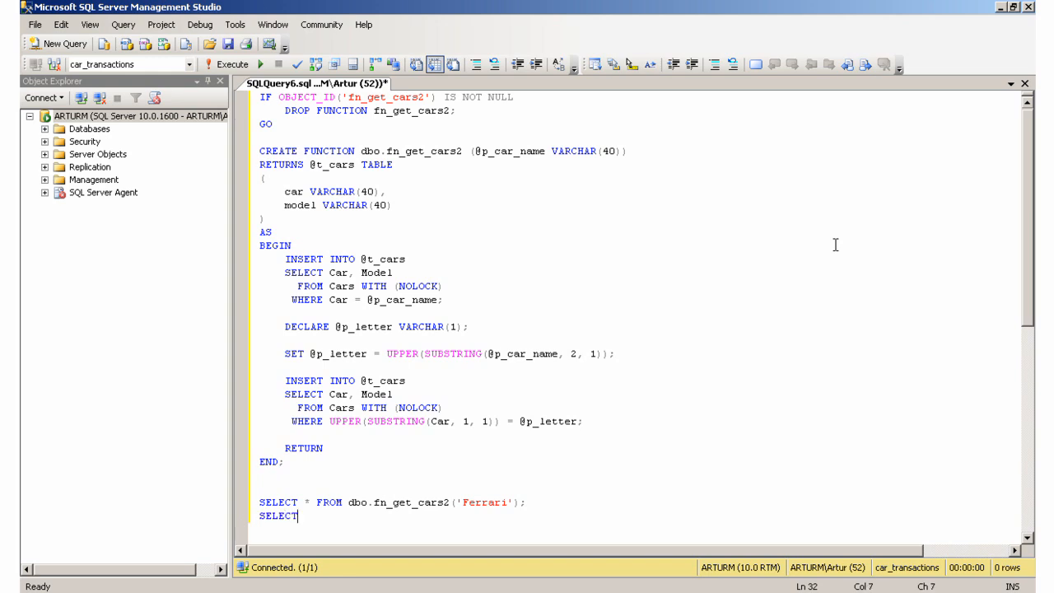
pyautogui.write("* FROM dbo.fn_get_cars2('BMW');")
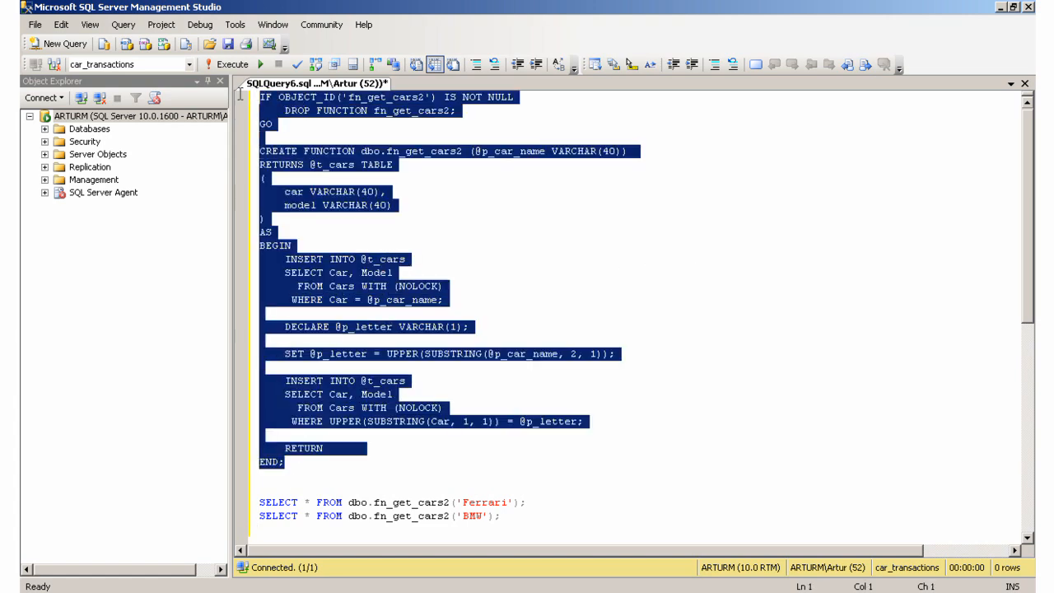
# - Create fn_get_cars2, run the Ferrari and BMW calls returning two and 28 rows, then start a new query
pyautogui.click(234, 64)
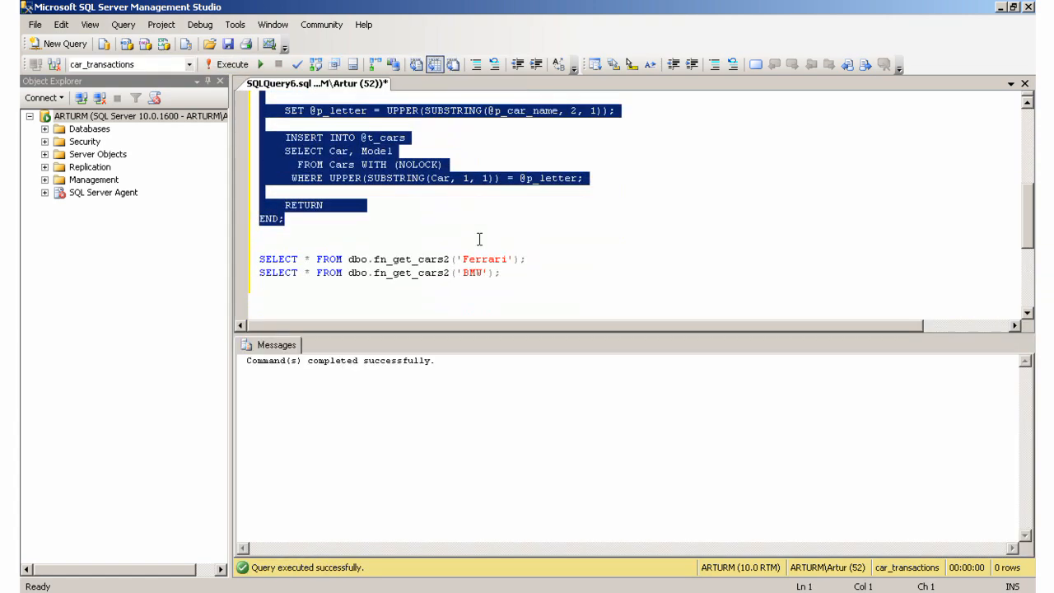
pyautogui.click(523, 258)
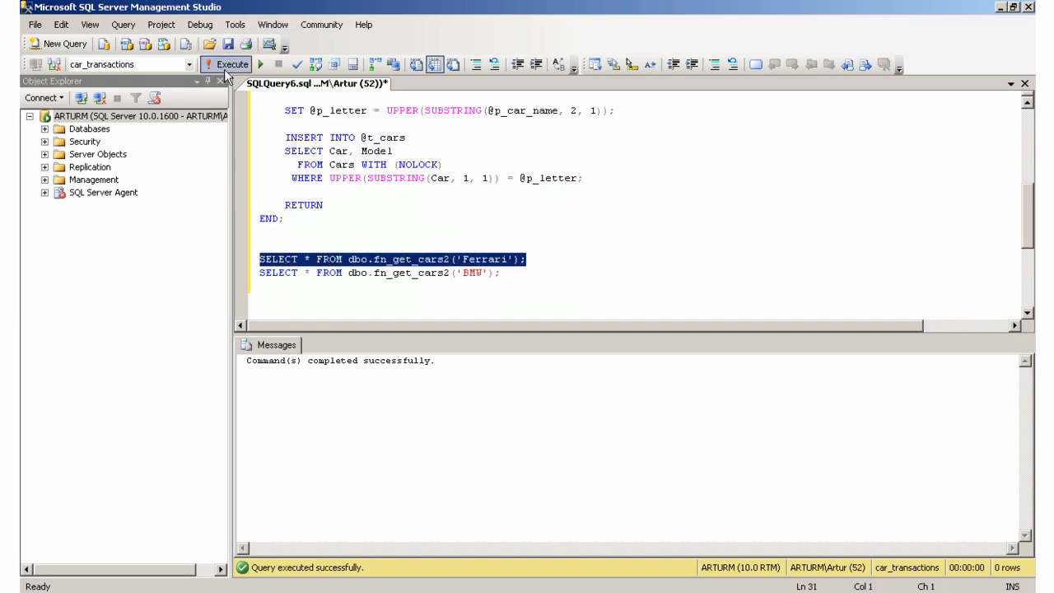
pyautogui.click(227, 64)
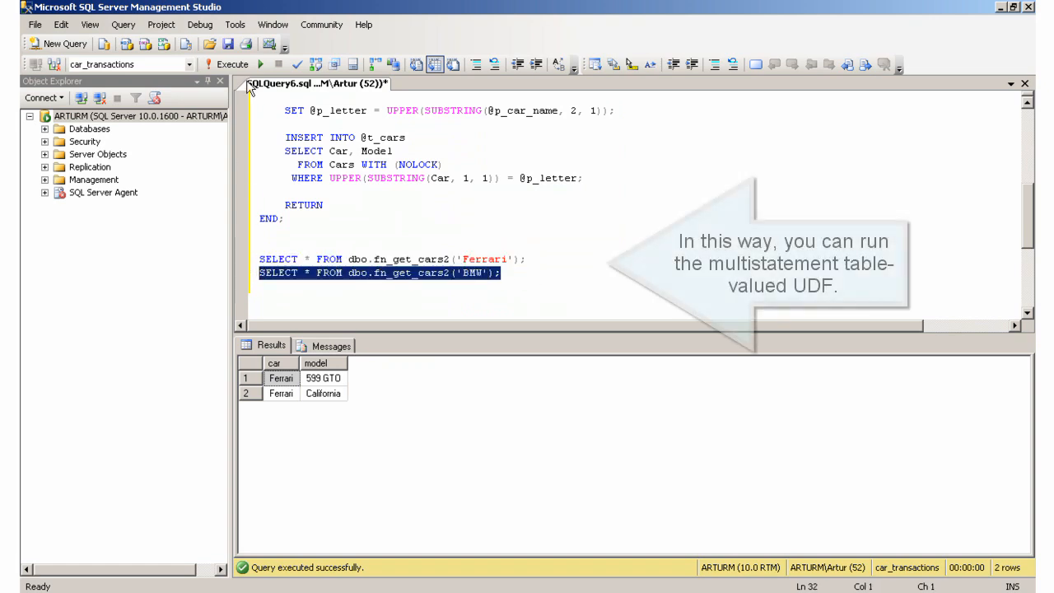
pyautogui.click(234, 64)
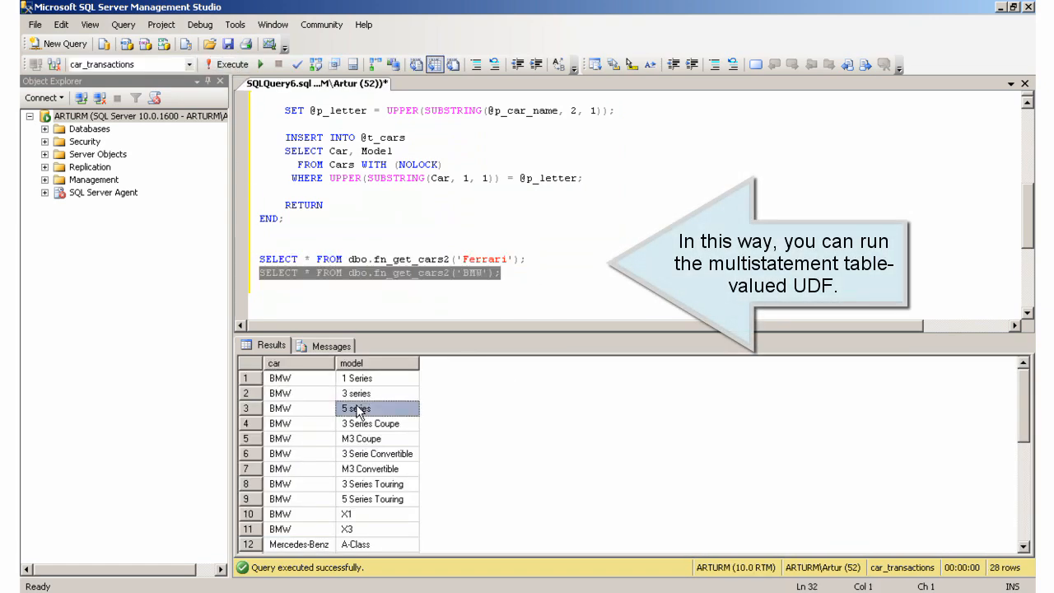
pyautogui.scroll(-3)
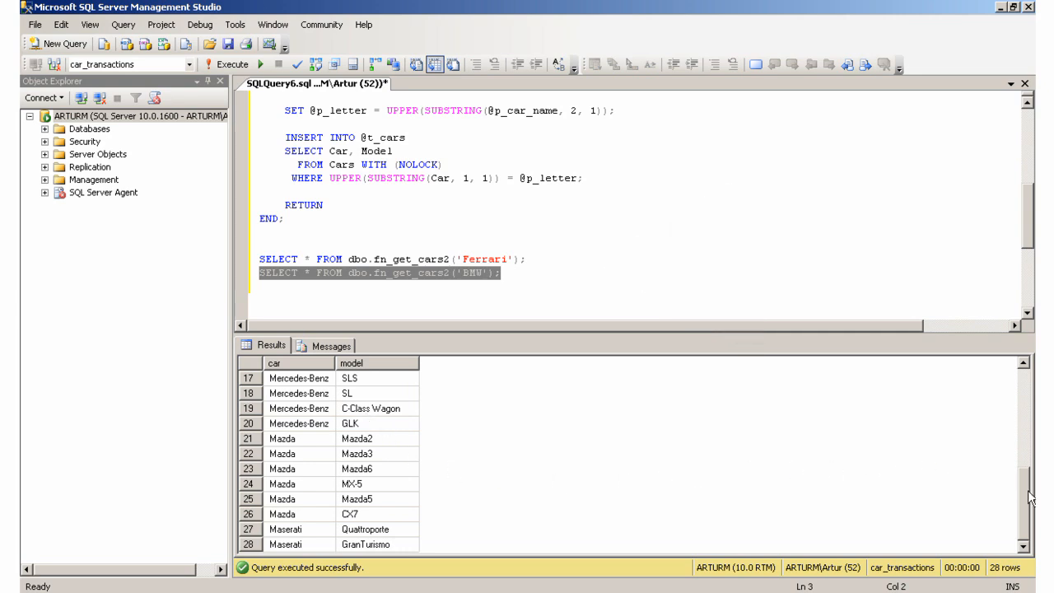
pyautogui.click(56, 43)
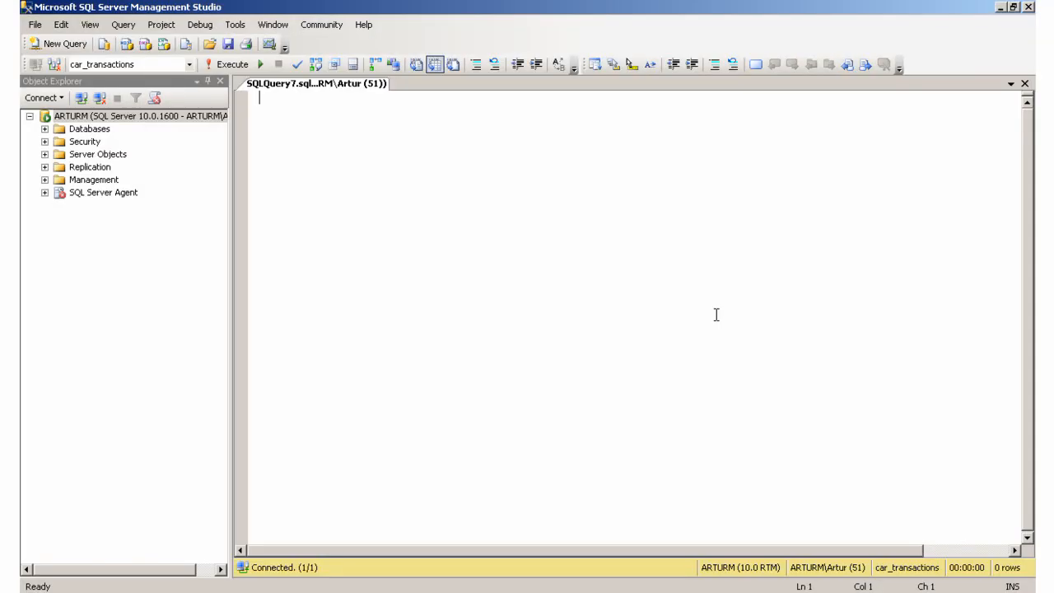
# - Run SELECT RAND(), GETDATE(), NEWID(), * FROM cars (NOLOCK), showing identical RAND on all 70 rows
pyautogui.write('SELECT RAND(),')
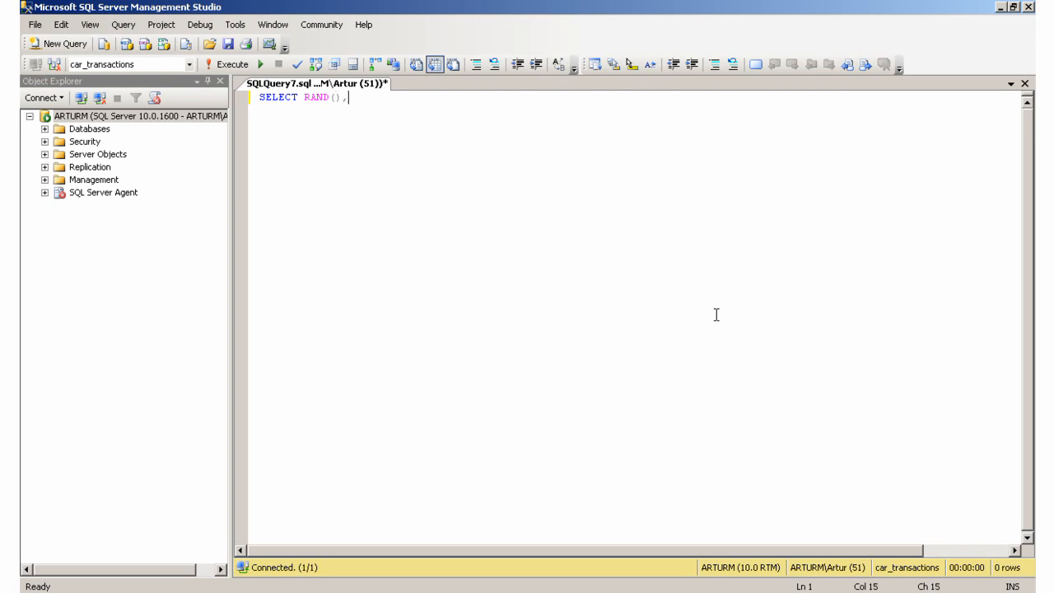
pyautogui.write('GETDATE(), NEWID(), * FROM cars WITH (NOLOCK);')
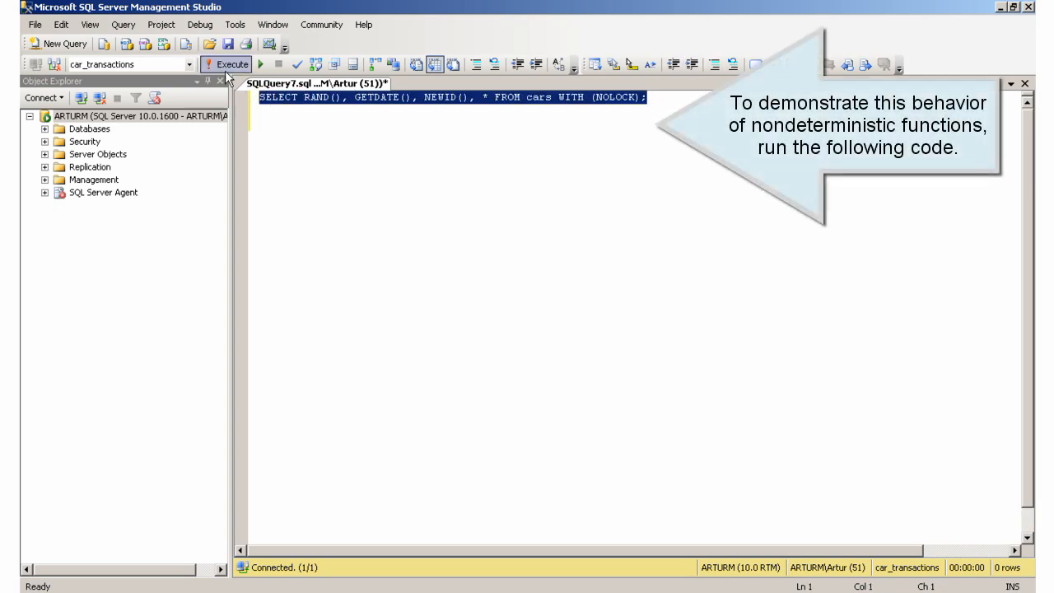
pyautogui.click(227, 64)
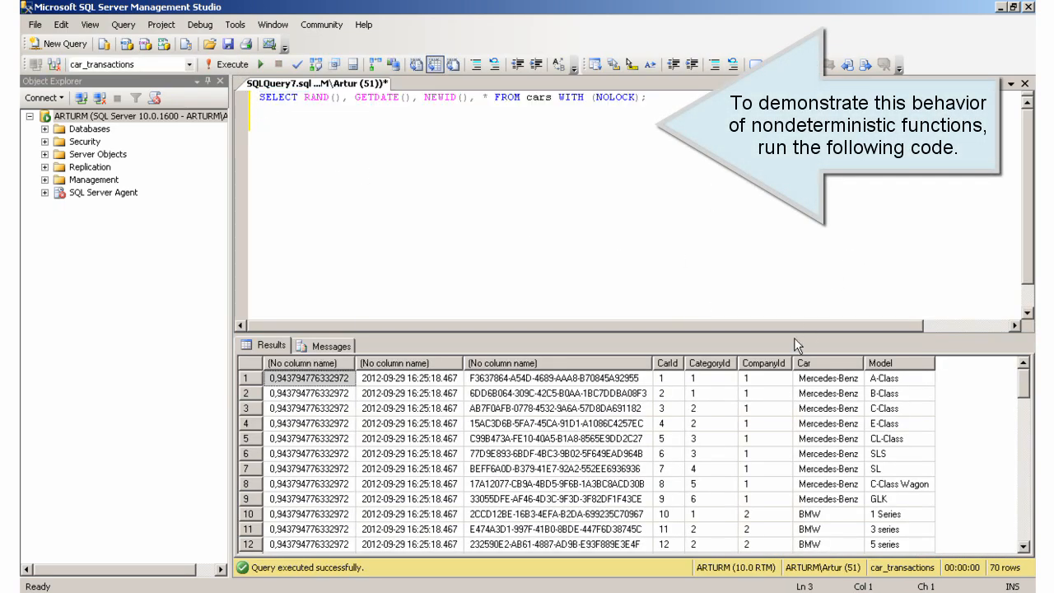
pyautogui.moveTo(971, 338)
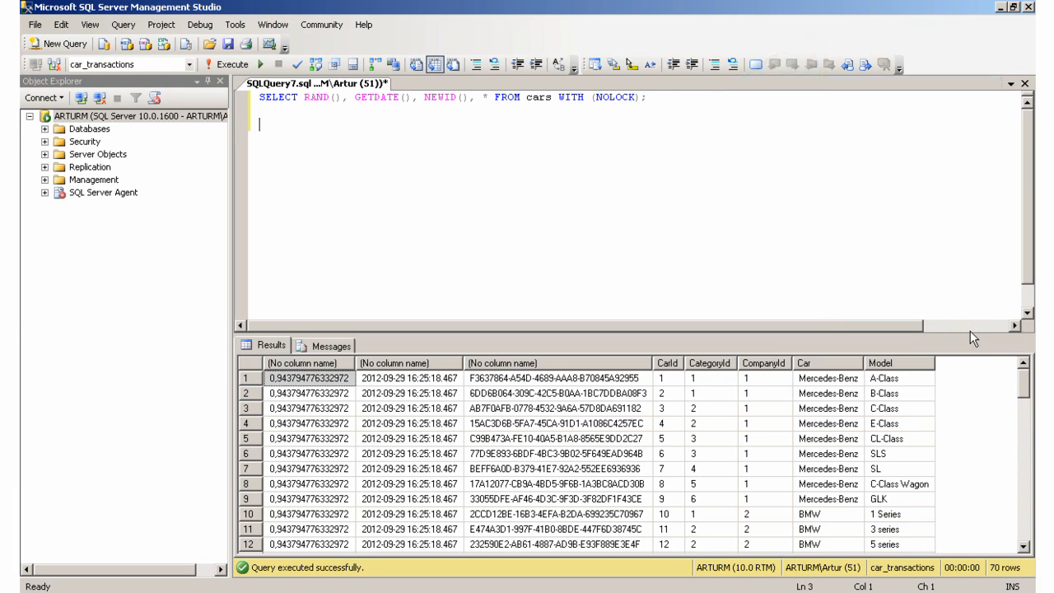
pyautogui.write("IF OBJECT_ID('fn_rand') IS NOT NULL")
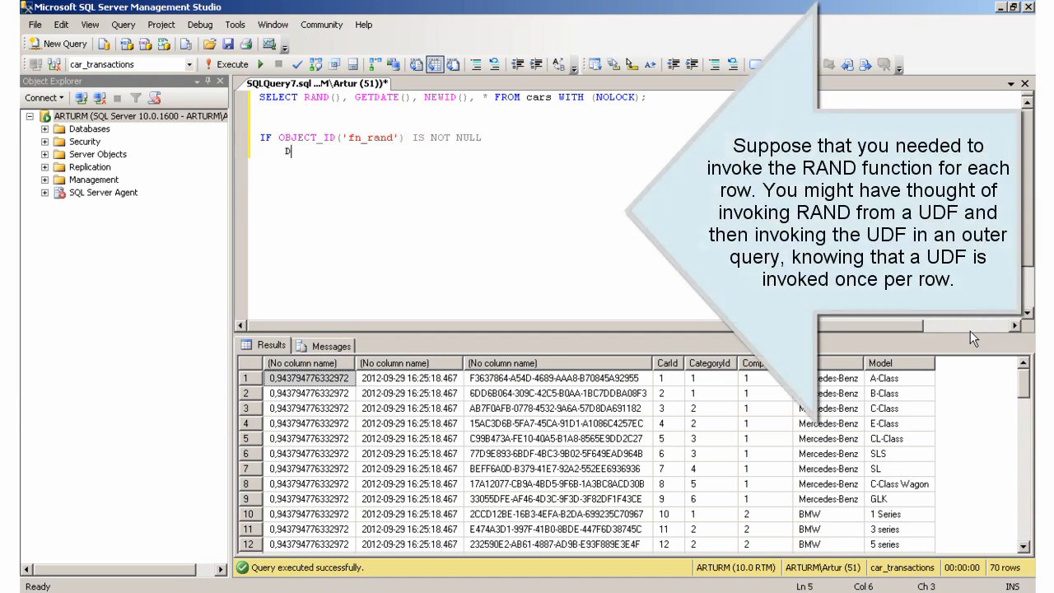
# - Run the DROP/CREATE fn_rand script returning RAND(), failing with the Msg 443 side-effecting operator error
pyautogui.write('ROP FUNCTION fn_rand;')
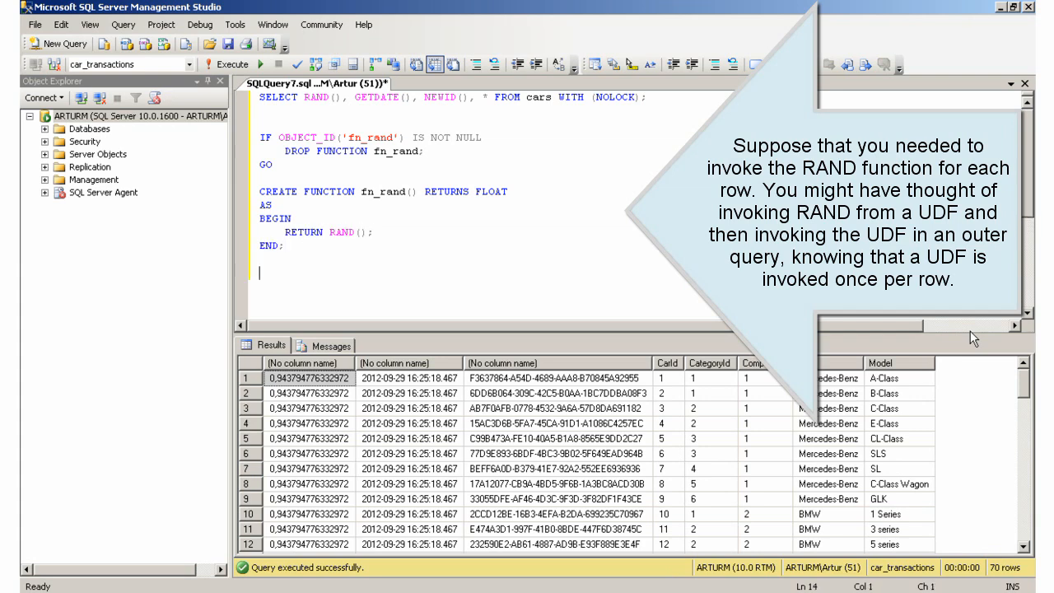
pyautogui.moveTo(973, 336)
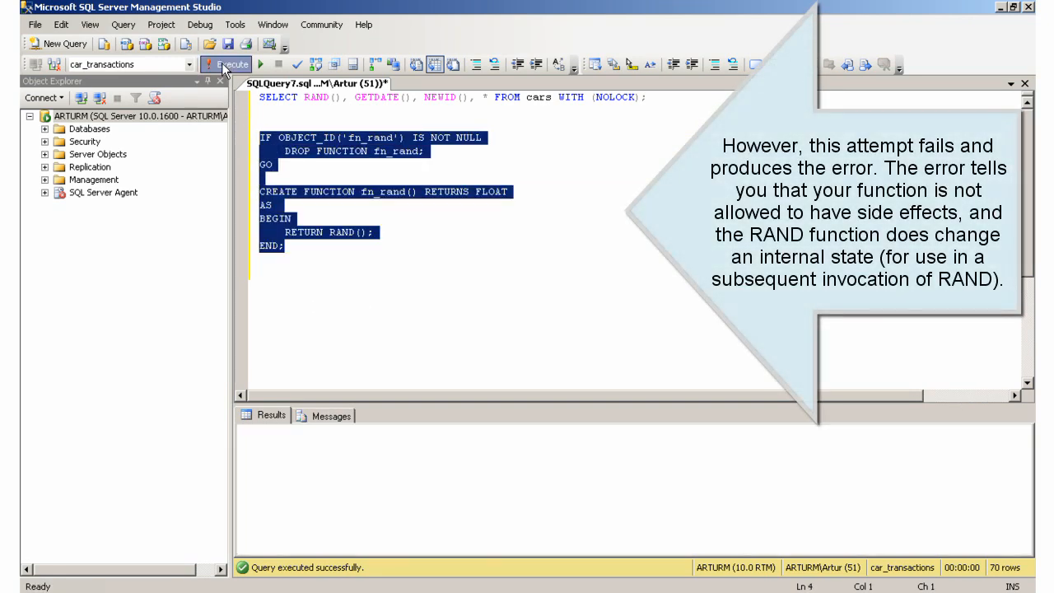
pyautogui.click(231, 64)
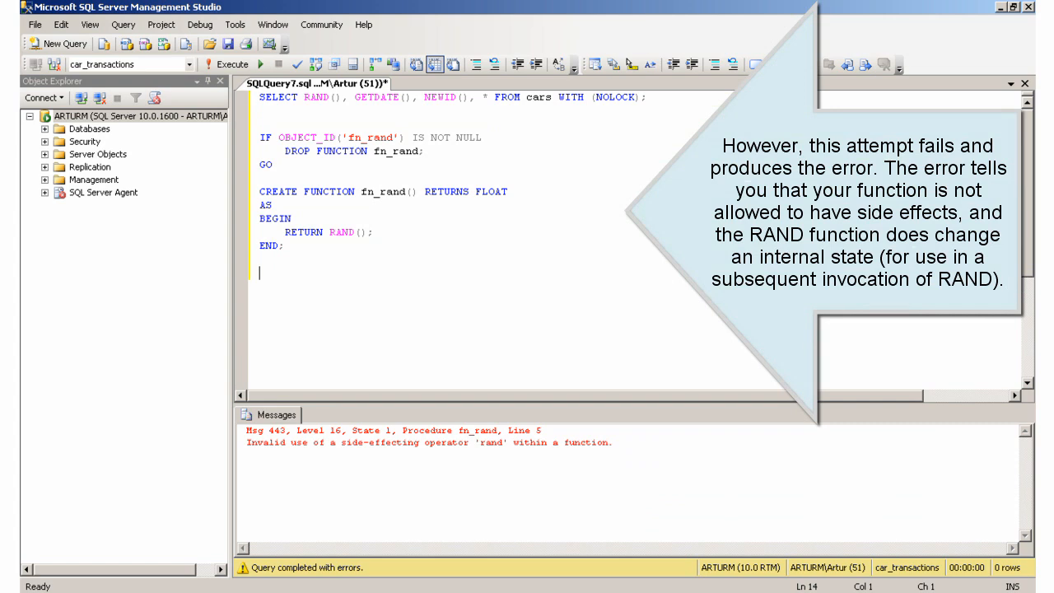
# - Create view v_rand AS SELECT RAND() AS R and fn_rand selecting R from v_rand, running successfully
pyautogui.write('IF OBJECT_ID(')
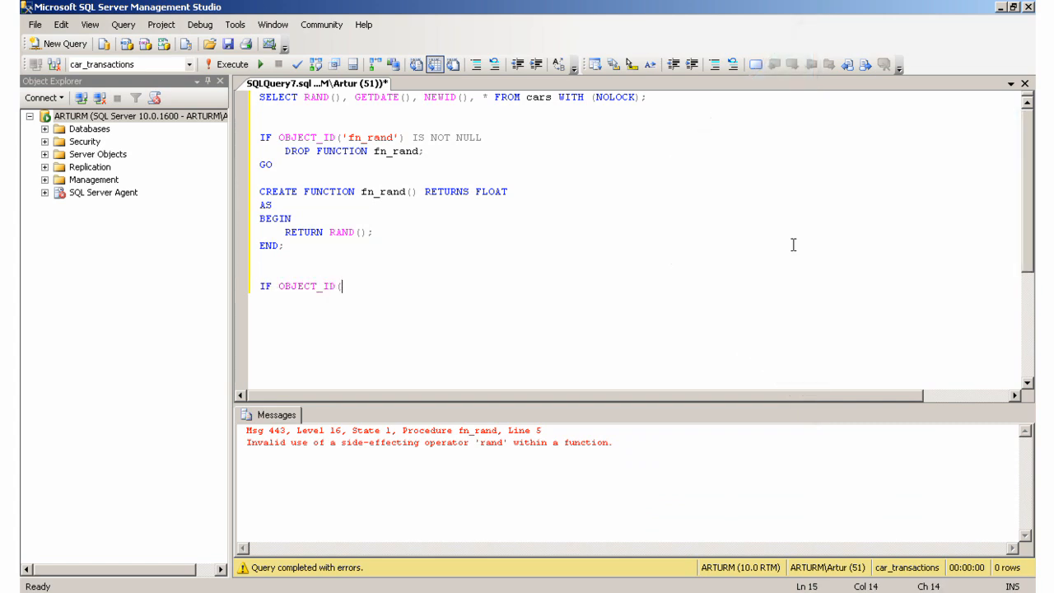
pyautogui.write("'v_rand') IS NOT NULL")
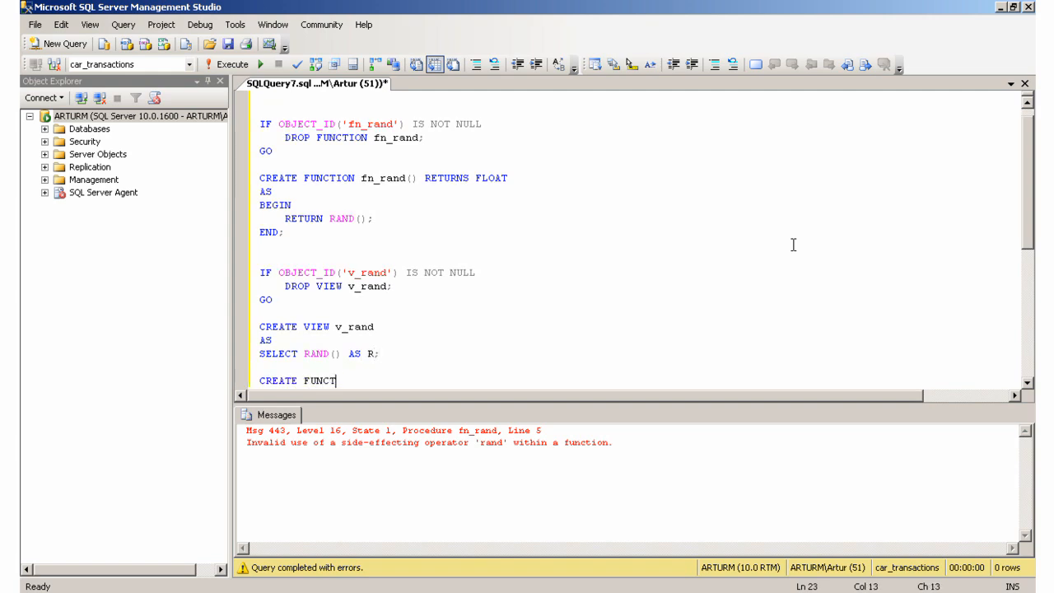
pyautogui.write('ION fn_rand() RETURNS FLOAT')
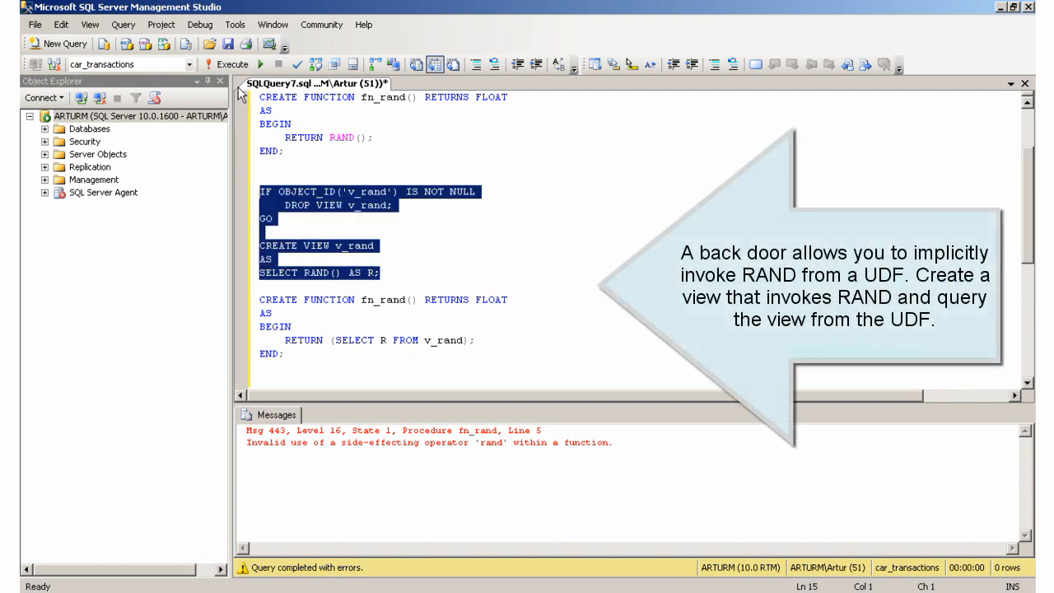
pyautogui.click(232, 64)
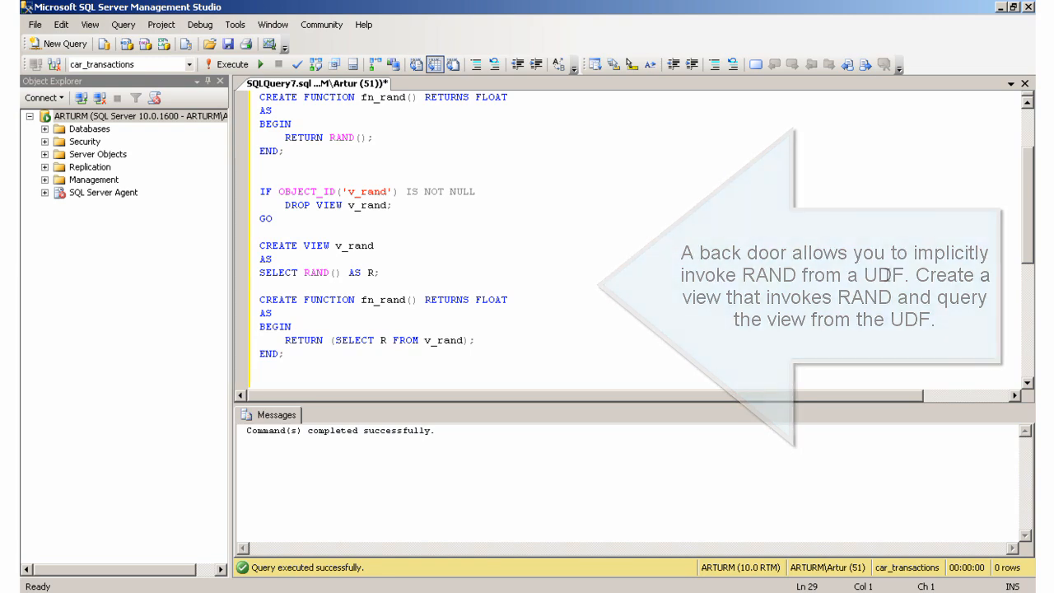
# - Query cars WITH (NOLOCK) using plain RAND(), which returns the same value on every row
pyautogui.write('SEL')
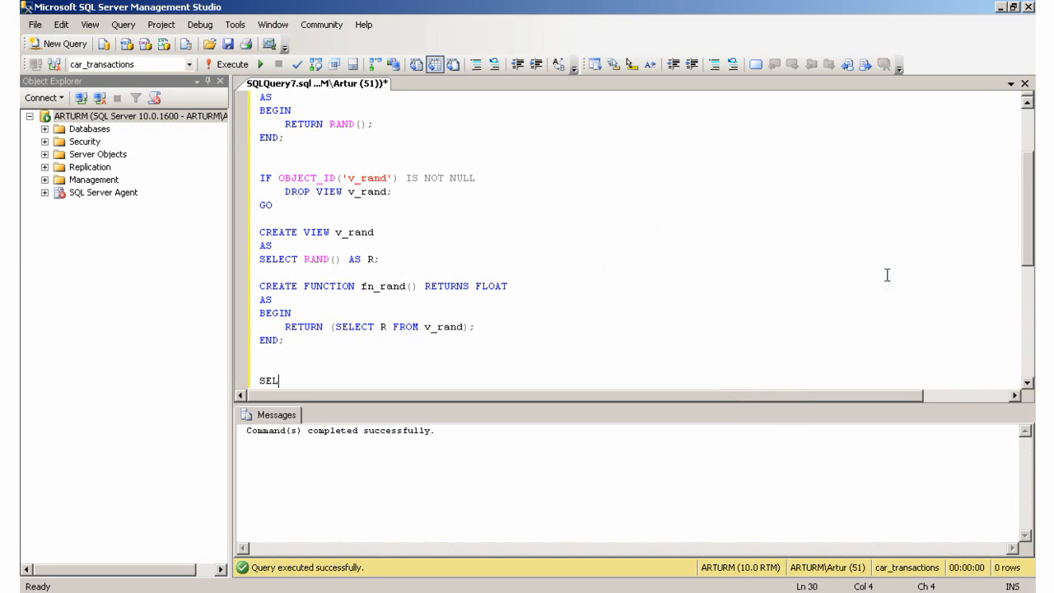
pyautogui.write('ECT *, RAND() FROM')
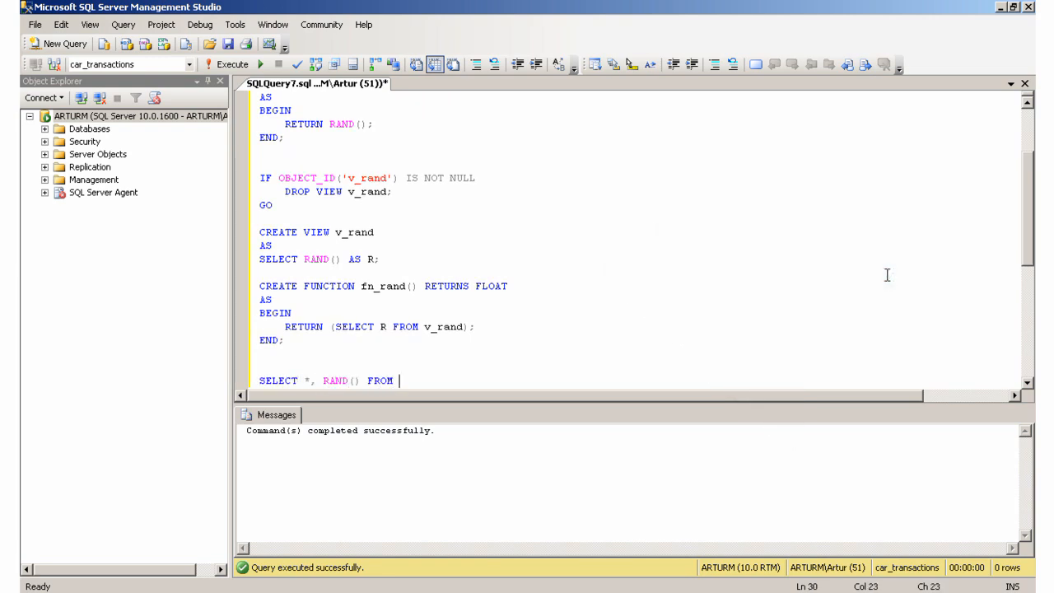
pyautogui.write('cars WITH (NOLOCK)')
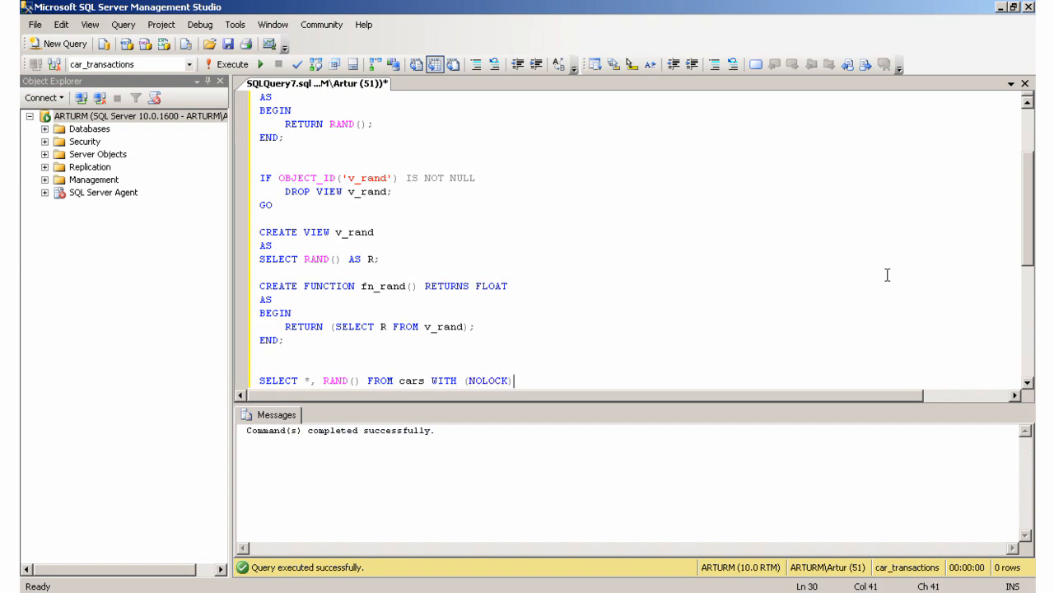
pyautogui.write('SELECT *, dbo.fn_rand() FROM cars WITH (NOLOCK);')
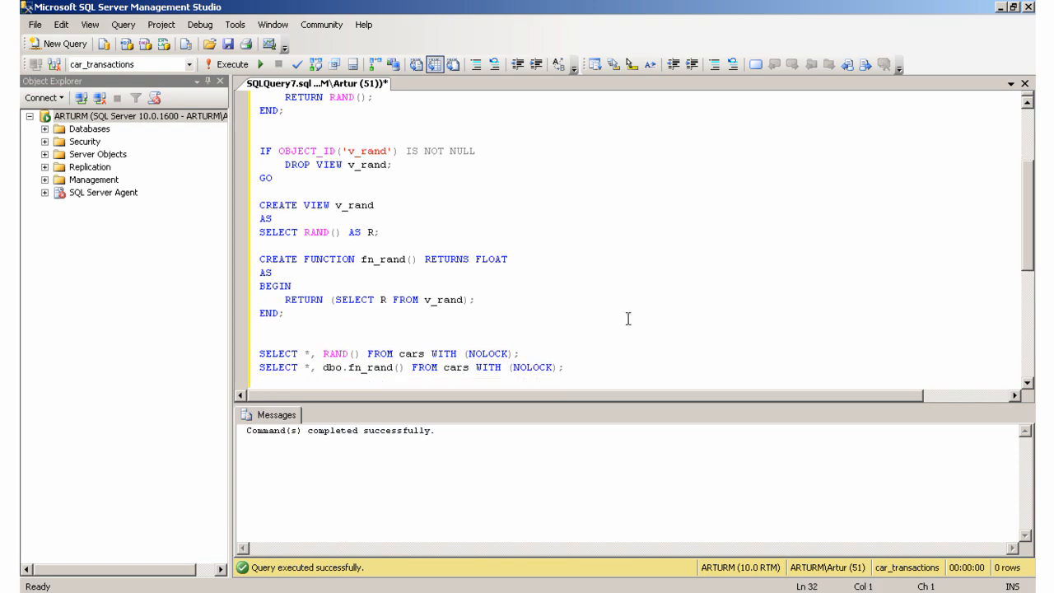
pyautogui.tripleClick(387, 352)
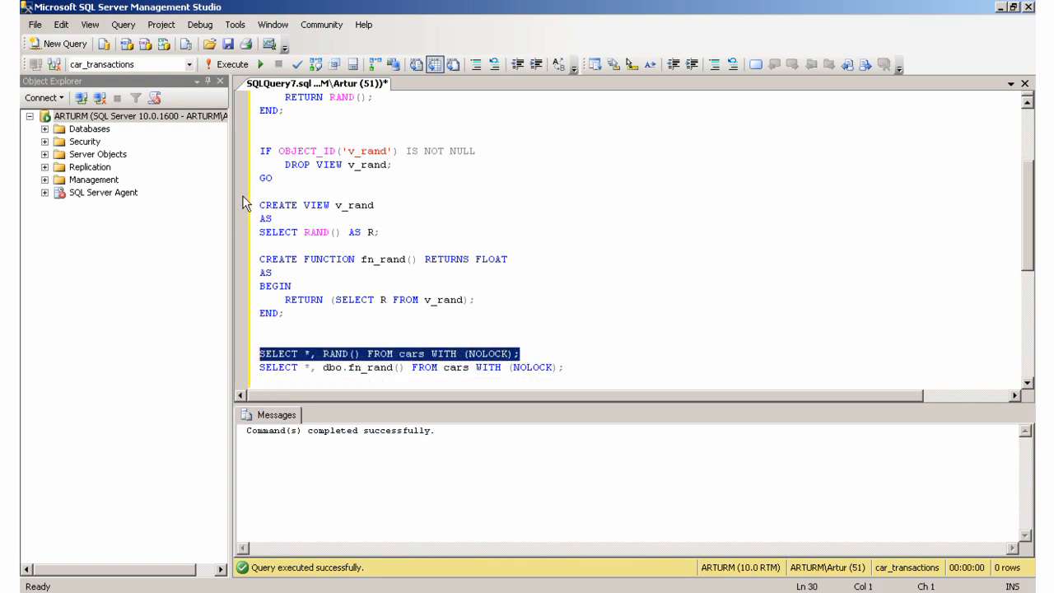
pyautogui.click(232, 64)
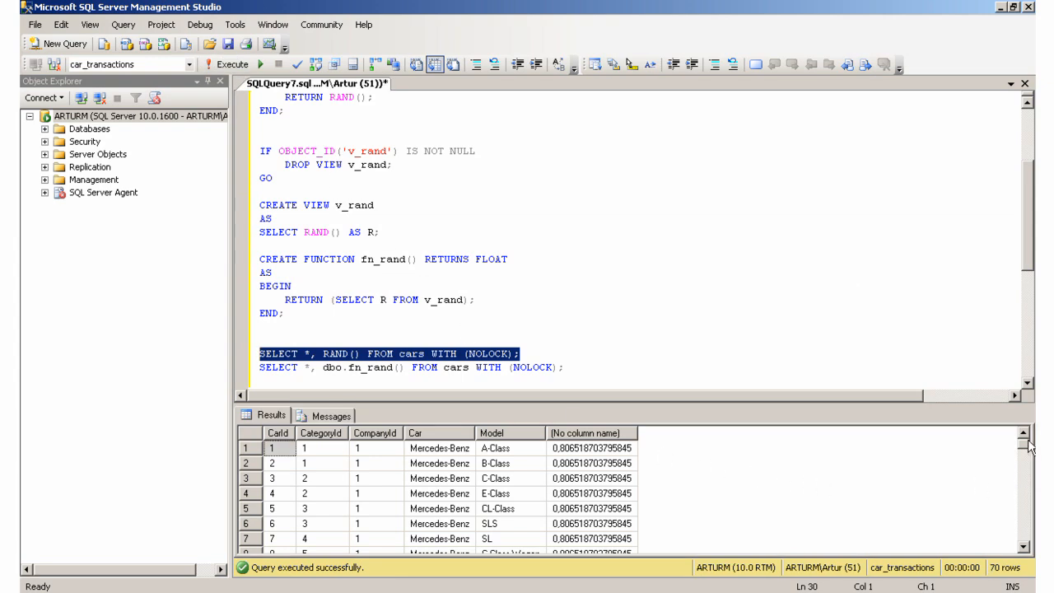
pyautogui.scroll(-3)
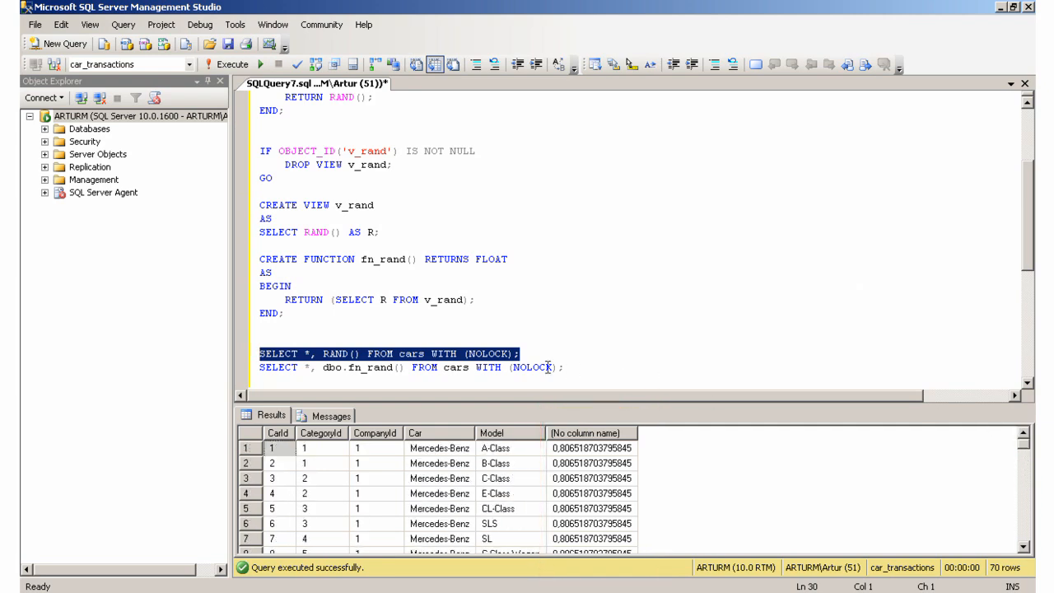
# - Query cars using dbo.fn_rand(), which returns a distinct random value per row
pyautogui.click(411, 366)
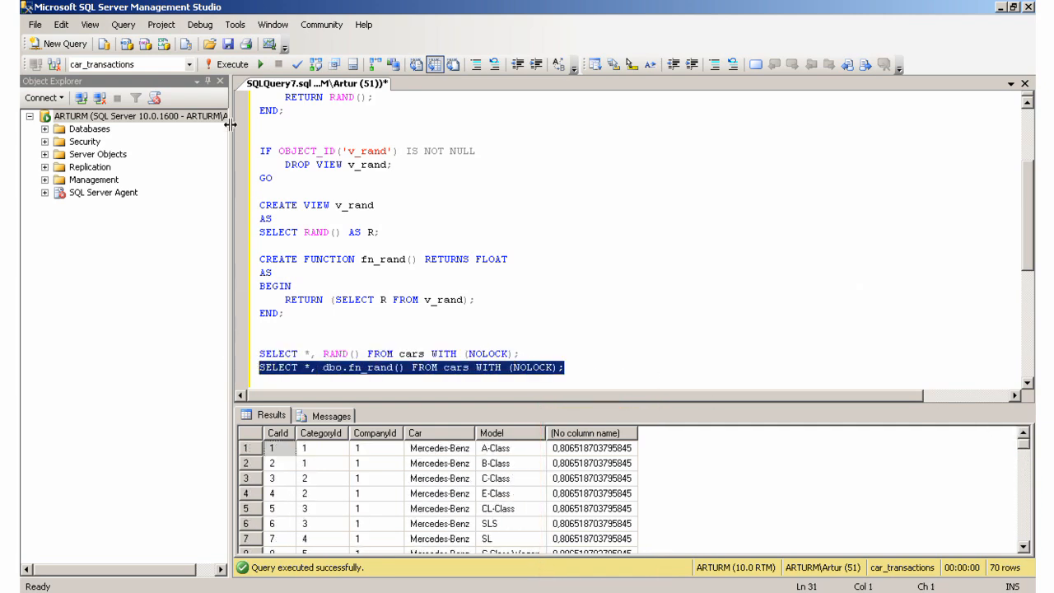
pyautogui.click(234, 64)
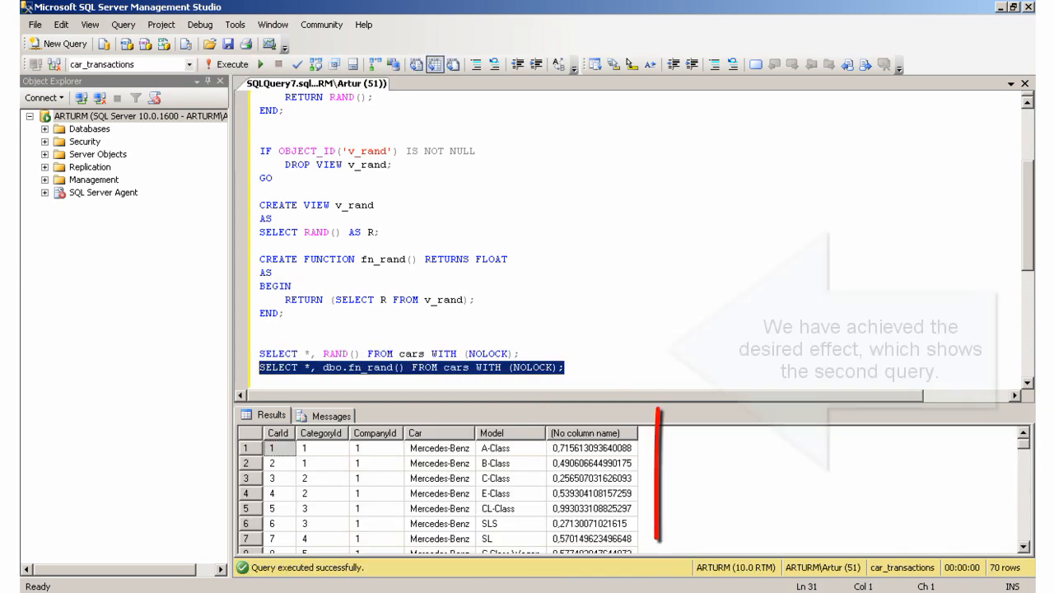
pyautogui.scroll(-3)
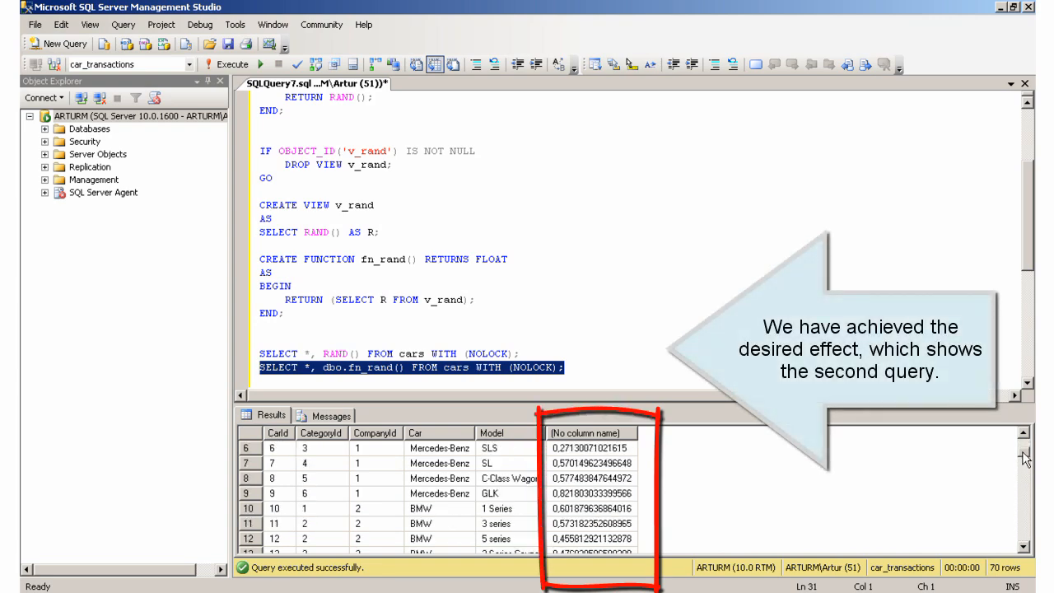